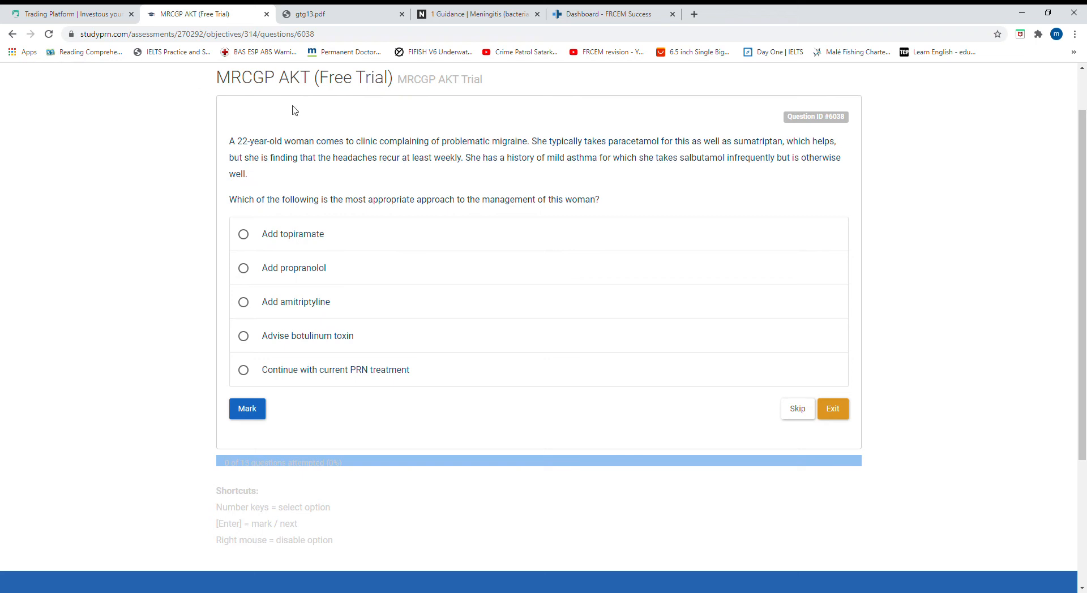
mouse_move(588, 101)
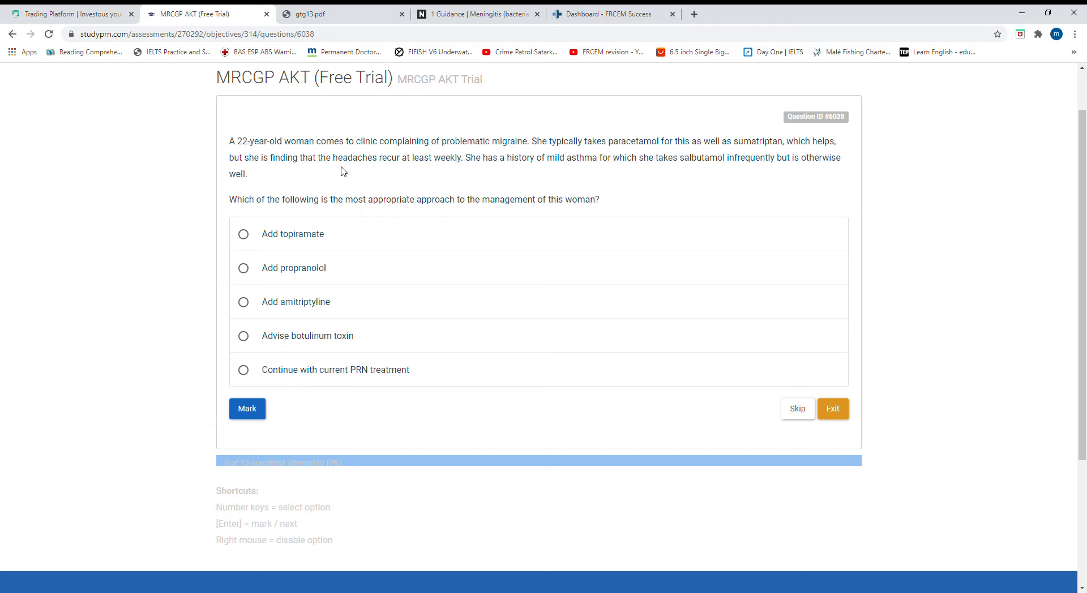
mouse_move(600, 173)
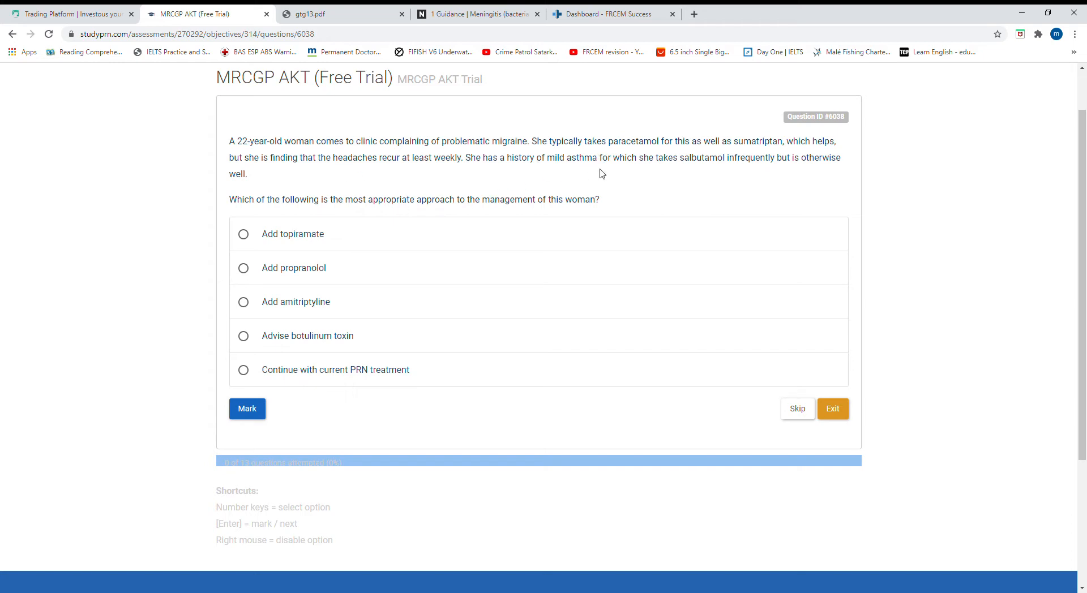
- Answer the migraine prophylaxis question with Add amitriptyline and mark it to show the explanation
double_click(582, 157)
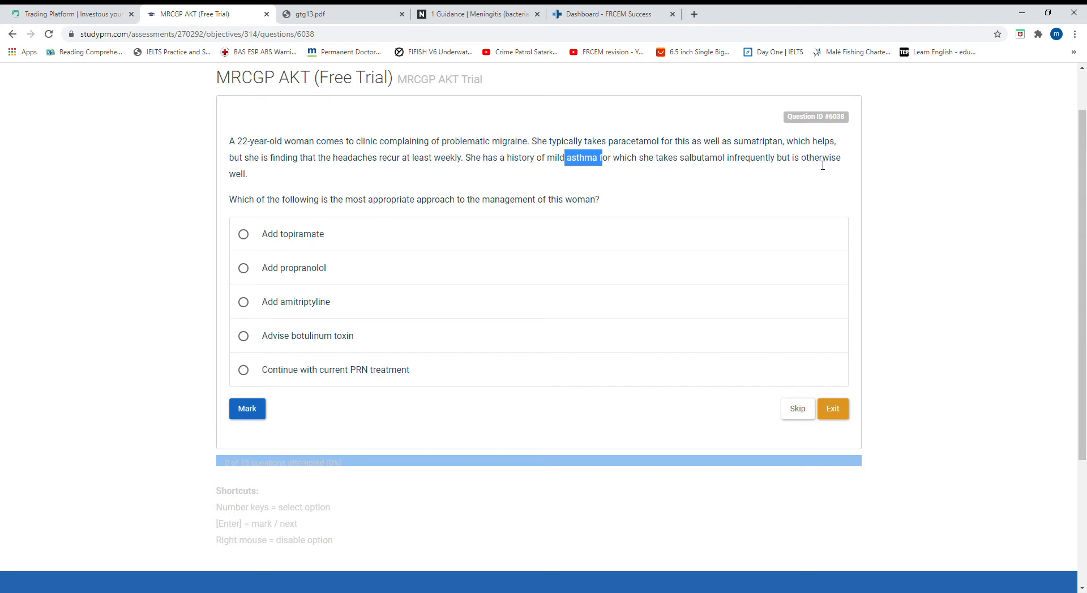
mouse_move(281, 192)
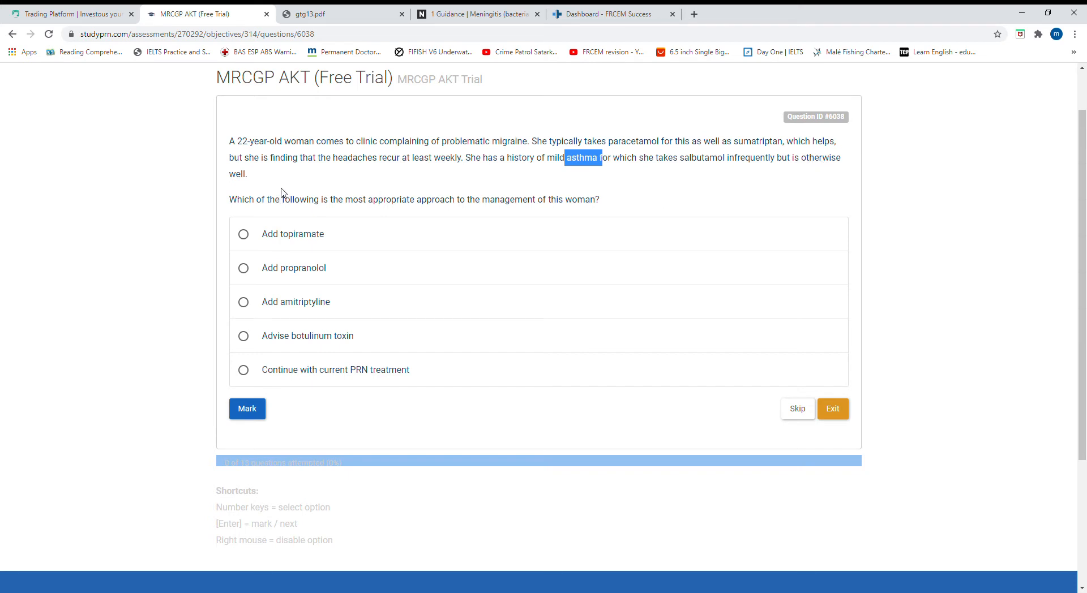
mouse_move(434, 205)
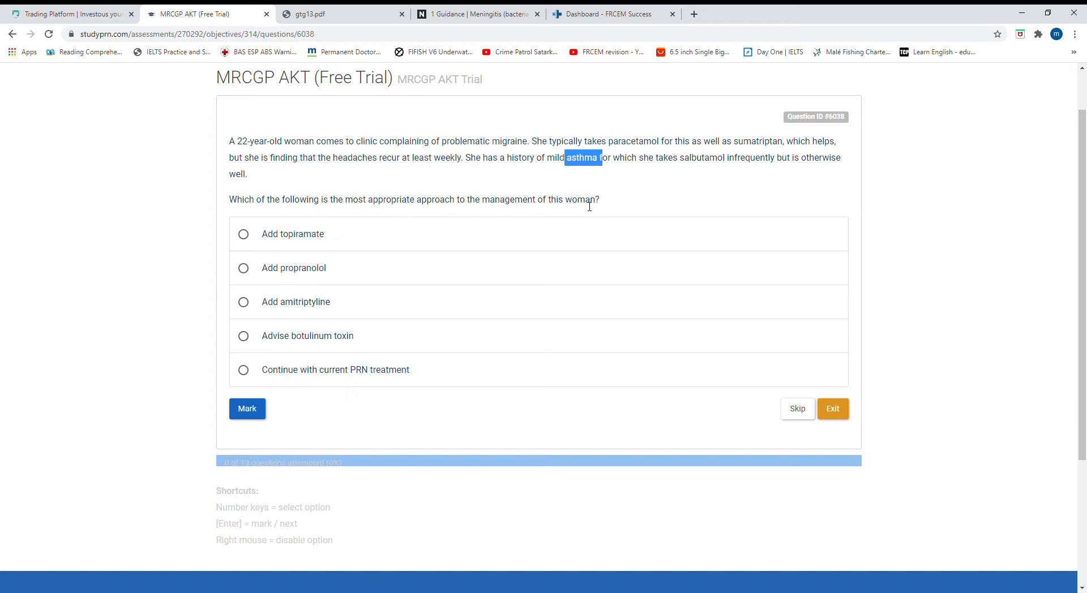
mouse_move(582, 206)
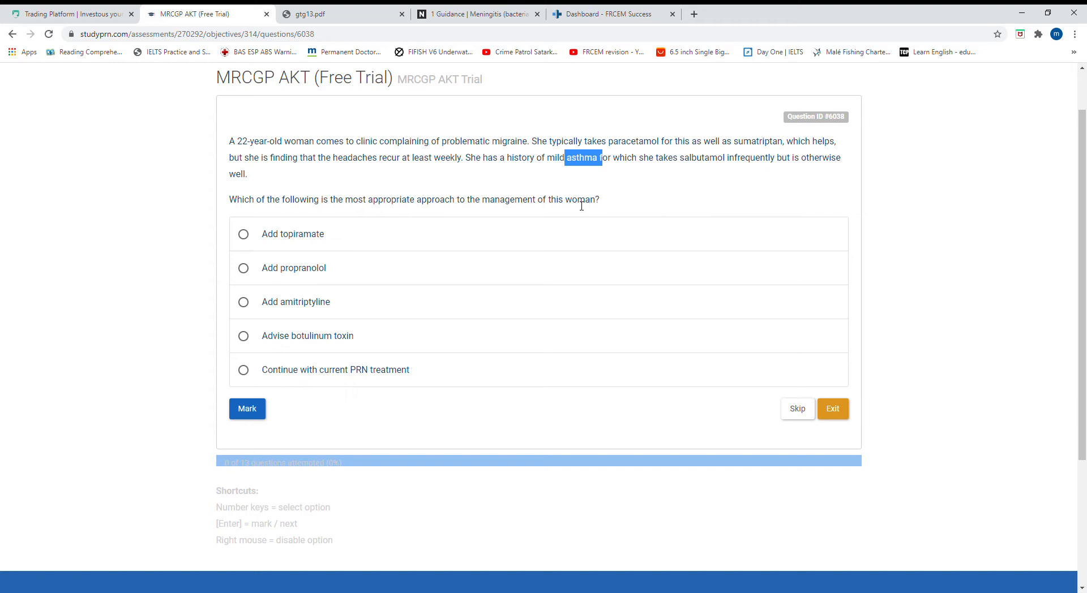
mouse_move(760, 146)
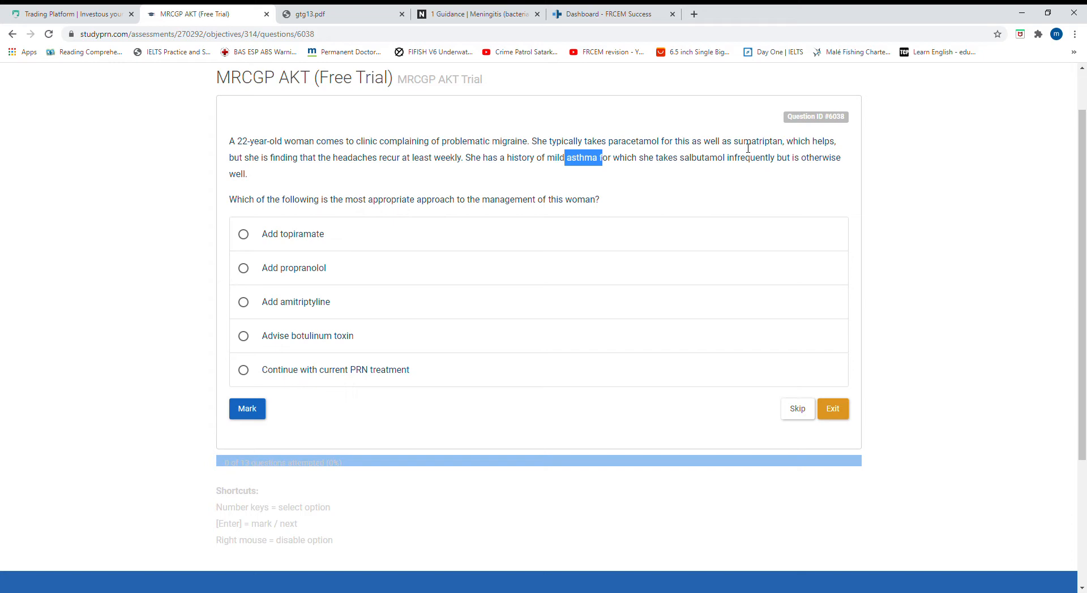
mouse_move(564, 233)
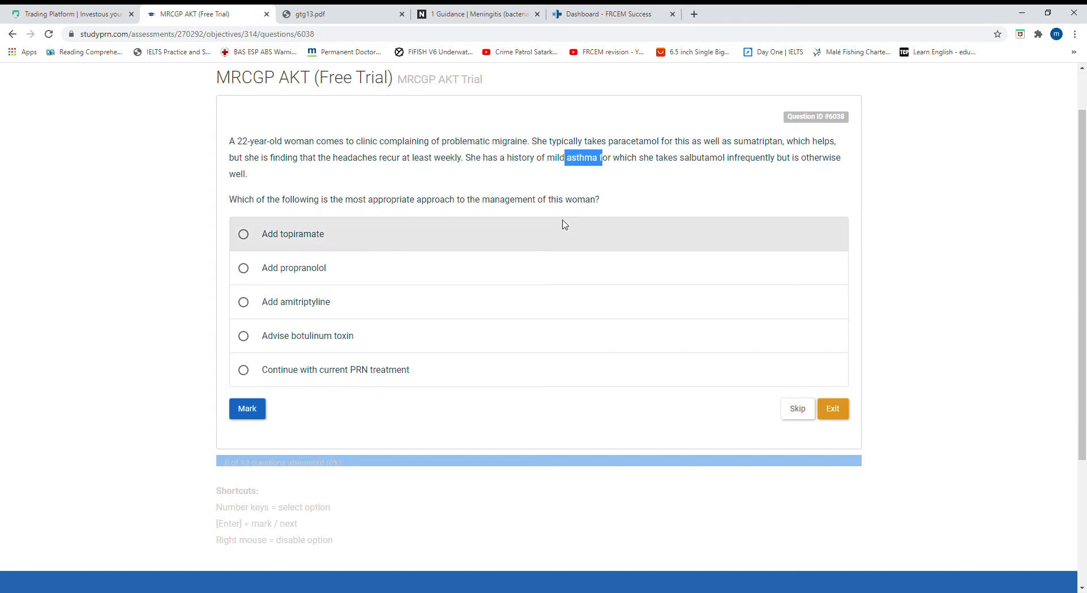
mouse_move(471, 270)
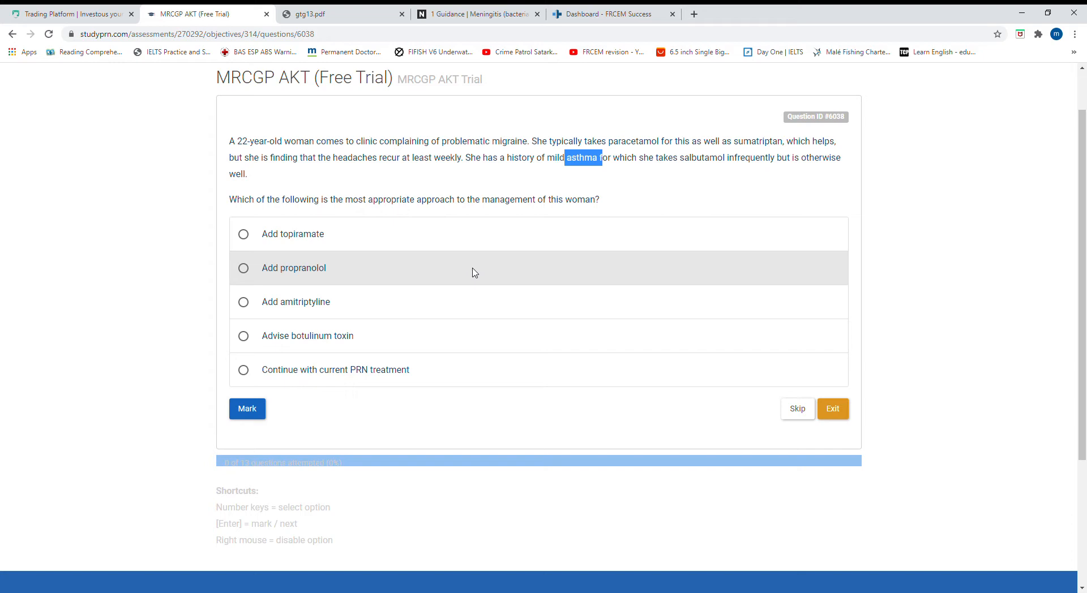
mouse_move(408, 327)
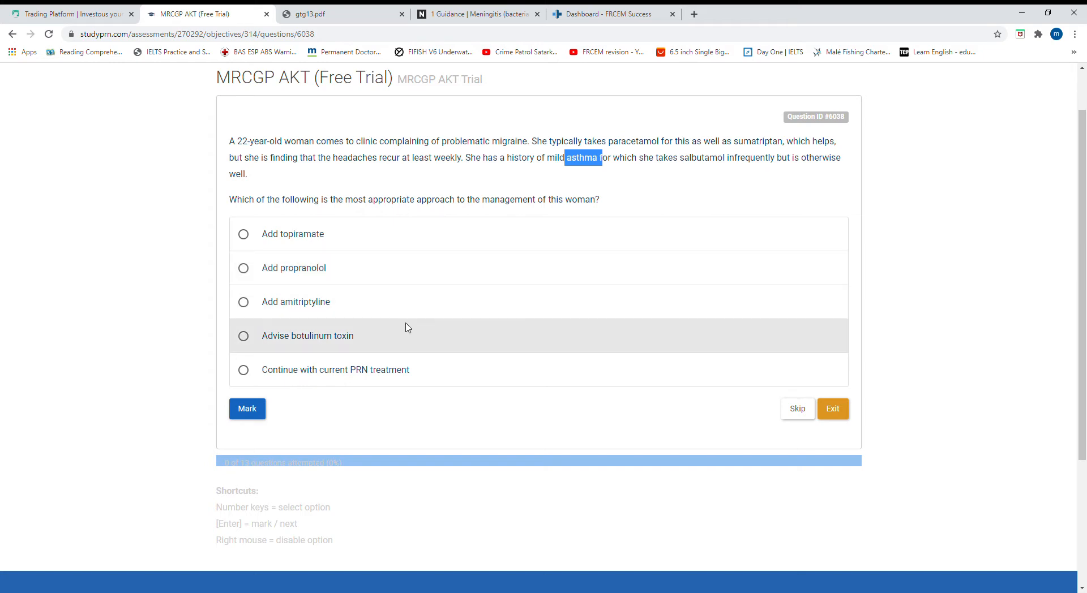
mouse_move(408, 310)
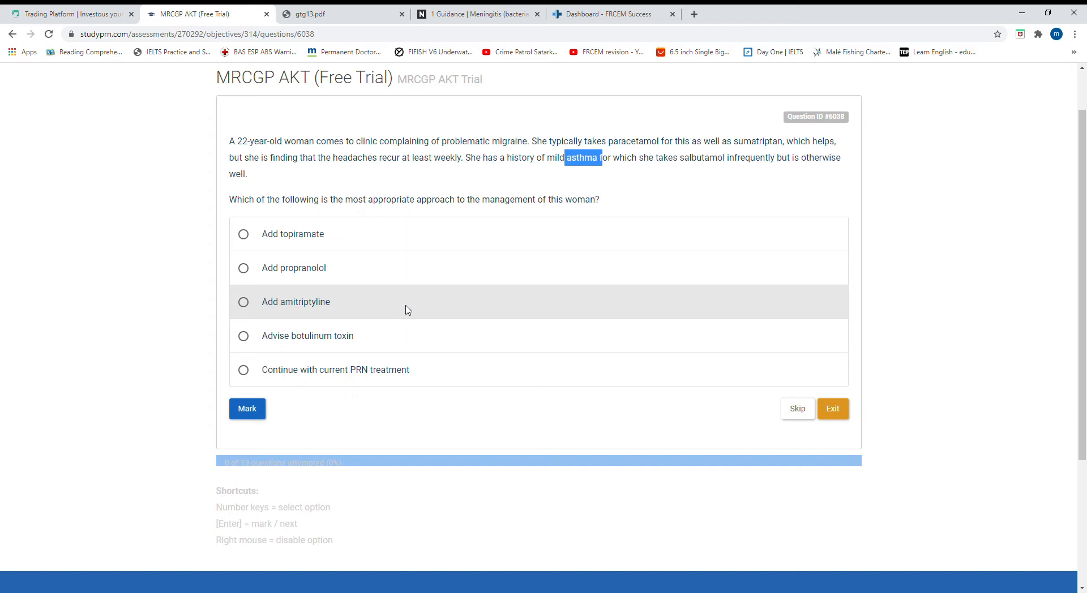
click(244, 301)
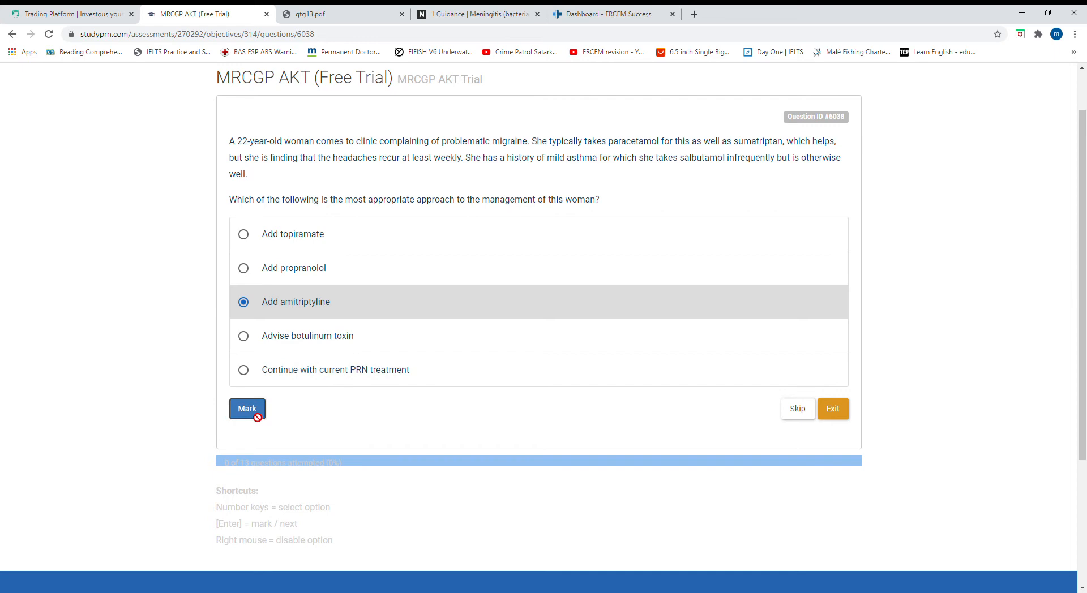
click(245, 409)
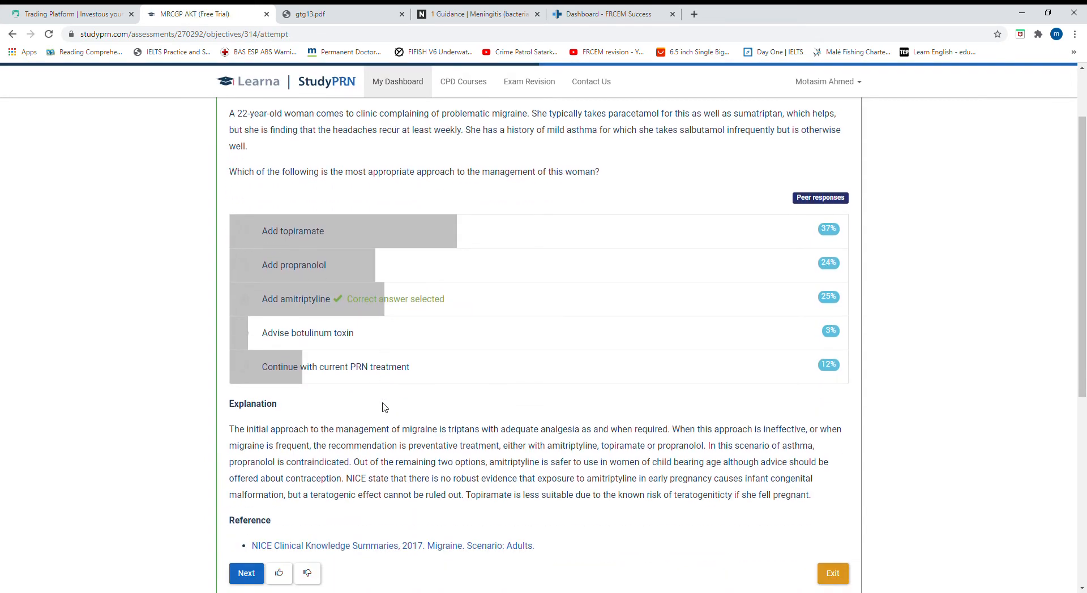
scroll(down, 3)
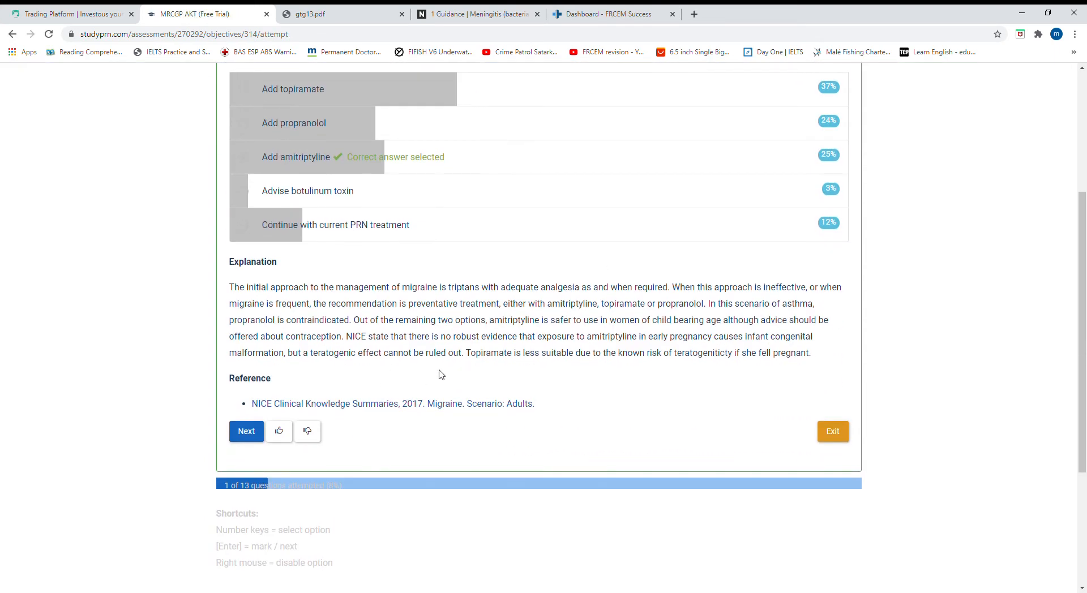
- Advance to the fundus photograph question and select Central retinal vein occlusion as the diagnosis
click(246, 431)
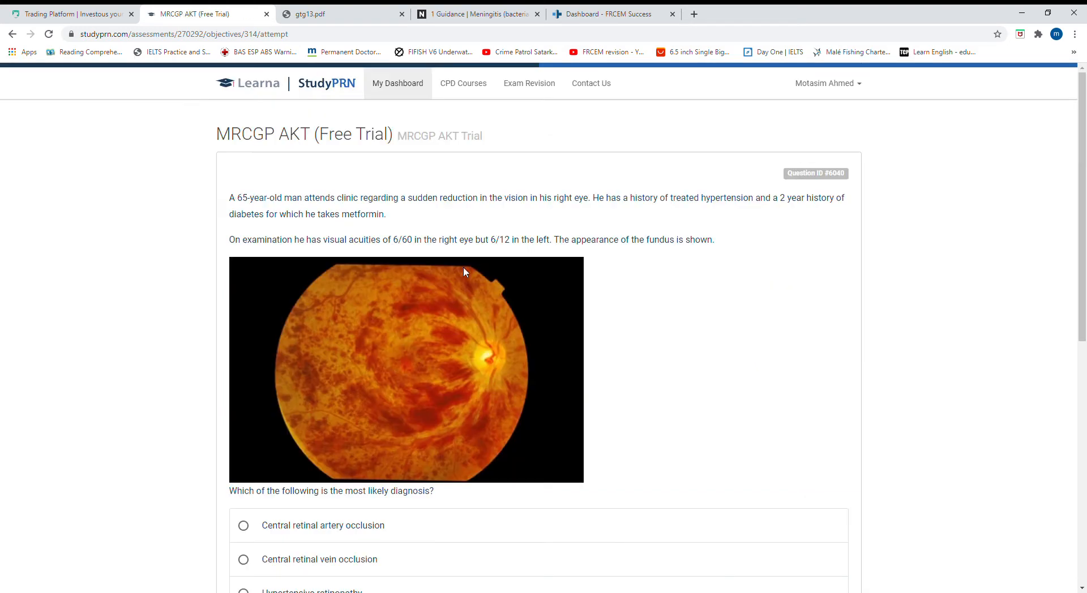
mouse_move(586, 225)
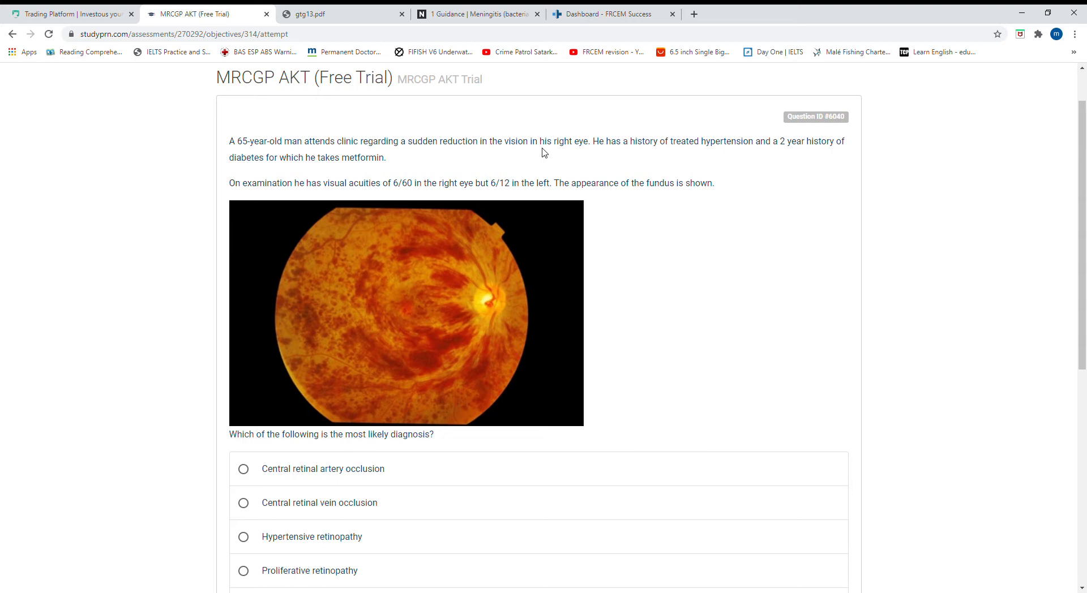
drag(348, 184, 401, 184)
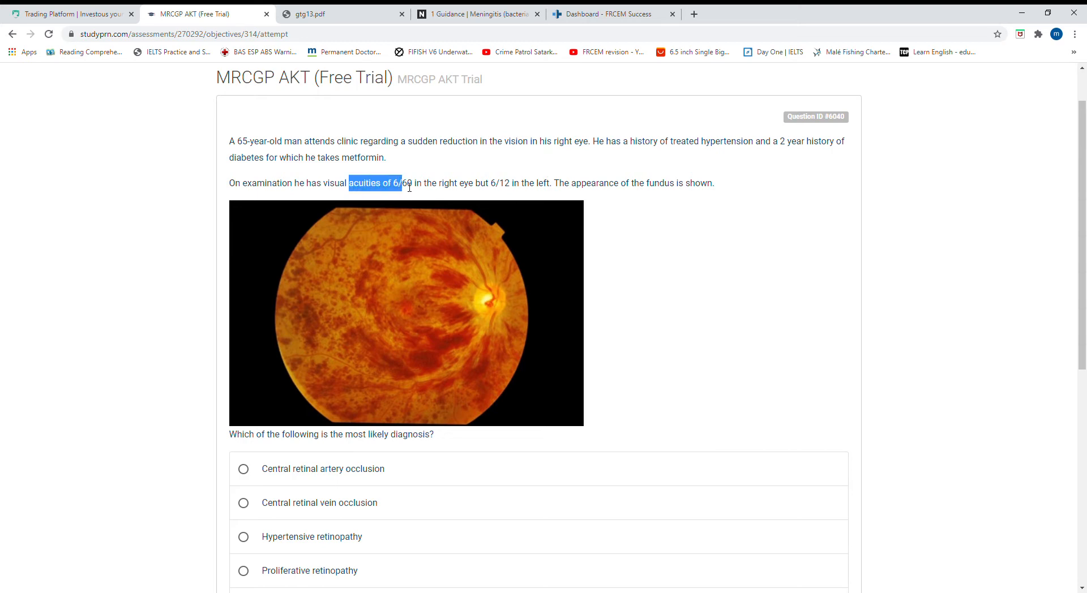
scroll(down, 3)
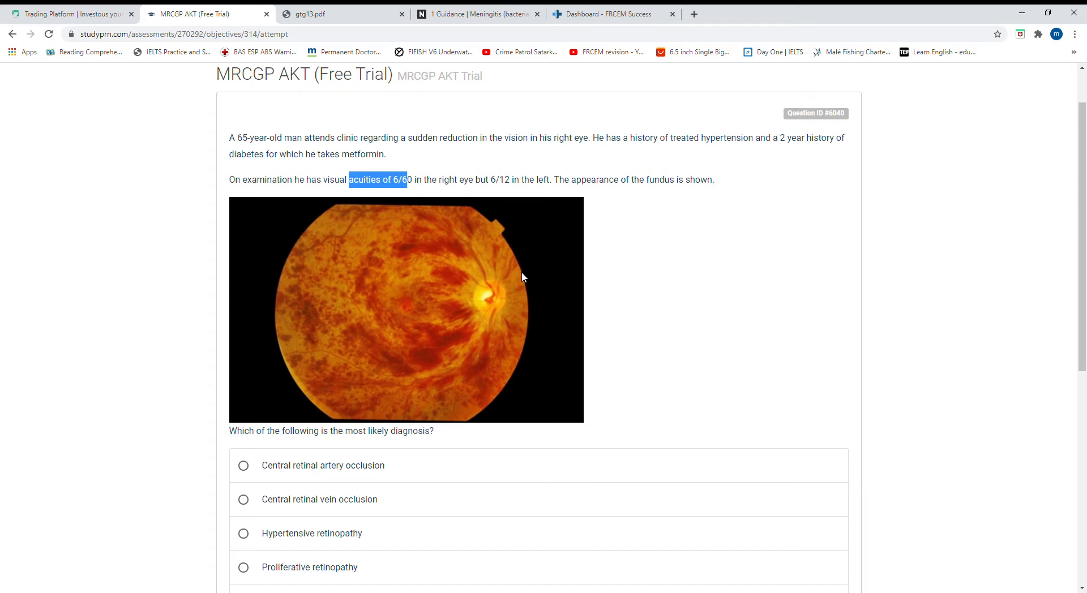
scroll(down, 3)
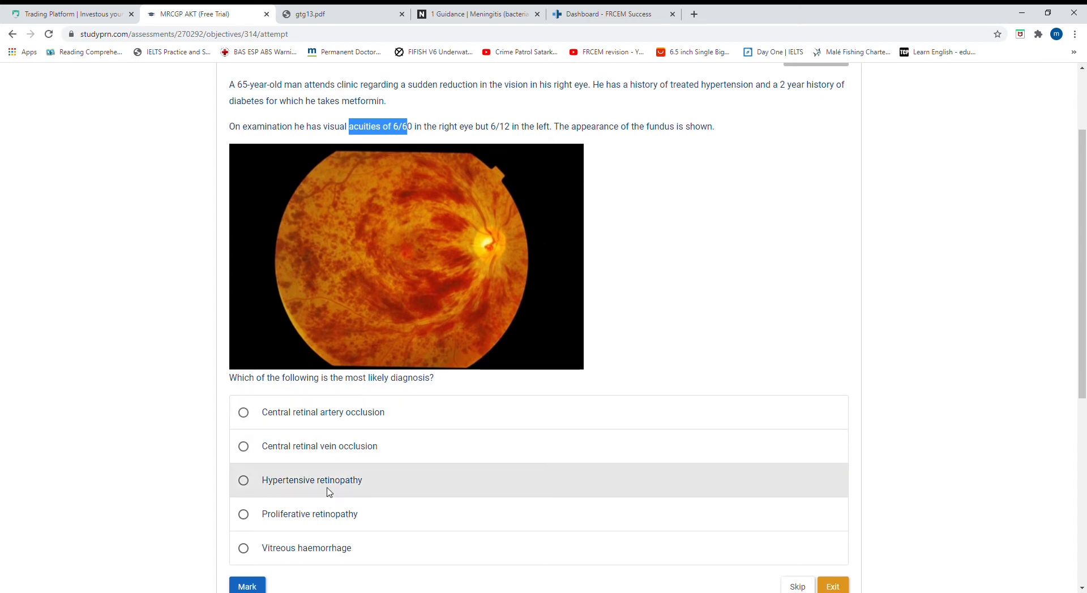
mouse_move(320, 447)
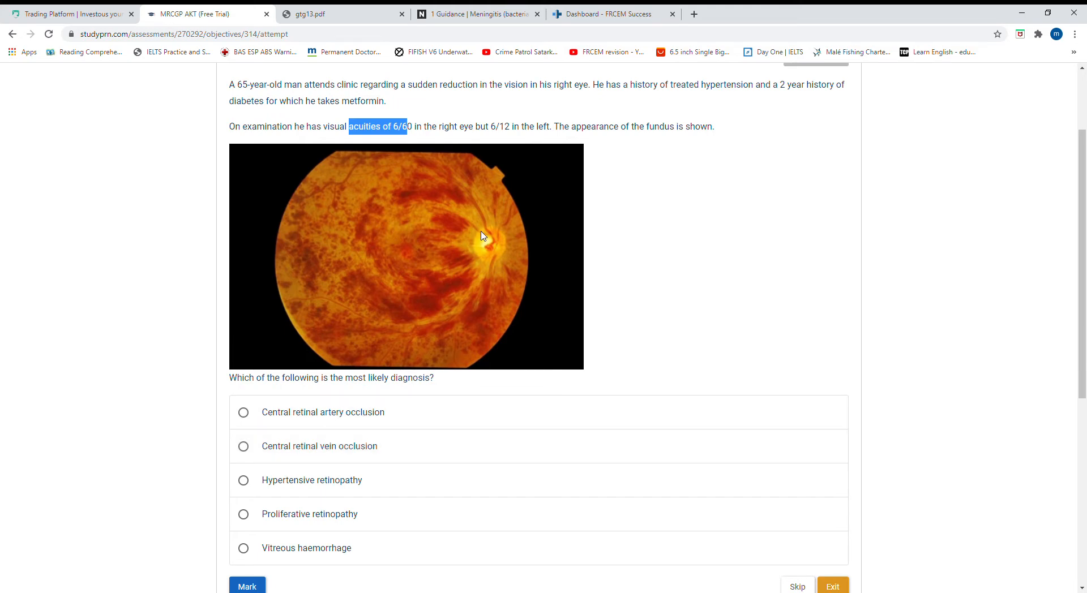
mouse_move(495, 257)
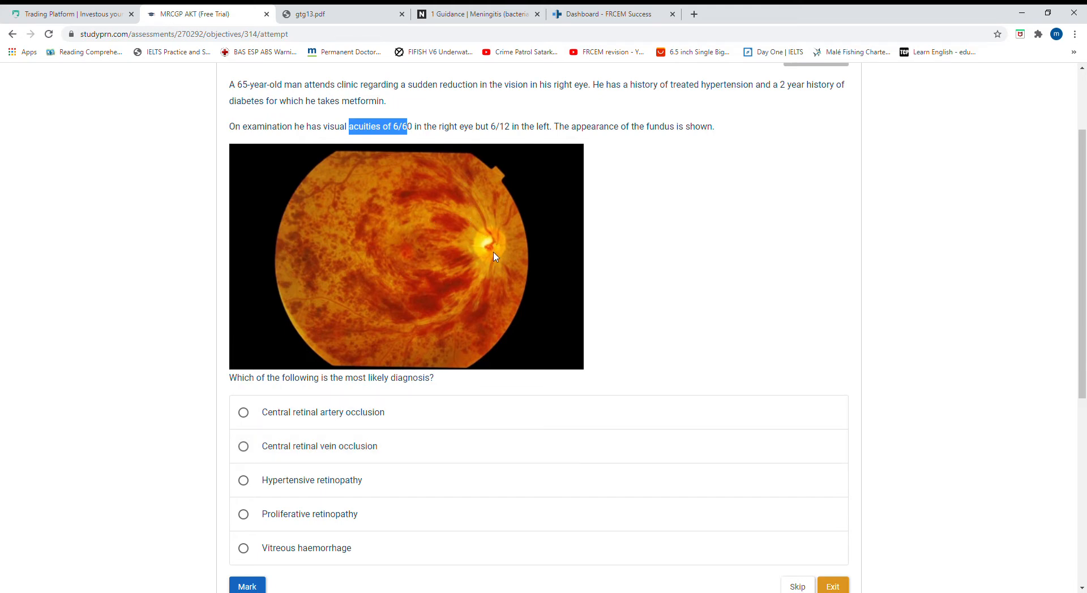
mouse_move(507, 240)
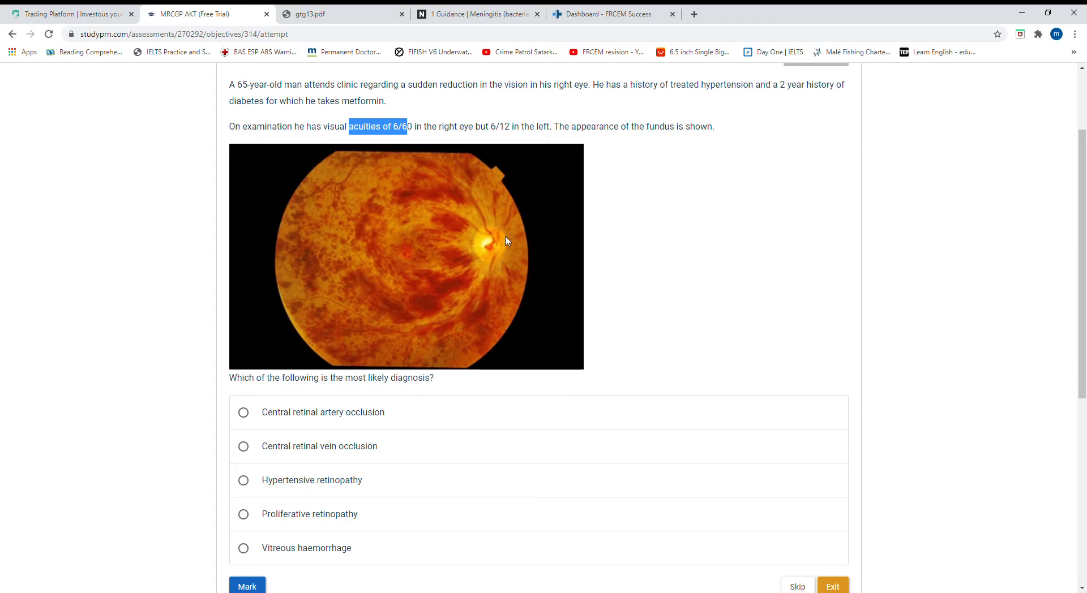
mouse_move(480, 206)
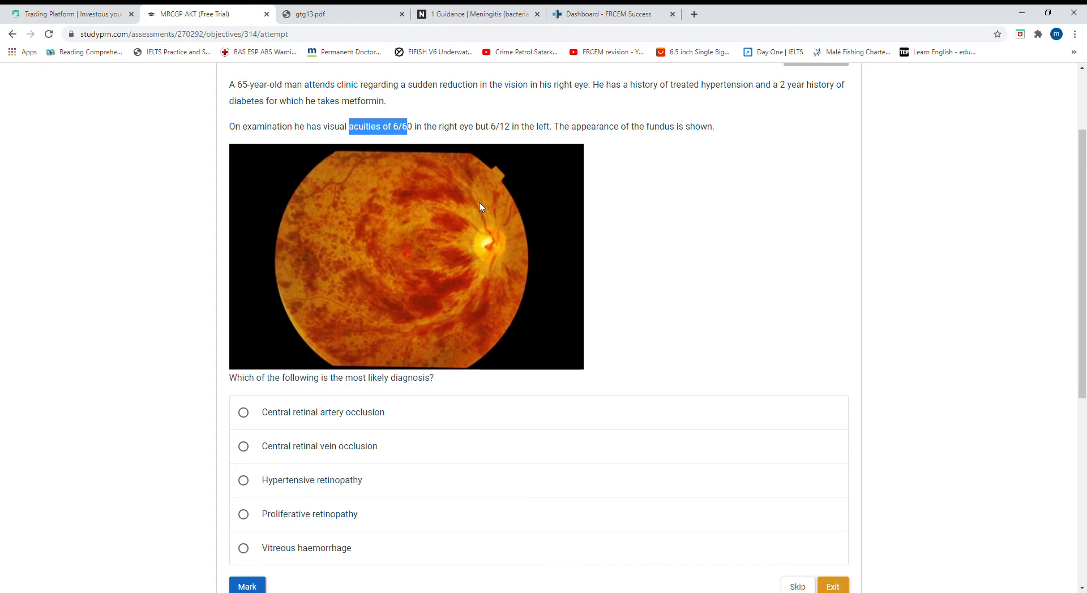
mouse_move(440, 257)
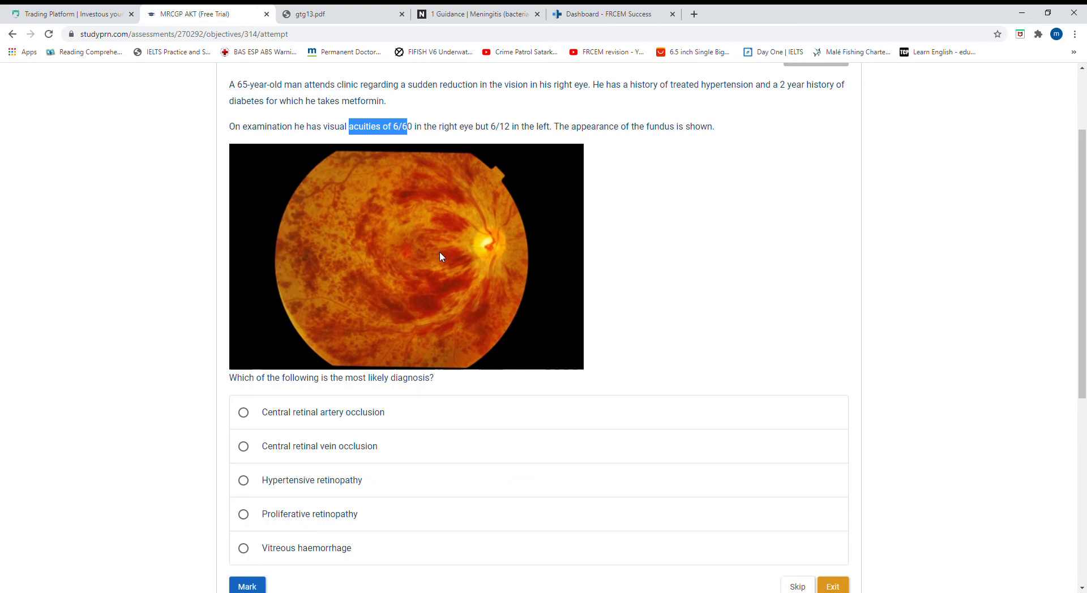
mouse_move(458, 213)
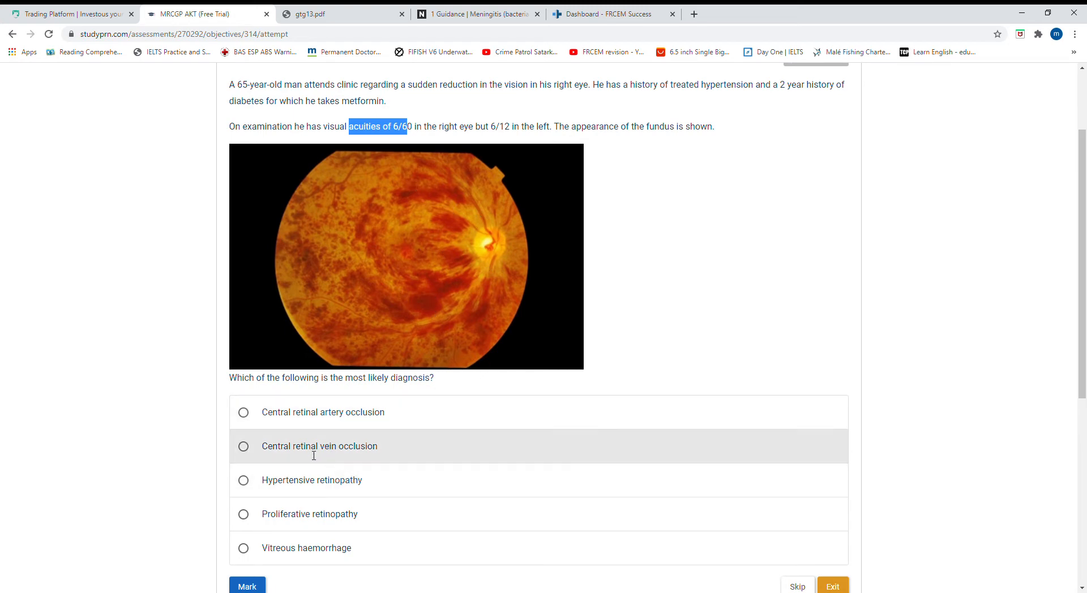
click(243, 446)
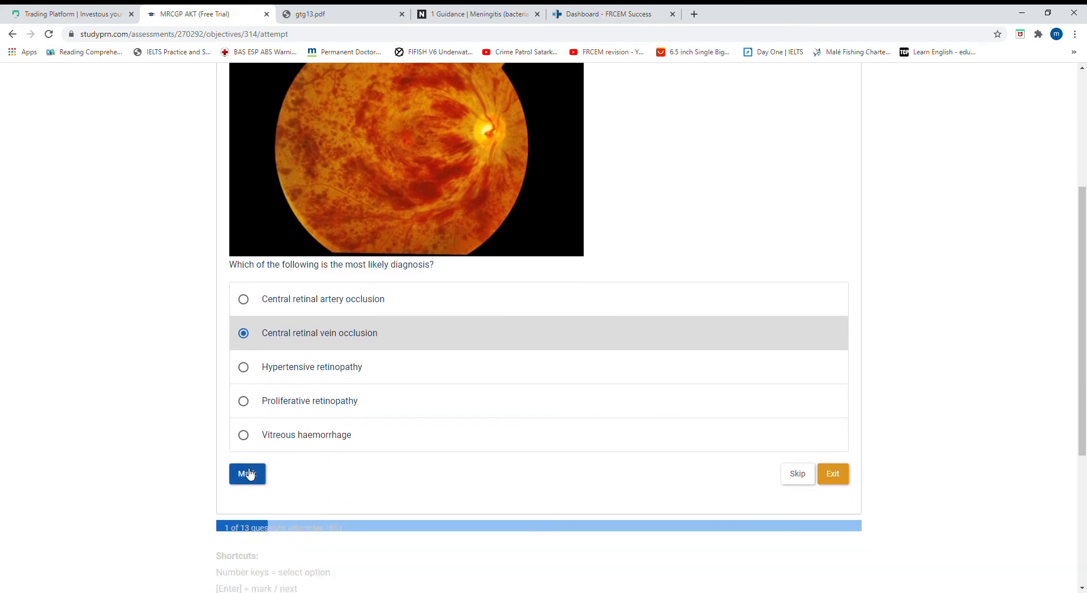
click(247, 474)
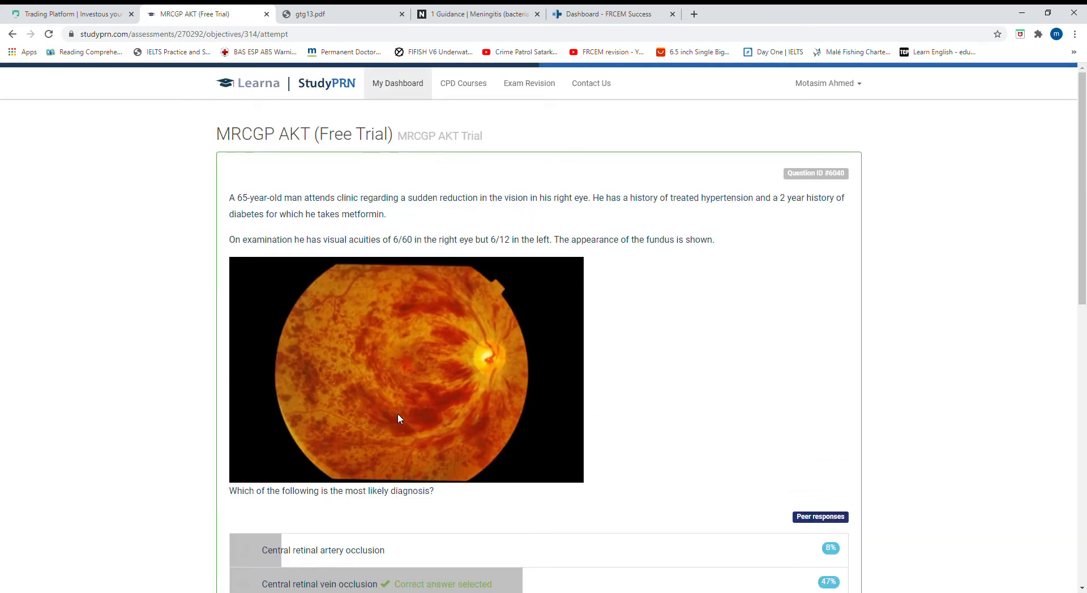
scroll(down, 3)
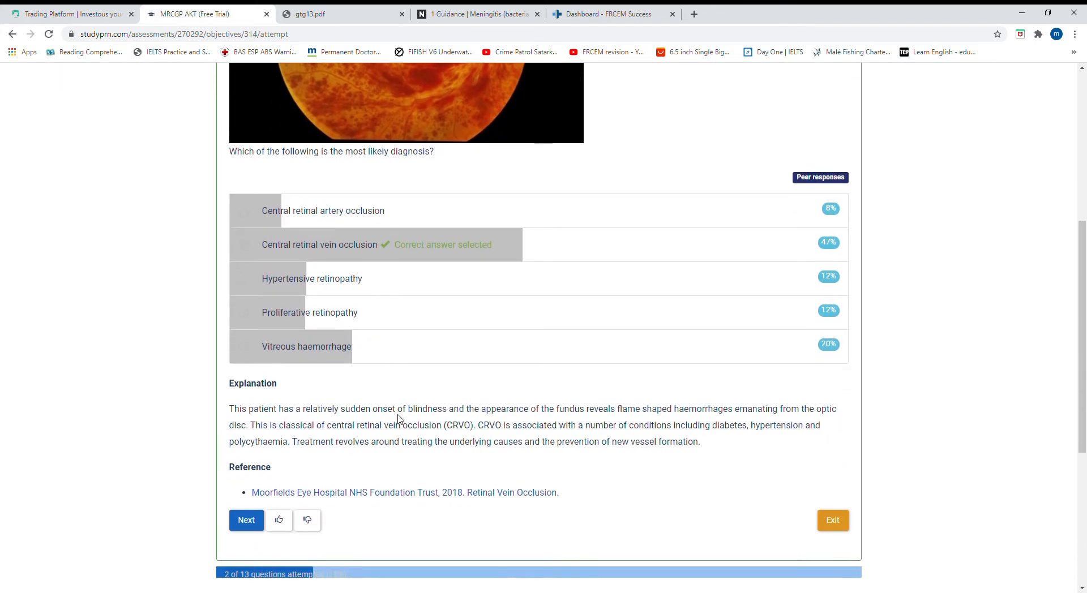
mouse_move(438, 421)
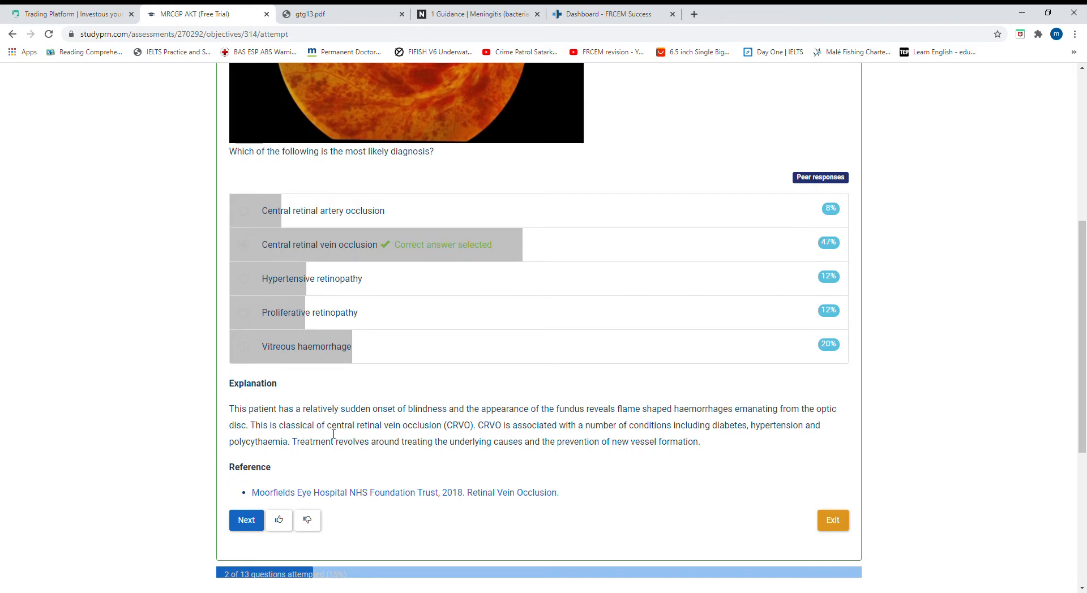
drag(327, 425, 441, 424)
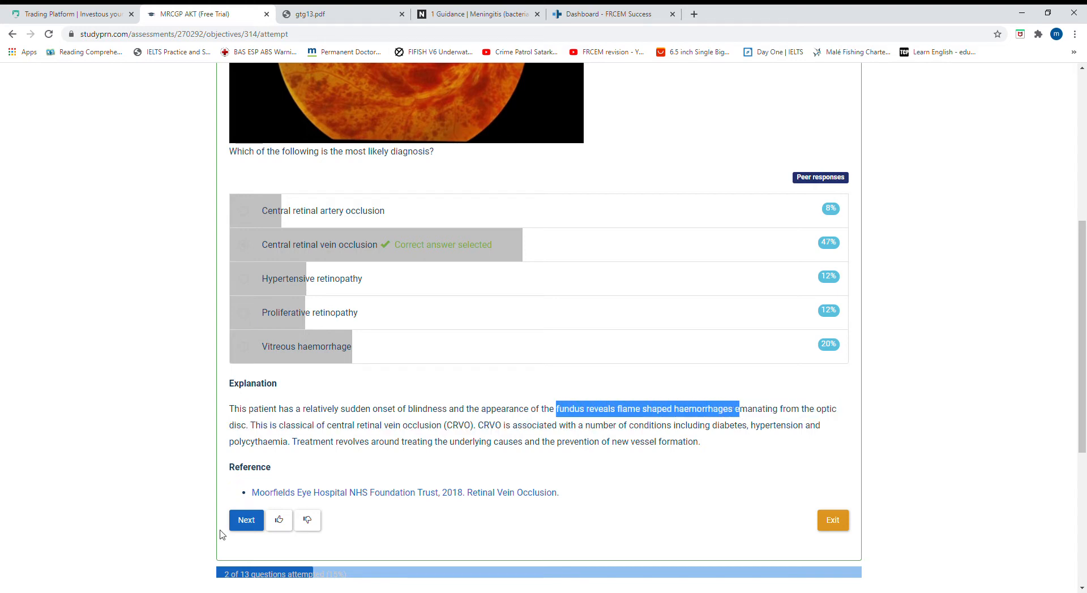
- Advance to the 16-weeks-pregnant bacterial vaginosis question and select Oral metronidazole
click(246, 520)
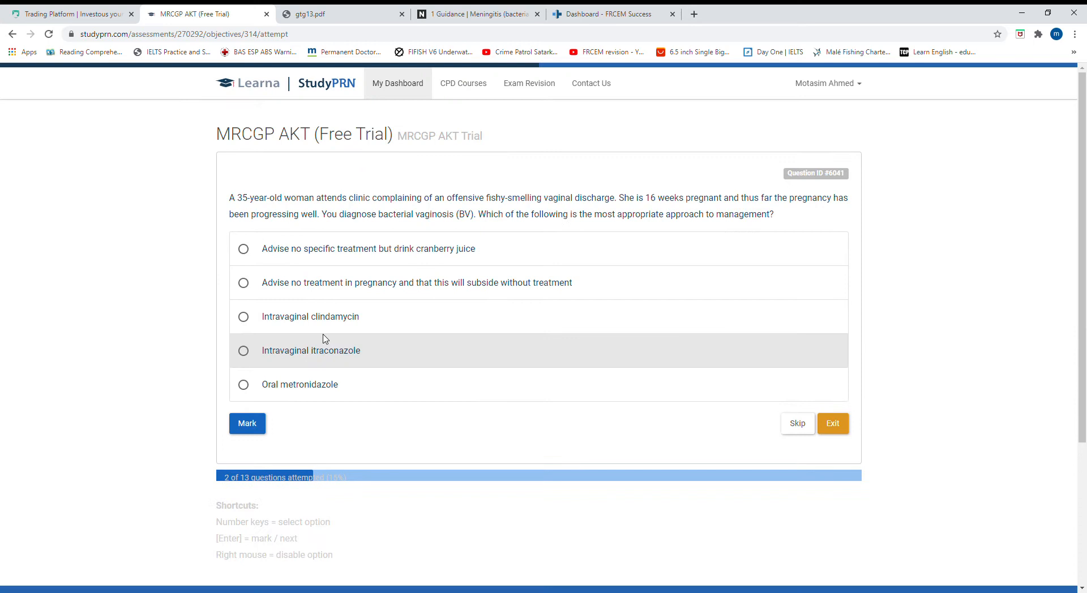
mouse_move(378, 210)
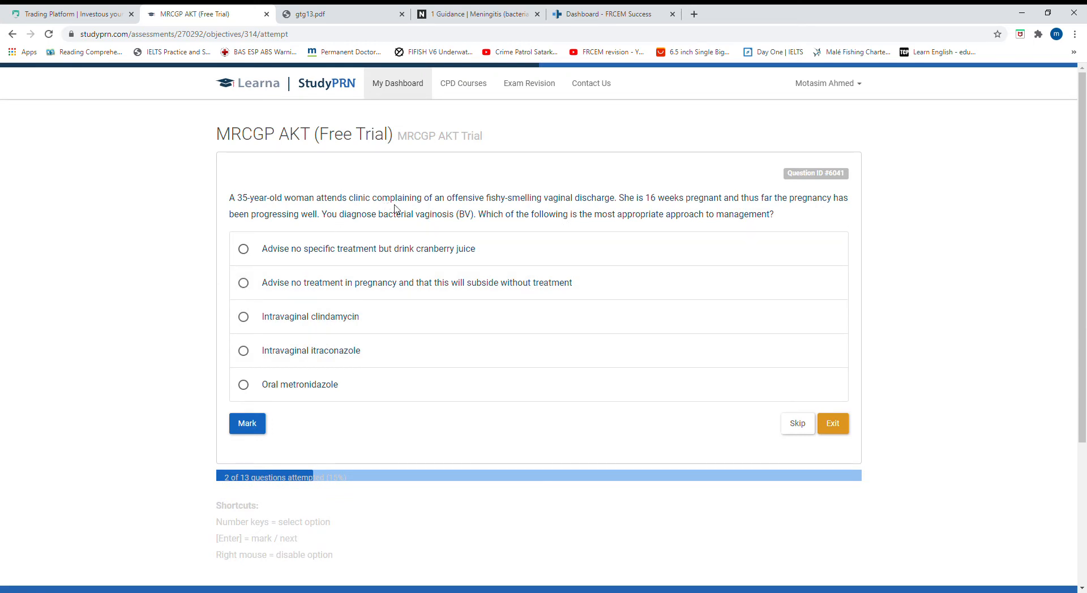
drag(479, 197, 559, 197)
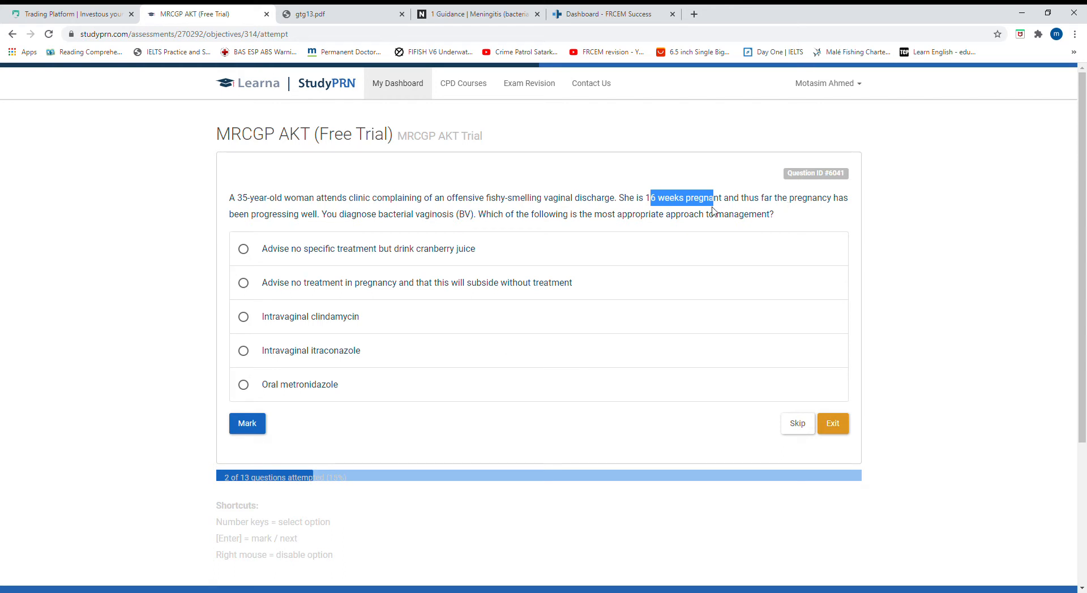
mouse_move(465, 224)
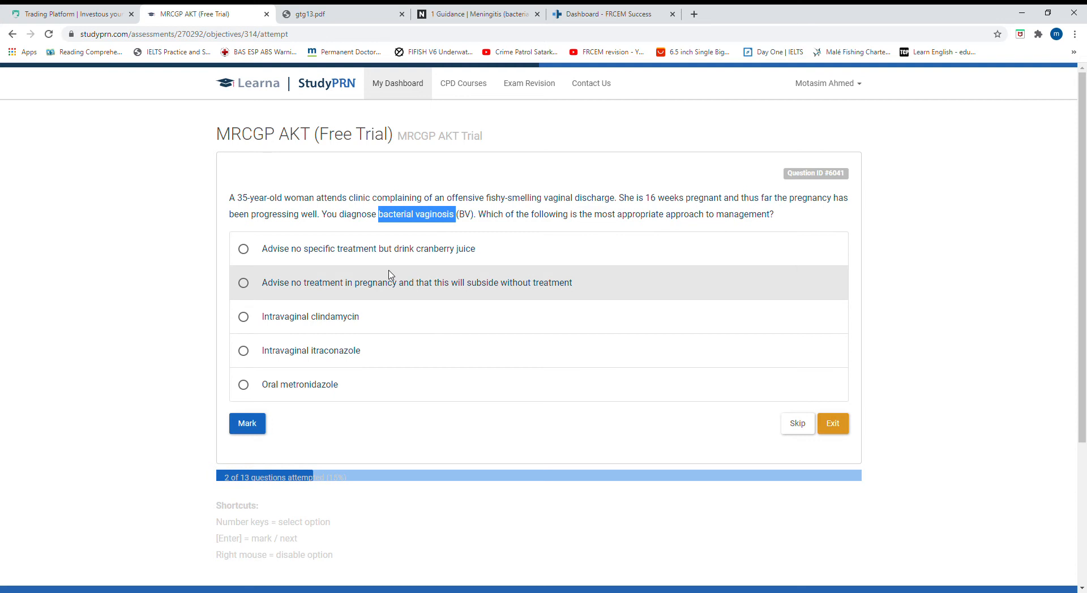
mouse_move(320, 303)
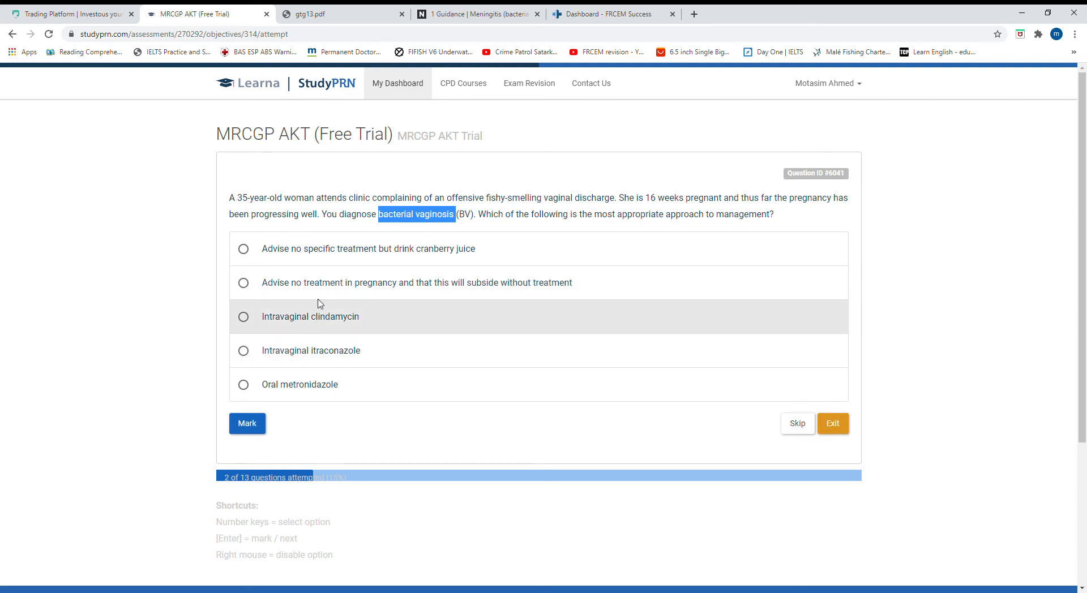
mouse_move(285, 379)
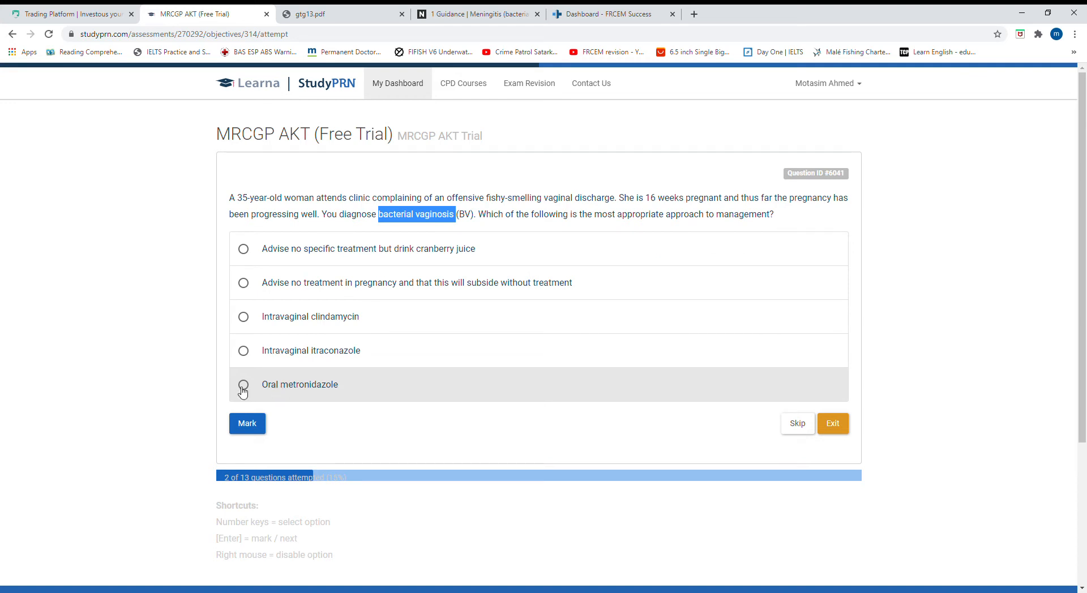
click(244, 385)
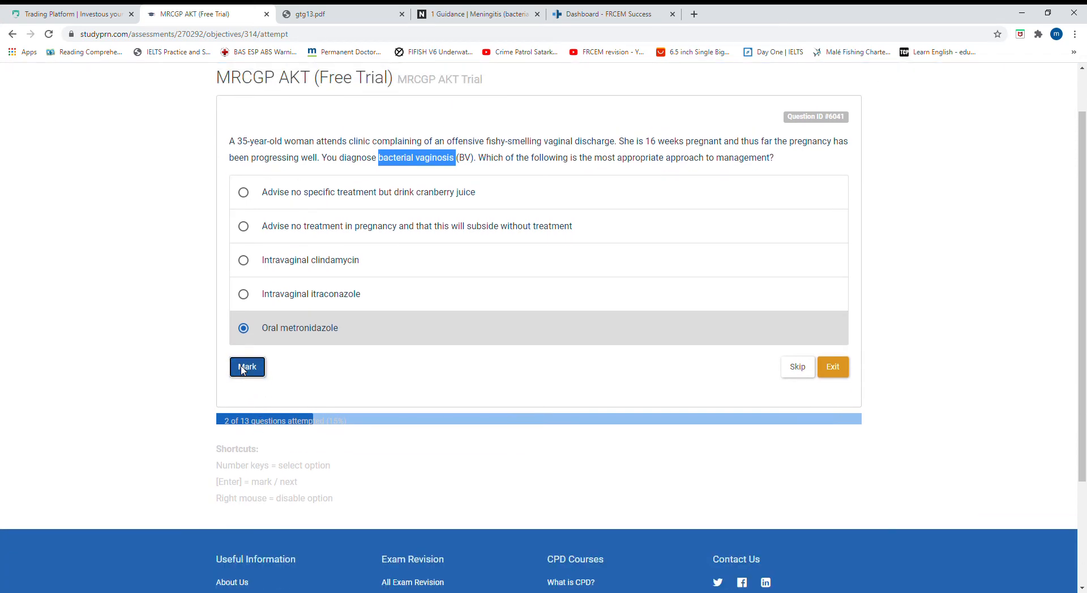
- Mark the oral metronidazole answer to see peer responses, then move to the next question
click(247, 367)
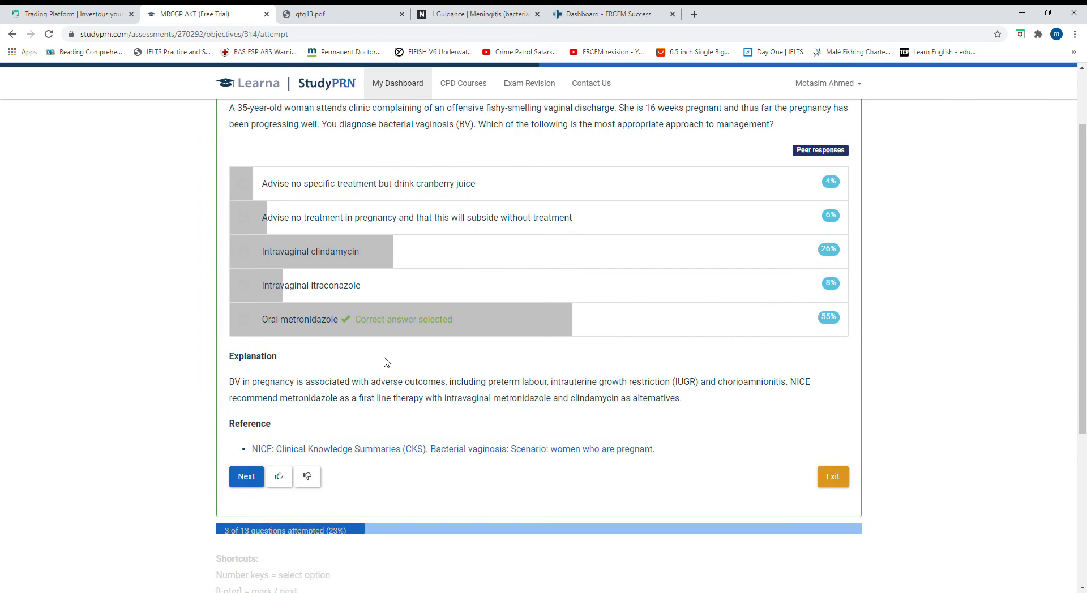
scroll(down, 3)
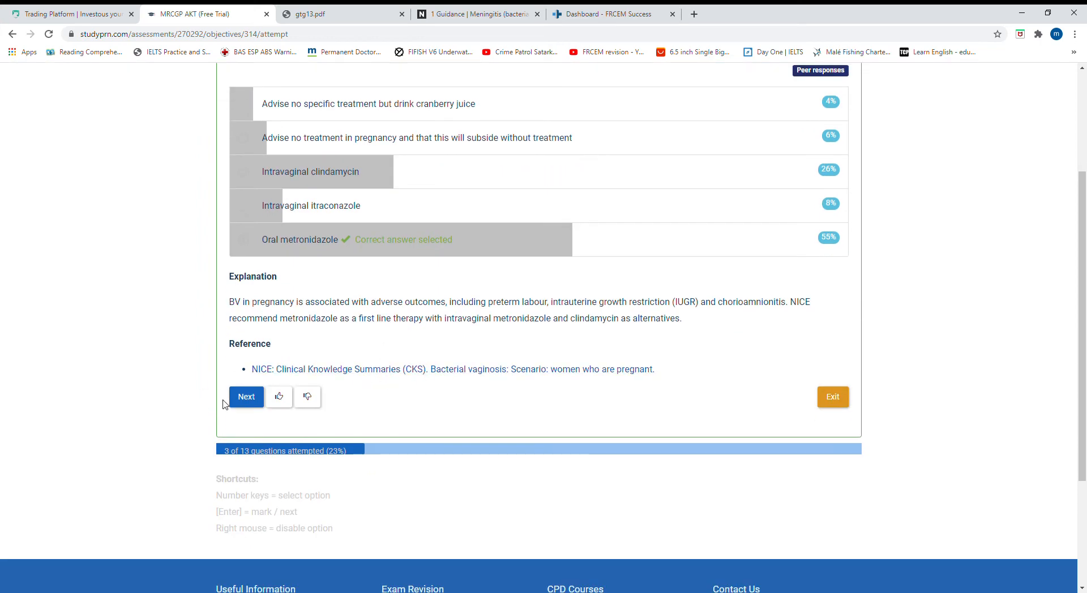
click(246, 397)
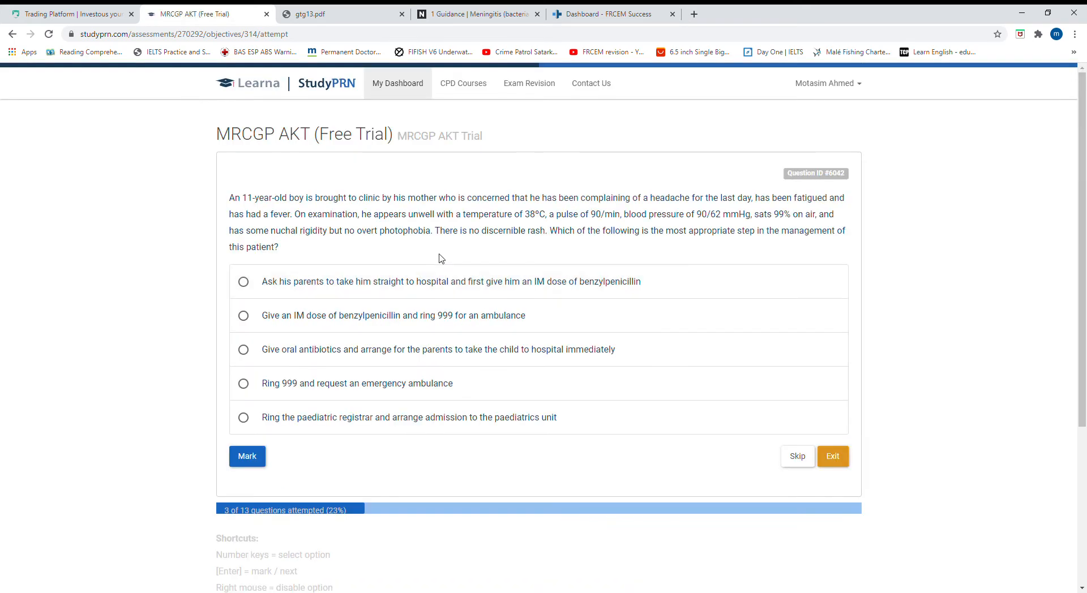
mouse_move(340, 209)
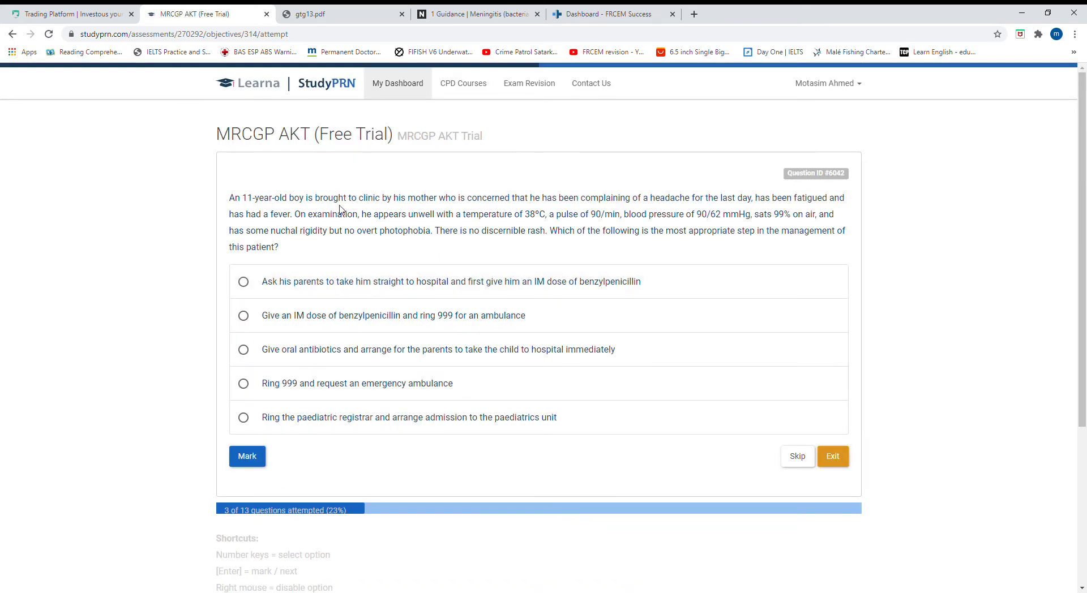
- For the feverish 11-year-old with nuchal rigidity, select Ring 999 and request an emergency ambulance
scroll(down, 3)
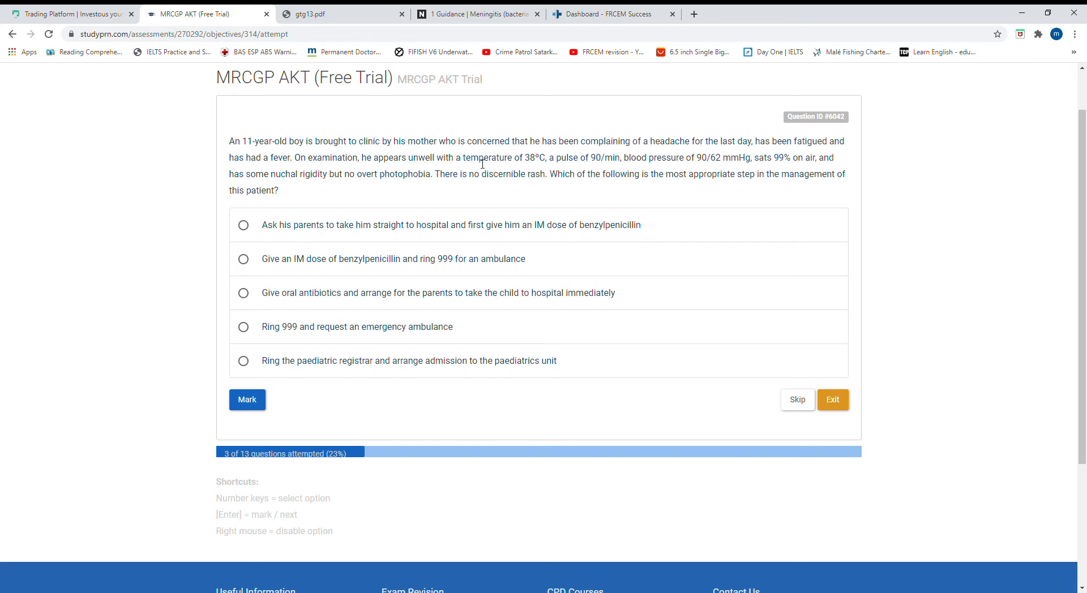
double_click(413, 159)
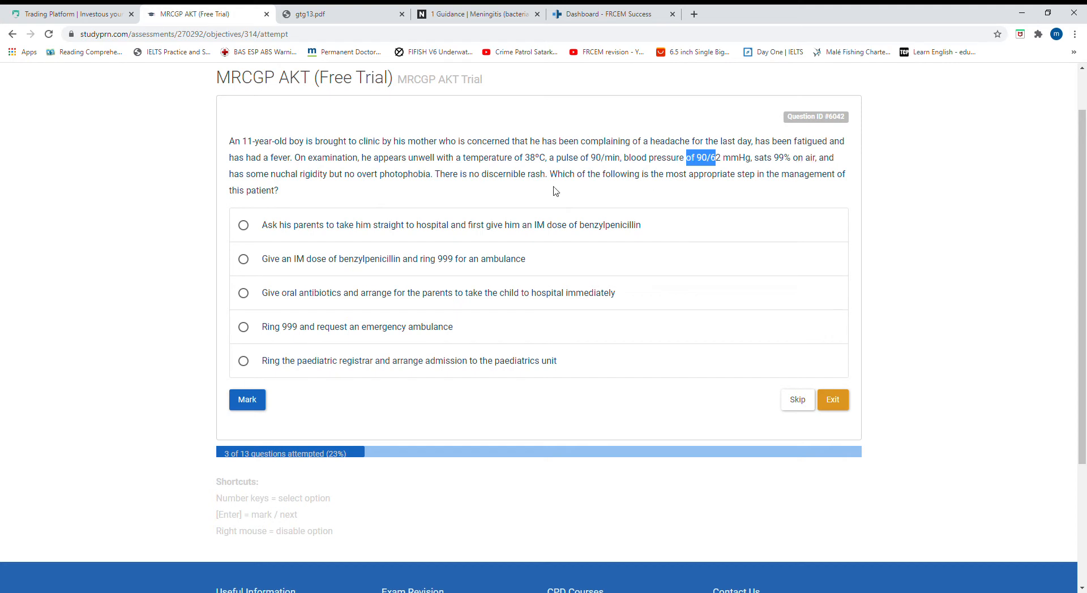
double_click(298, 175)
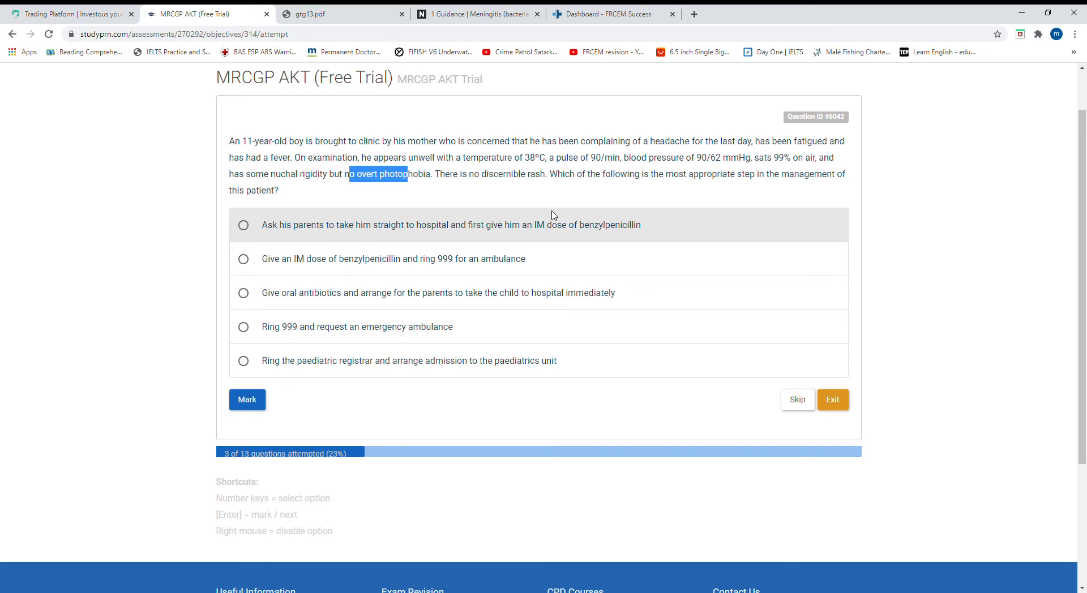
mouse_move(301, 326)
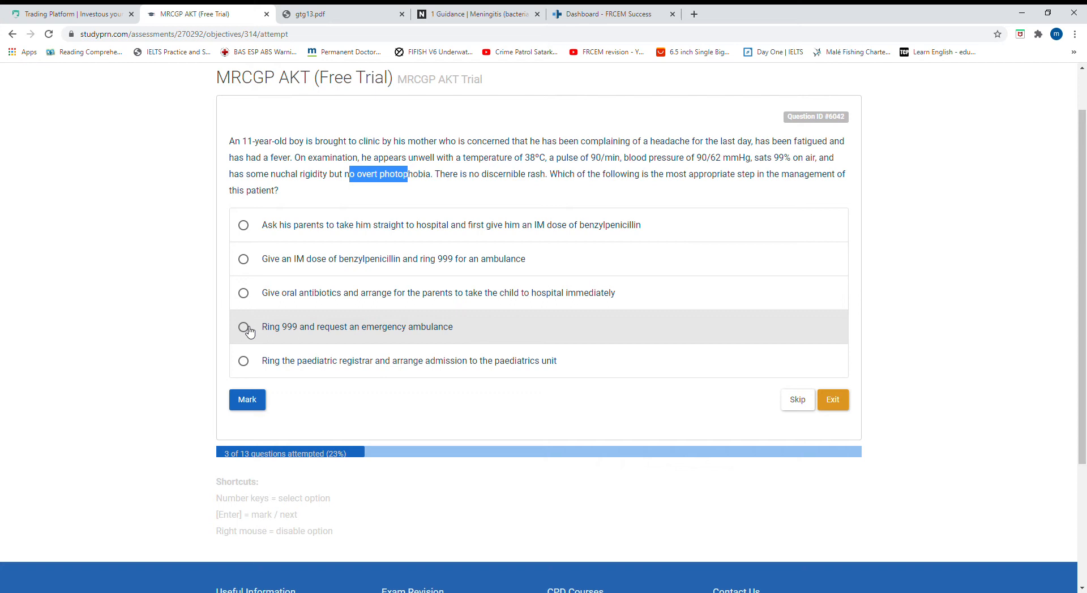
click(242, 326)
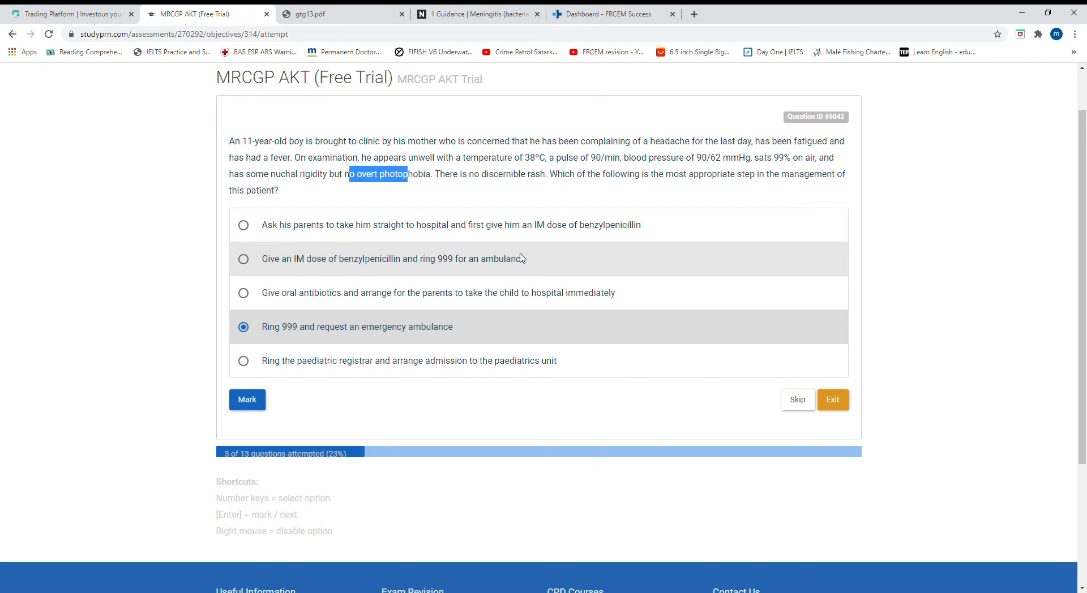
mouse_move(517, 254)
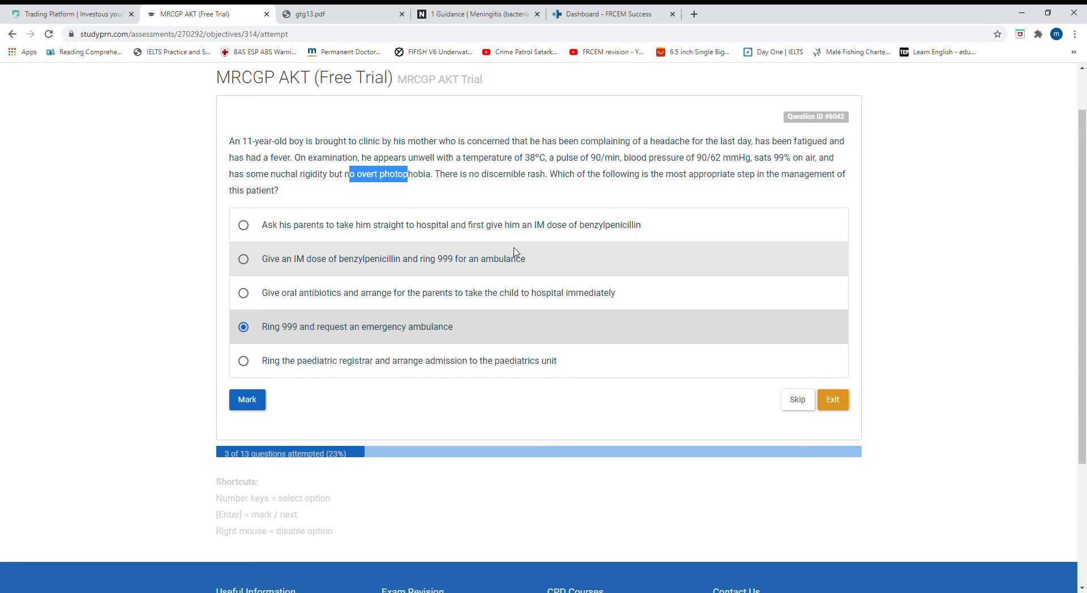
mouse_move(512, 249)
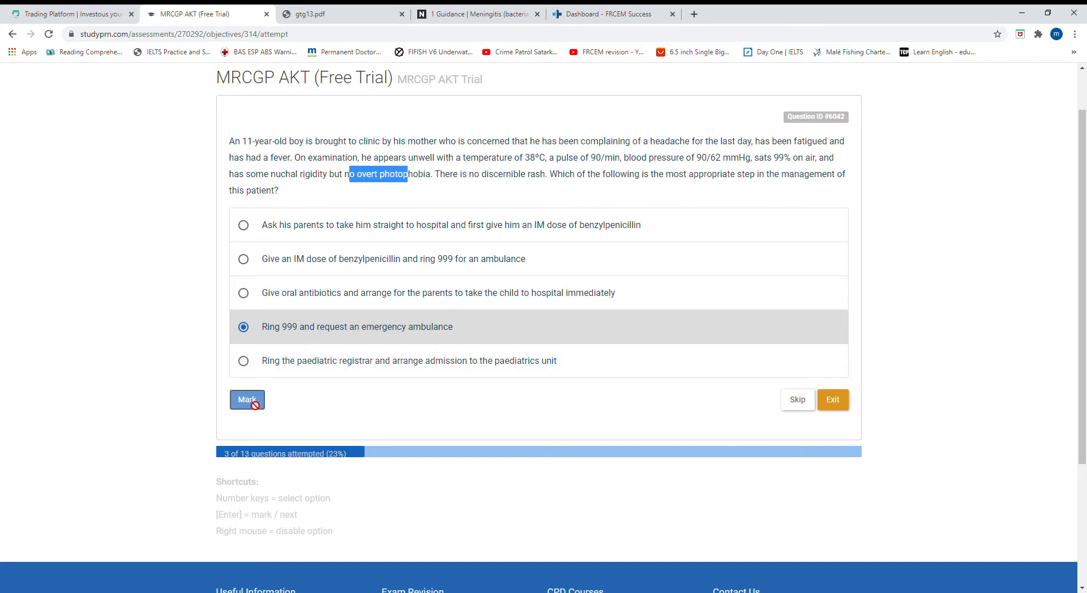
- Mark the ring 999 answer to show the NICE meningitis explanation, then move to the next question
click(246, 399)
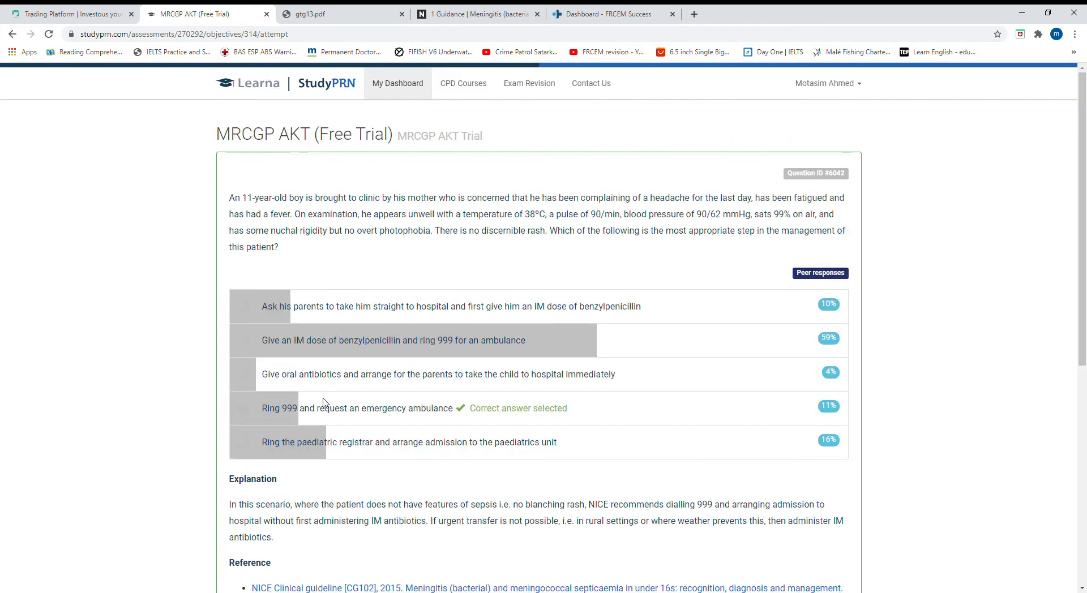
scroll(down, 3)
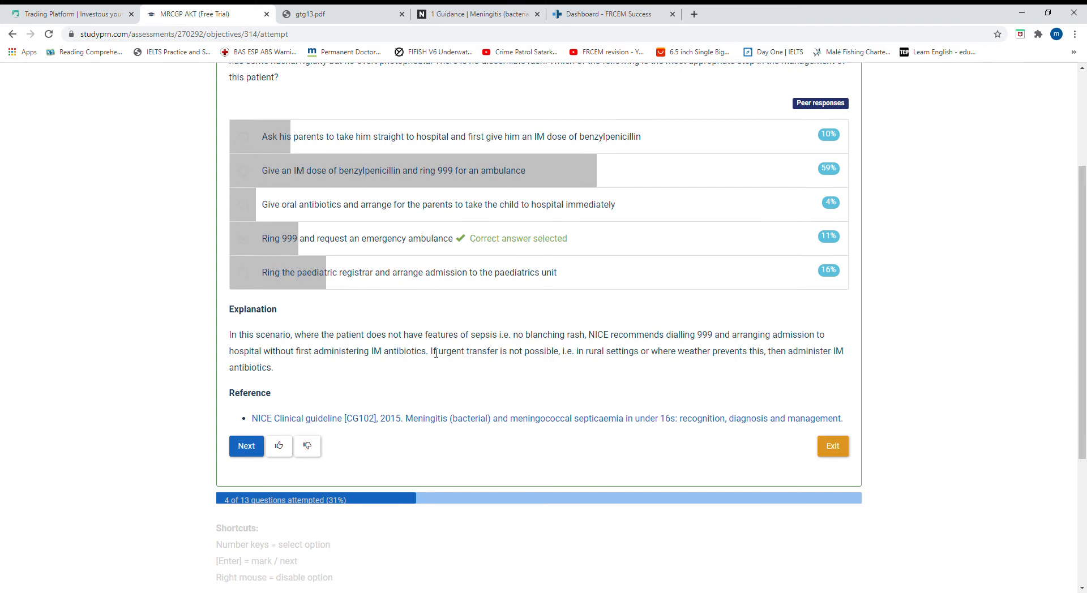
mouse_move(305, 357)
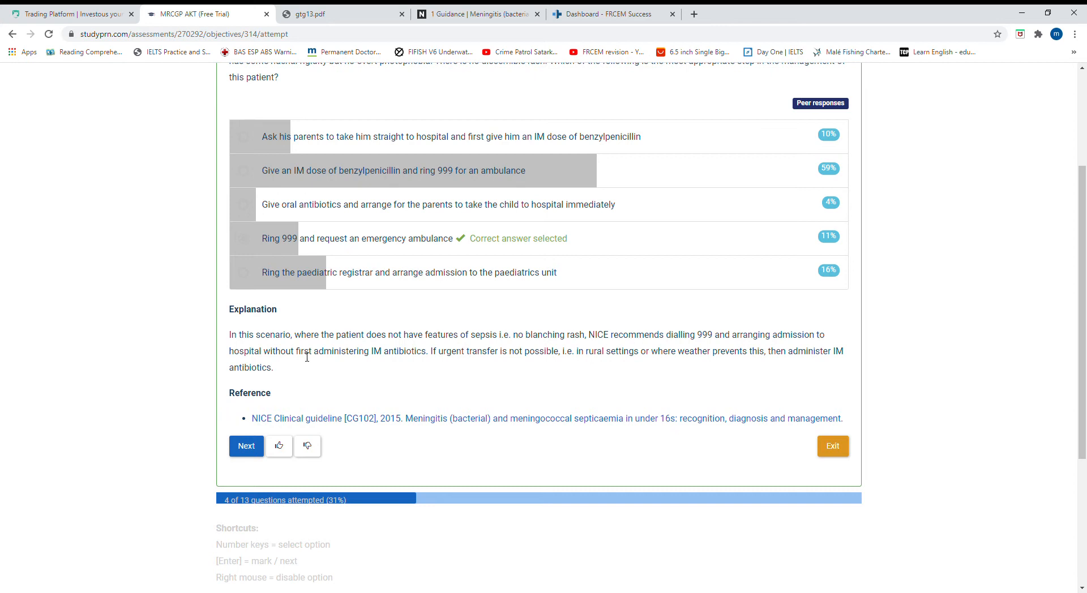
mouse_move(632, 357)
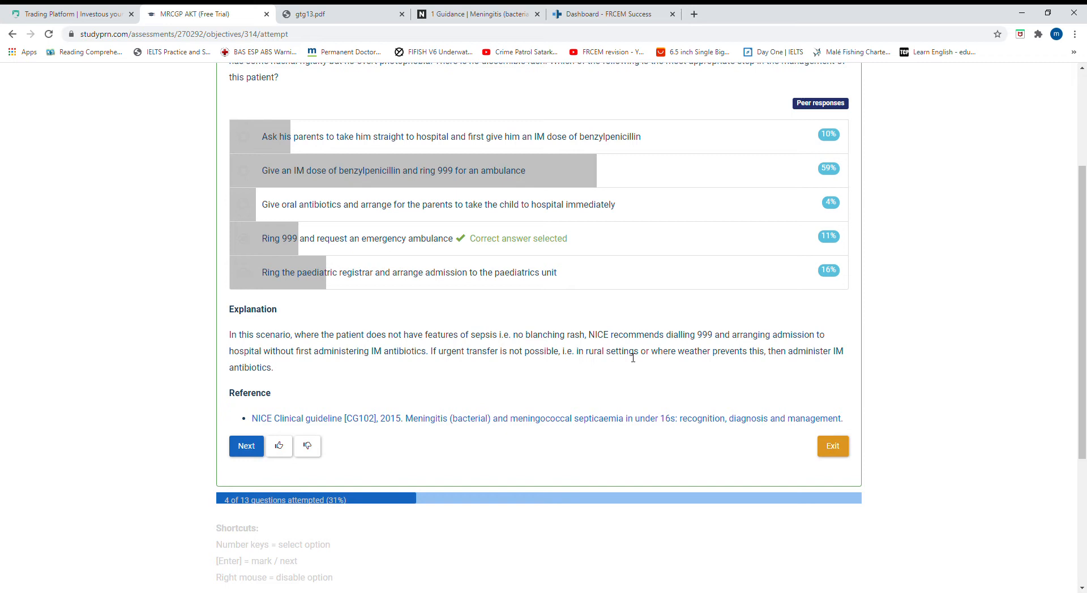
mouse_move(789, 346)
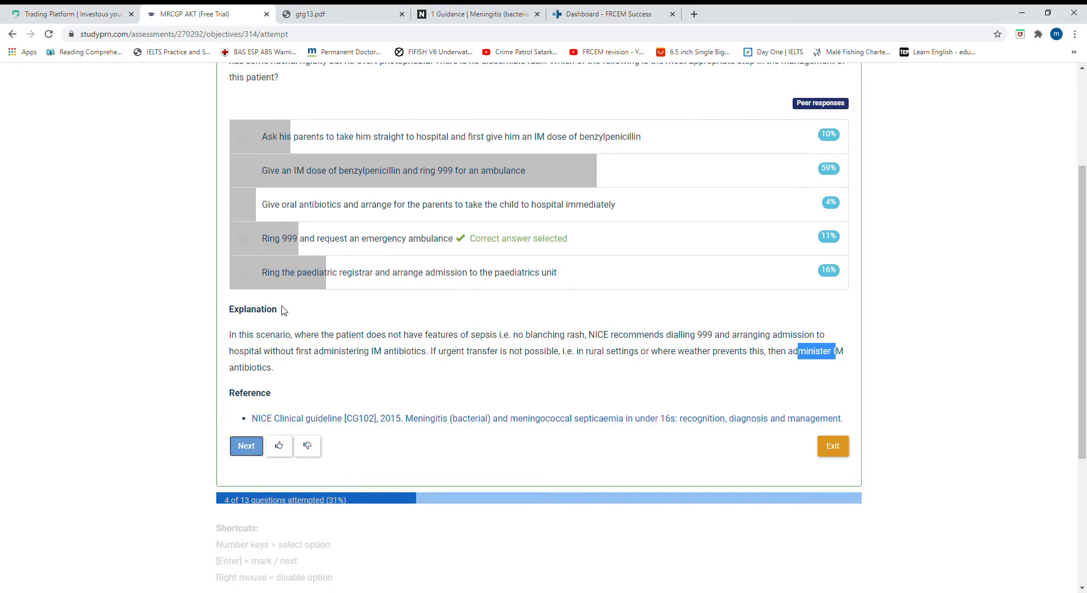
click(246, 447)
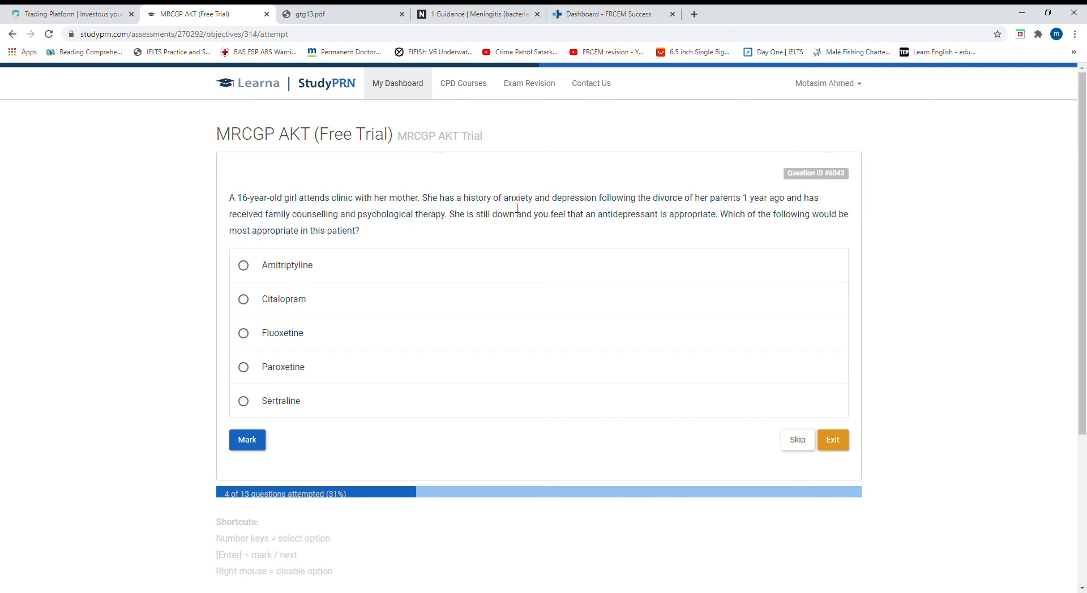
mouse_move(421, 229)
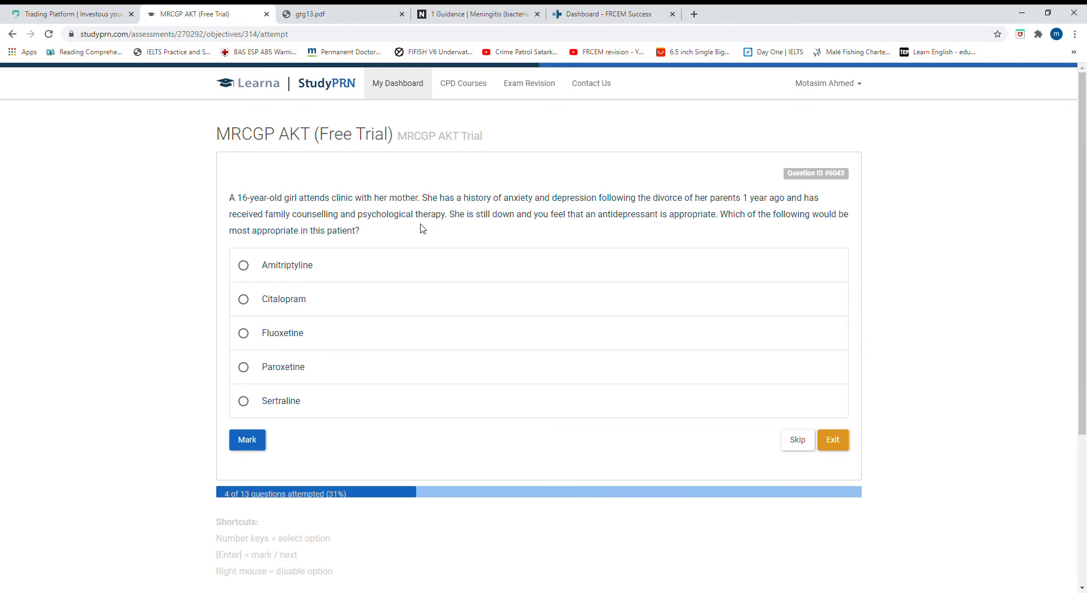
mouse_move(521, 223)
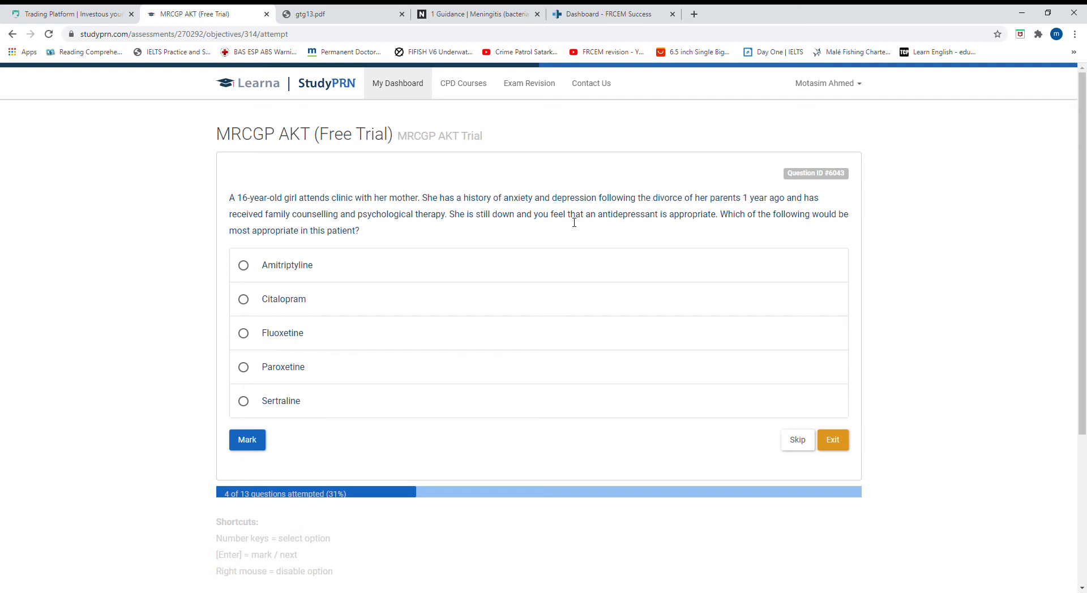
mouse_move(302, 333)
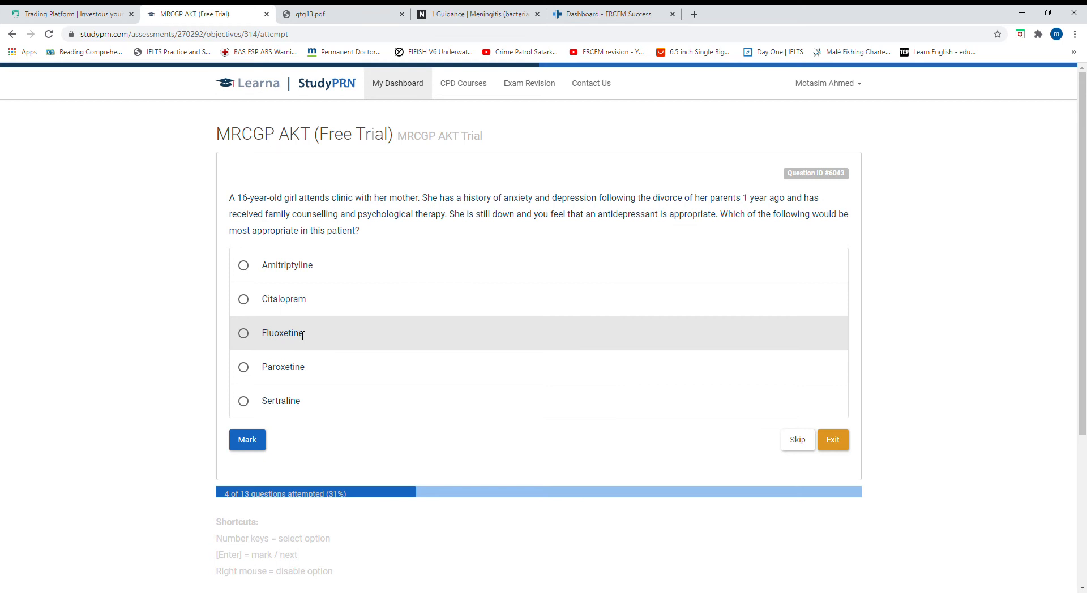
- Answer the teenage antidepressant question with Fluoxetine, mark it, and continue to the chest pain set
click(243, 333)
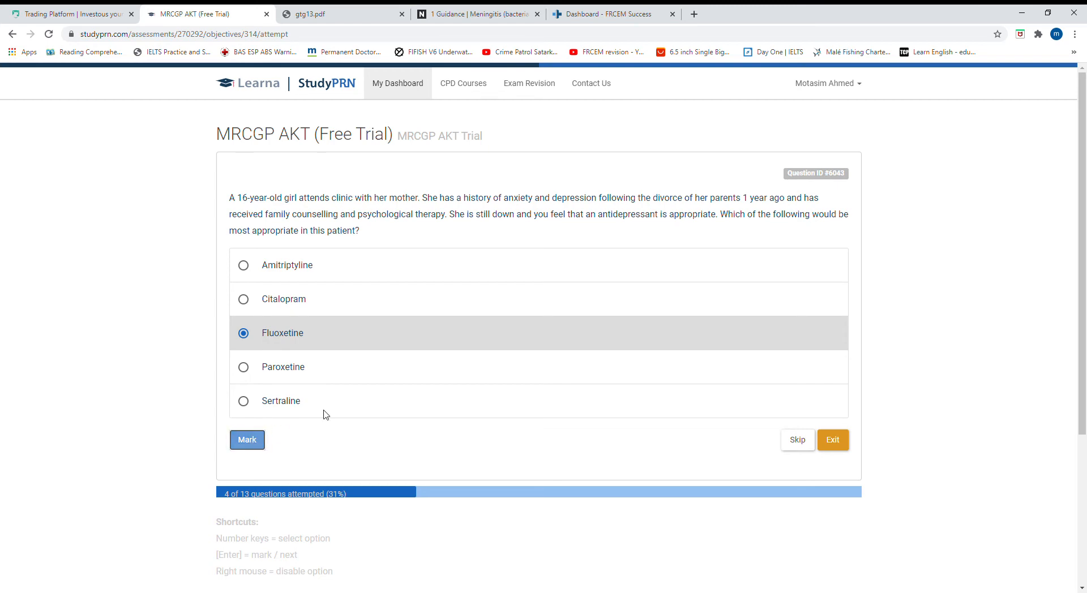
click(247, 440)
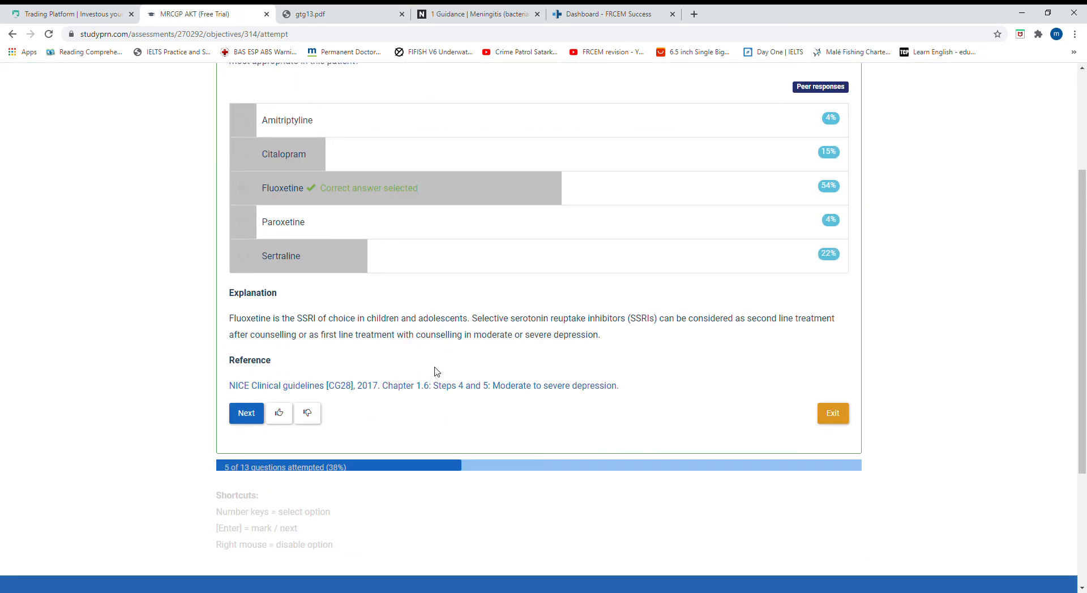
drag(360, 319, 468, 319)
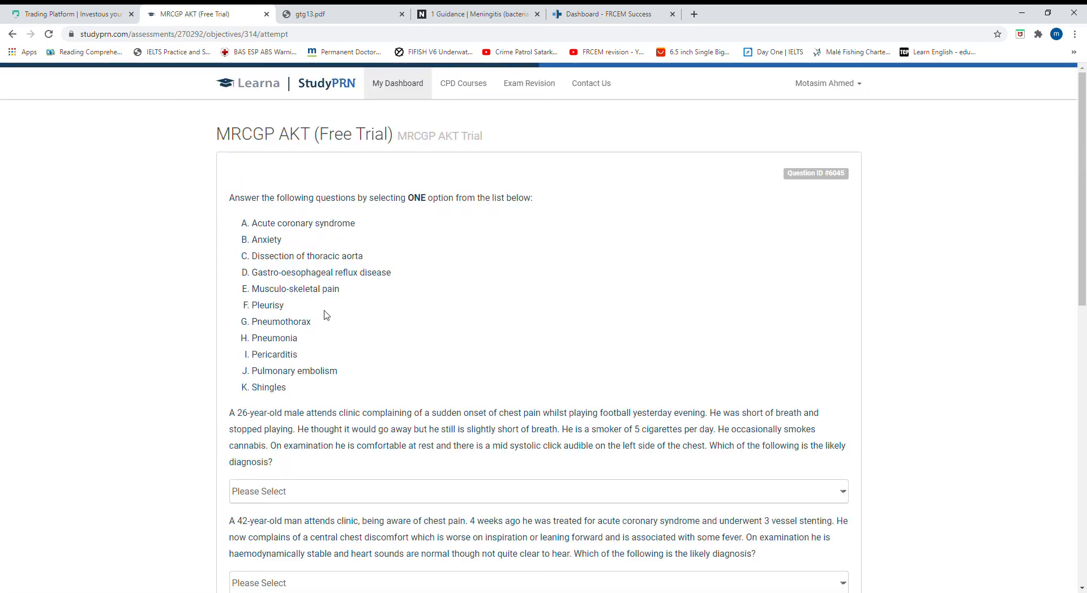
- Select Pneumothorax as the diagnosis for the 26-year-old footballer chest-pain case
scroll(down, 3)
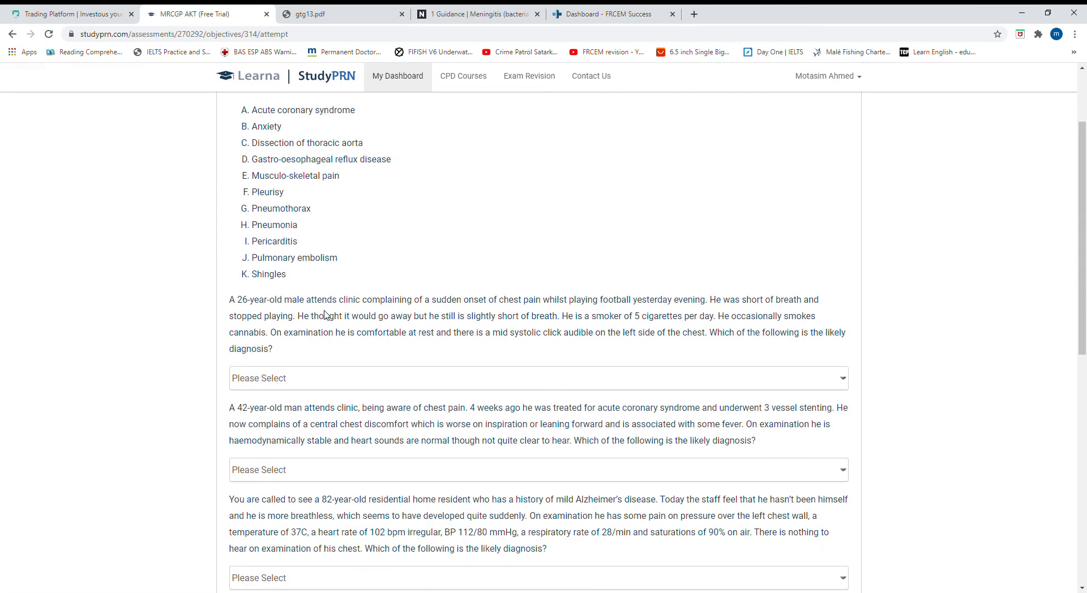
scroll(down, 3)
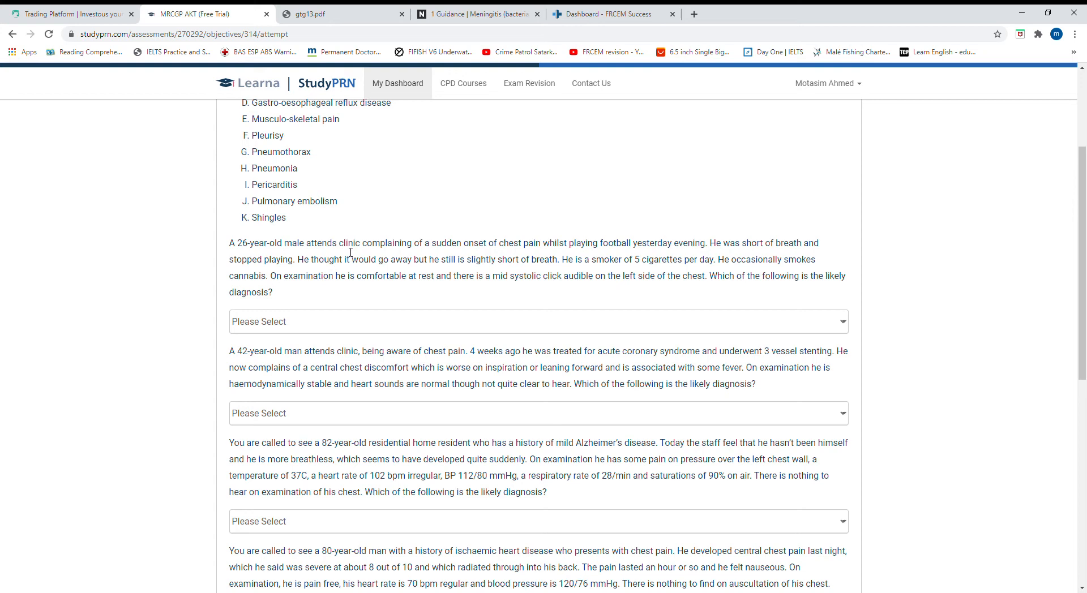
double_click(356, 242)
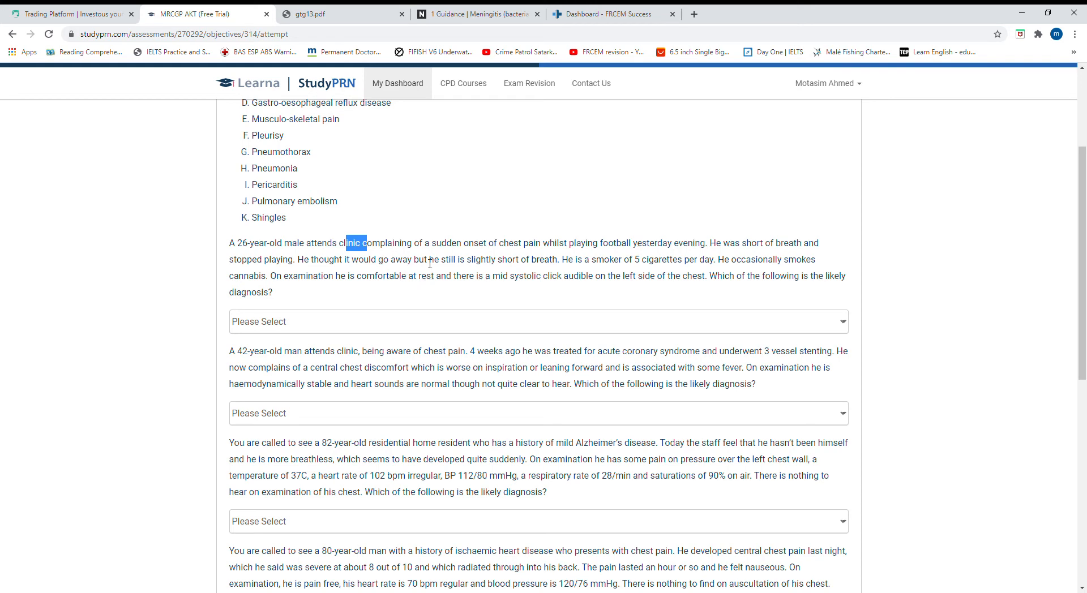
mouse_move(805, 247)
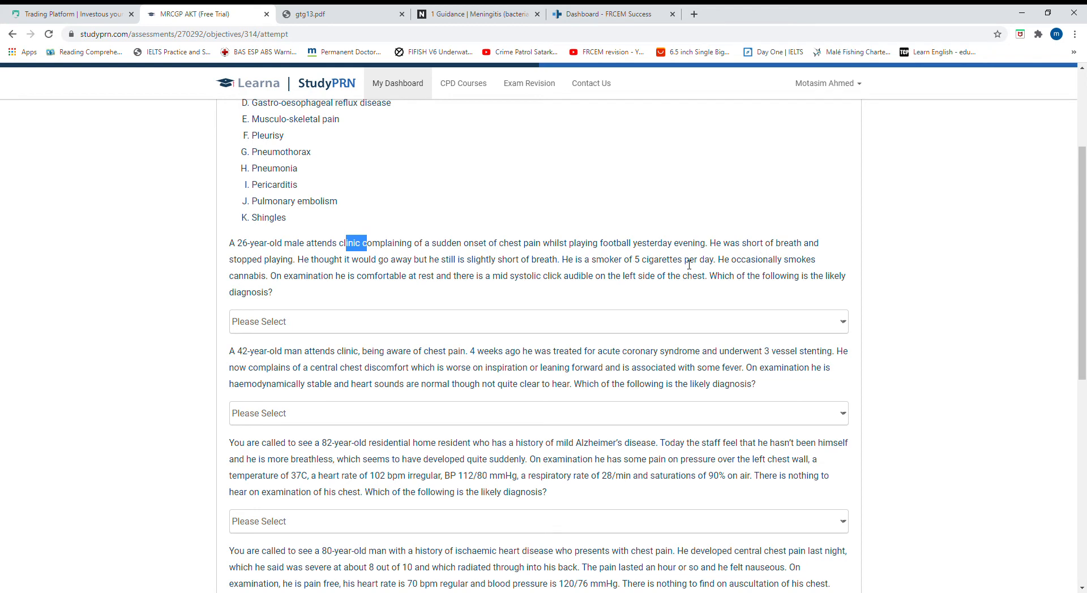
mouse_move(282, 297)
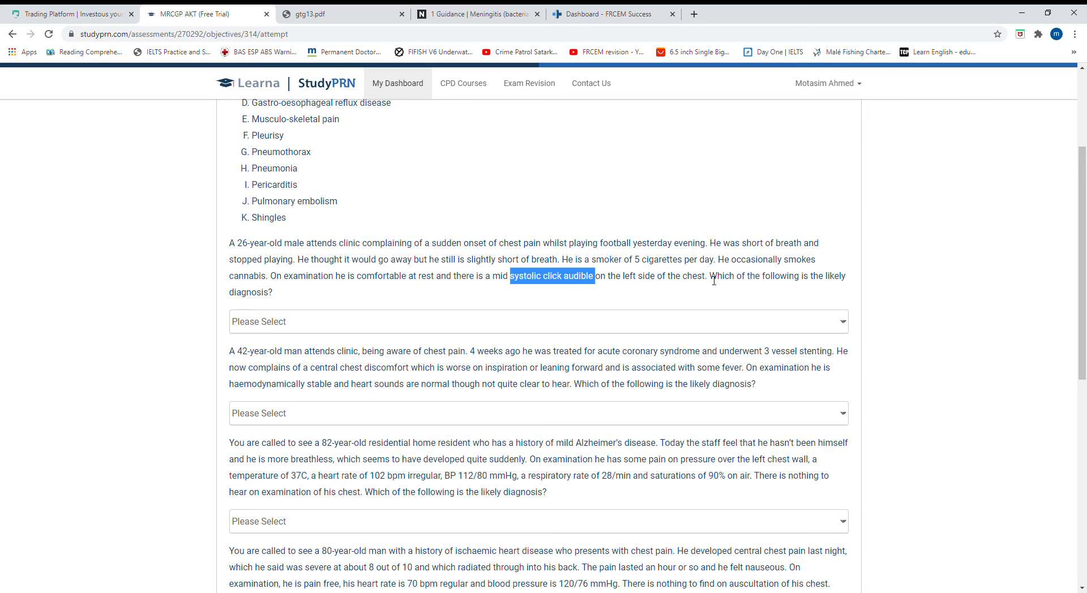
mouse_move(805, 280)
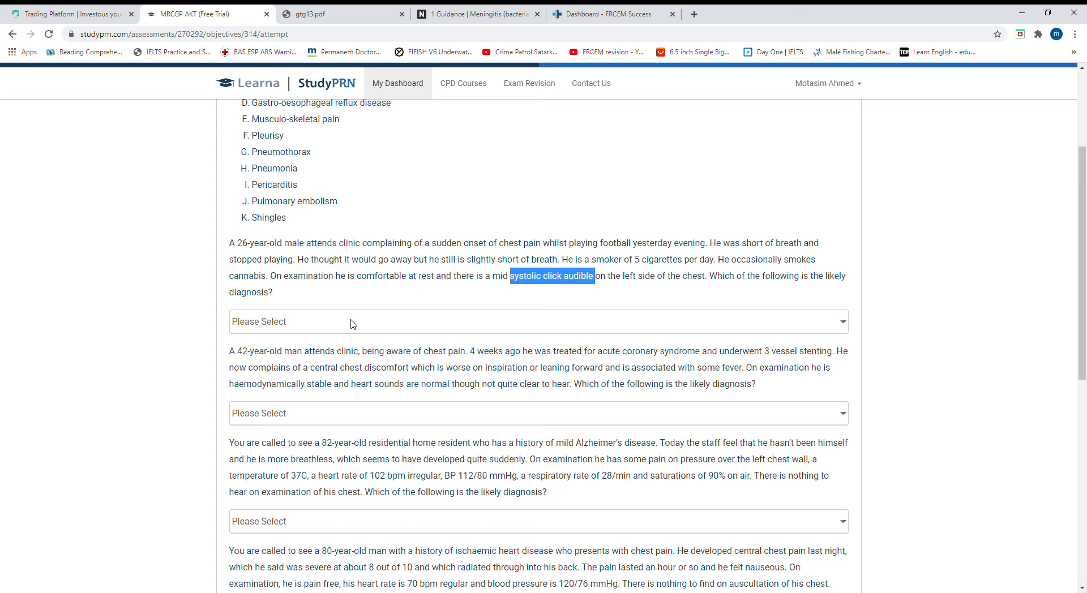
click(535, 321)
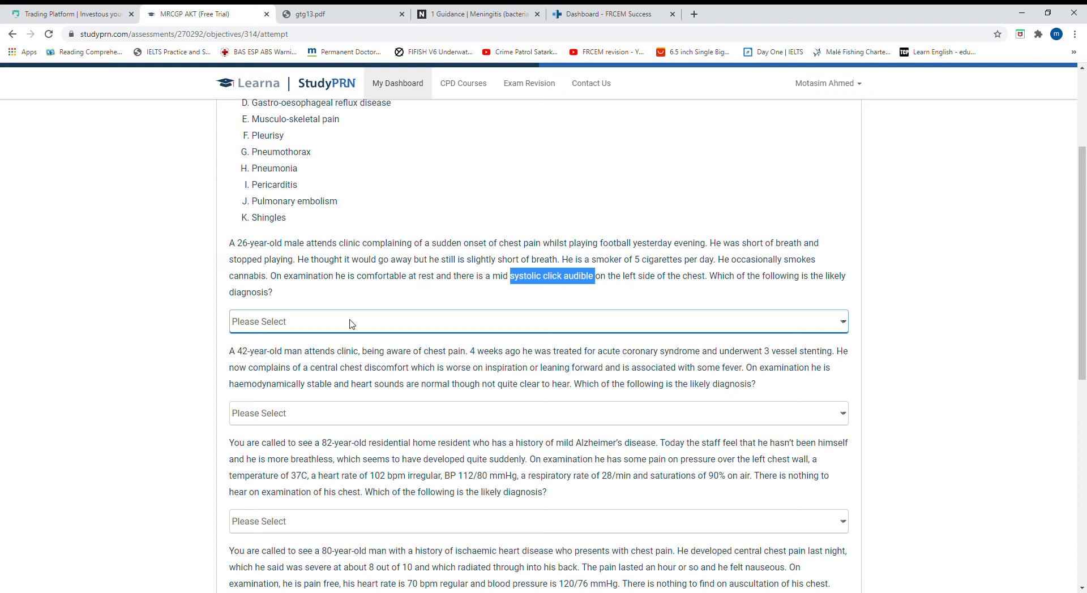
mouse_move(338, 328)
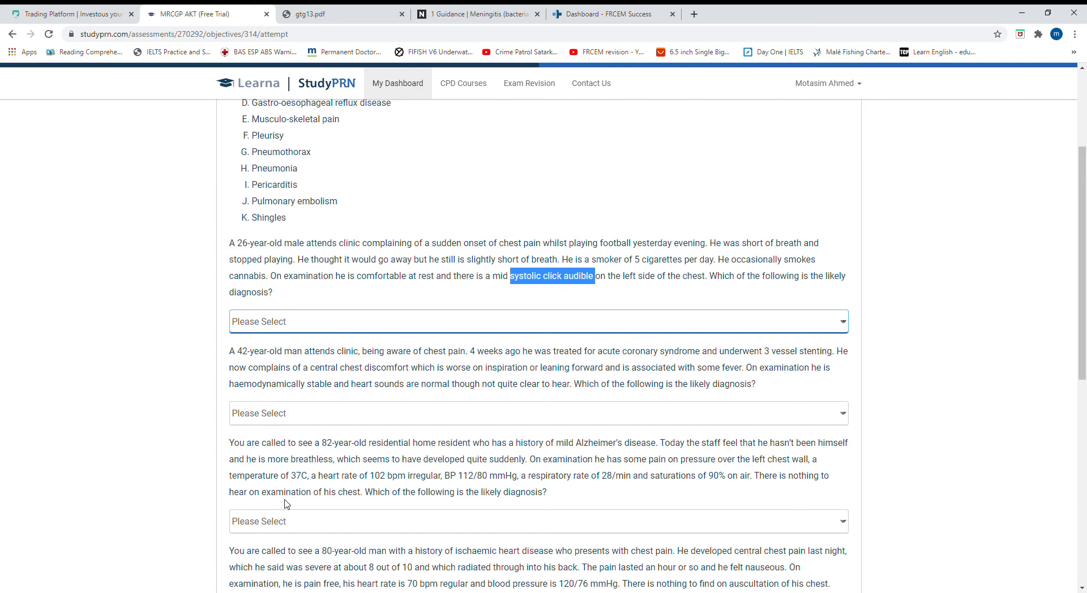
click(535, 320)
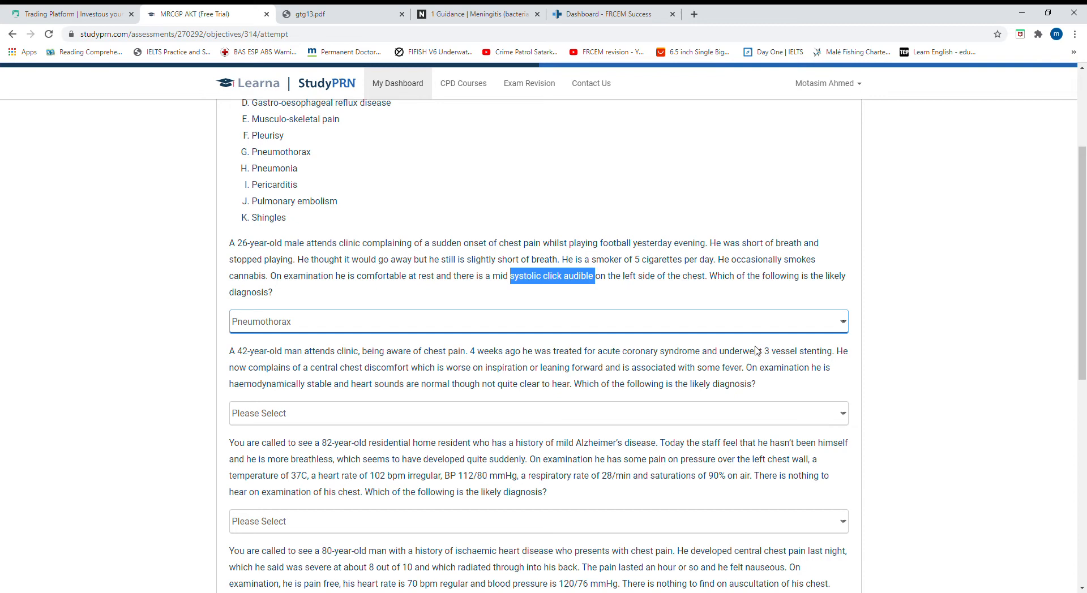
mouse_move(339, 380)
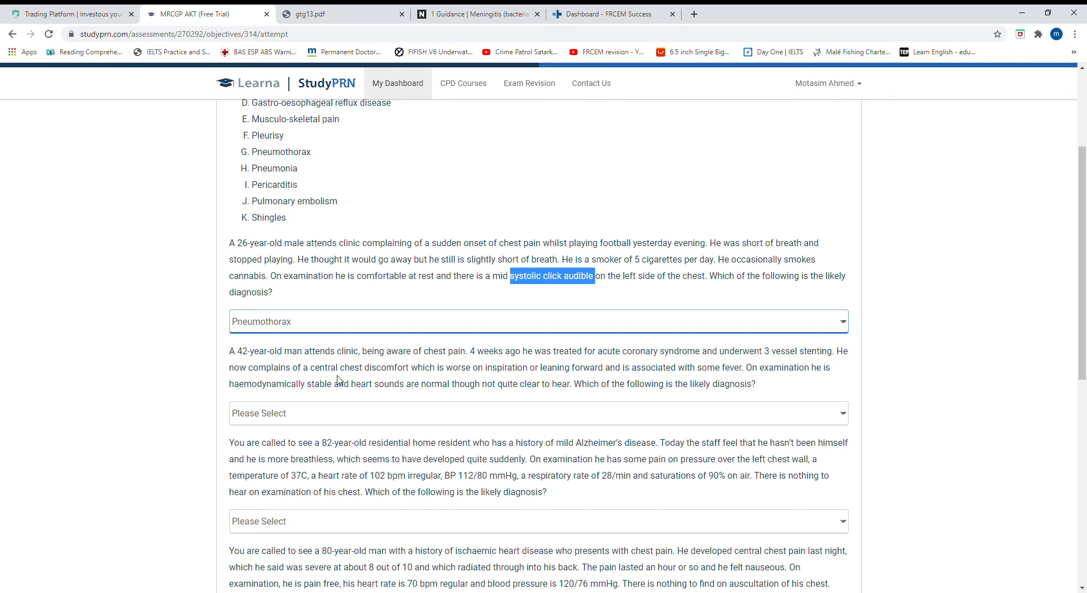
mouse_move(408, 376)
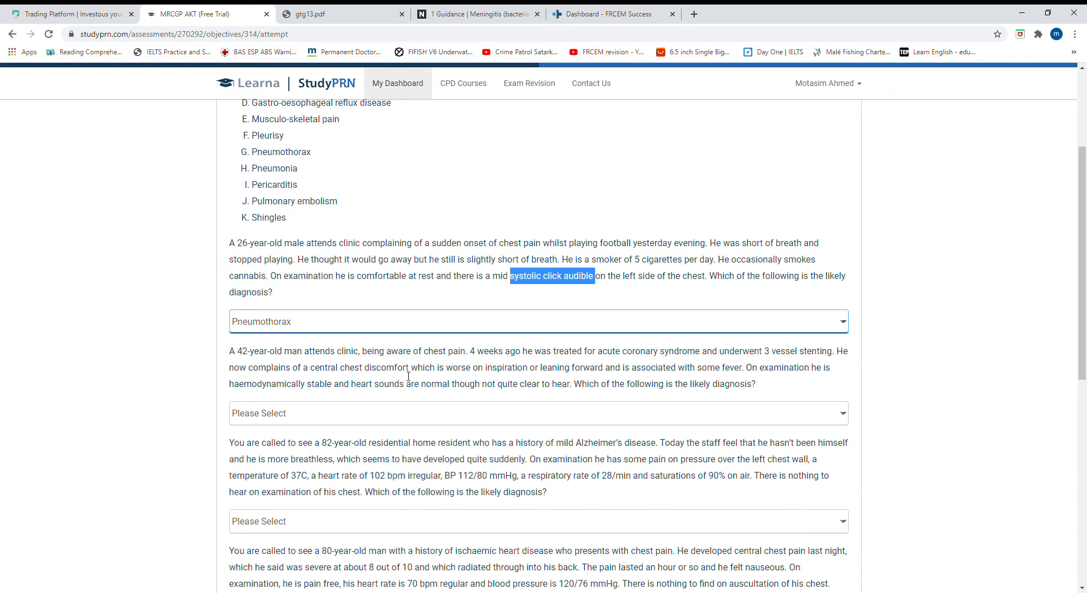
mouse_move(494, 375)
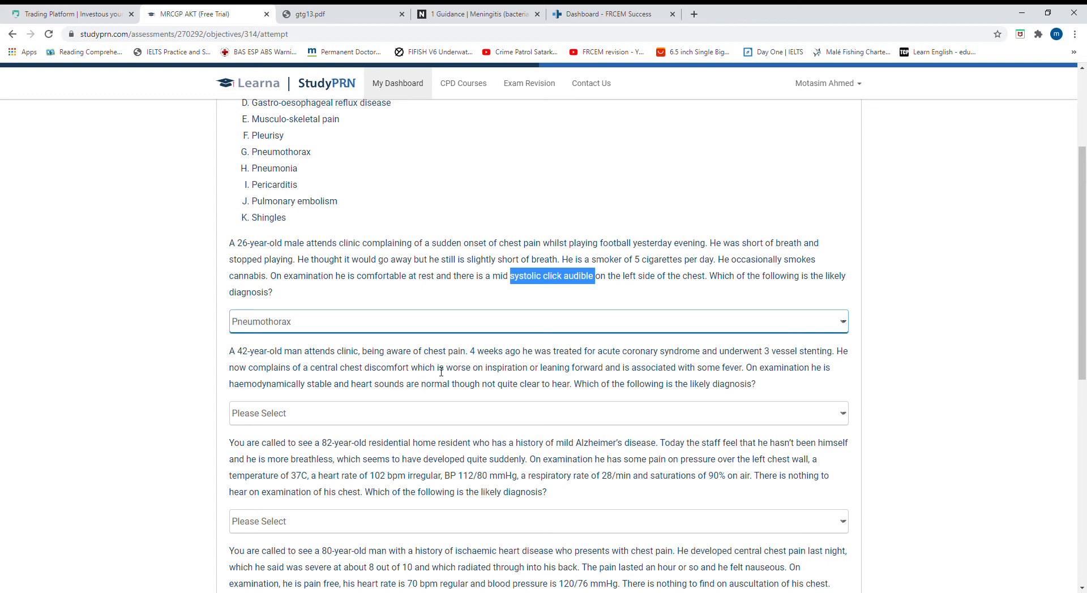
drag(436, 367, 529, 367)
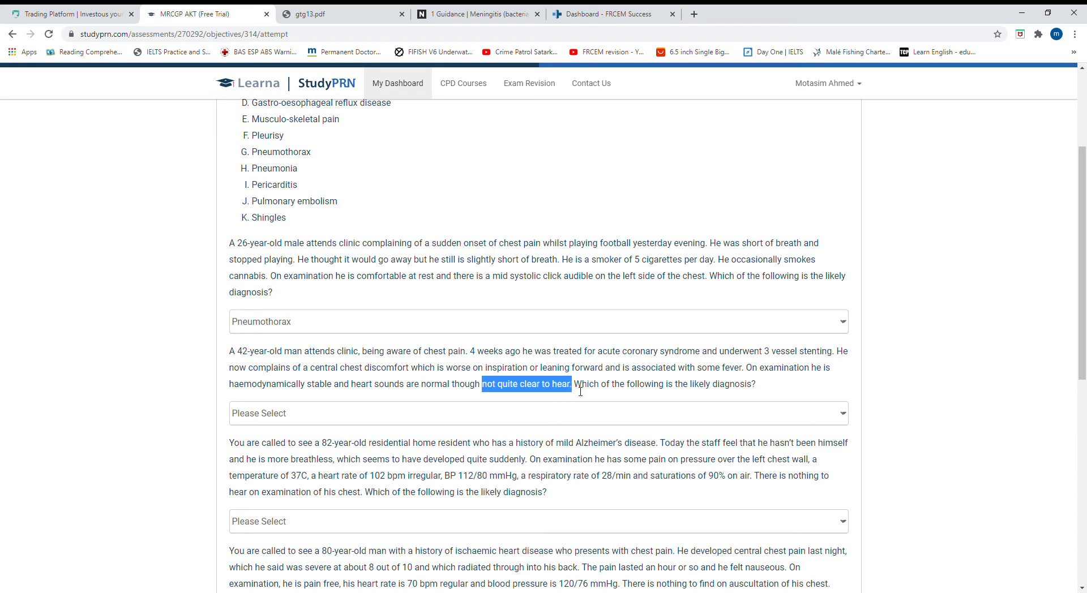
click(535, 413)
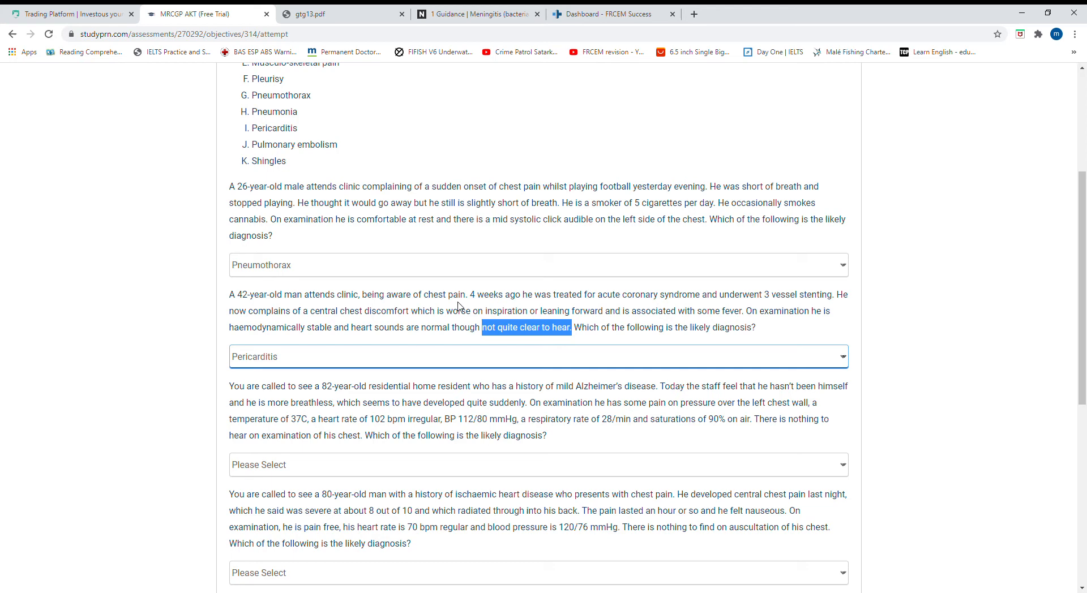
mouse_move(513, 299)
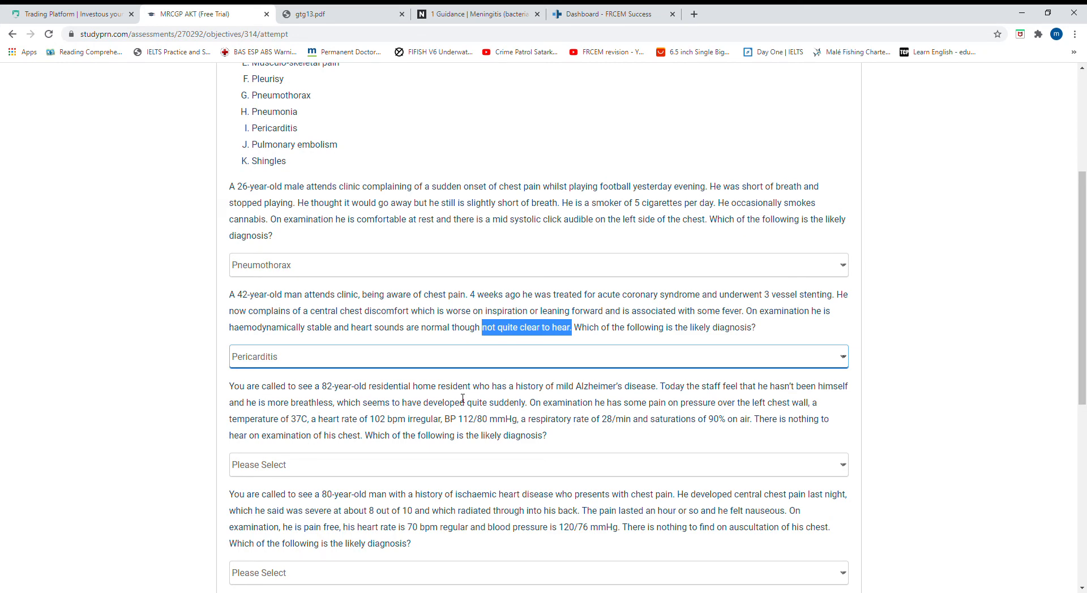
mouse_move(756, 392)
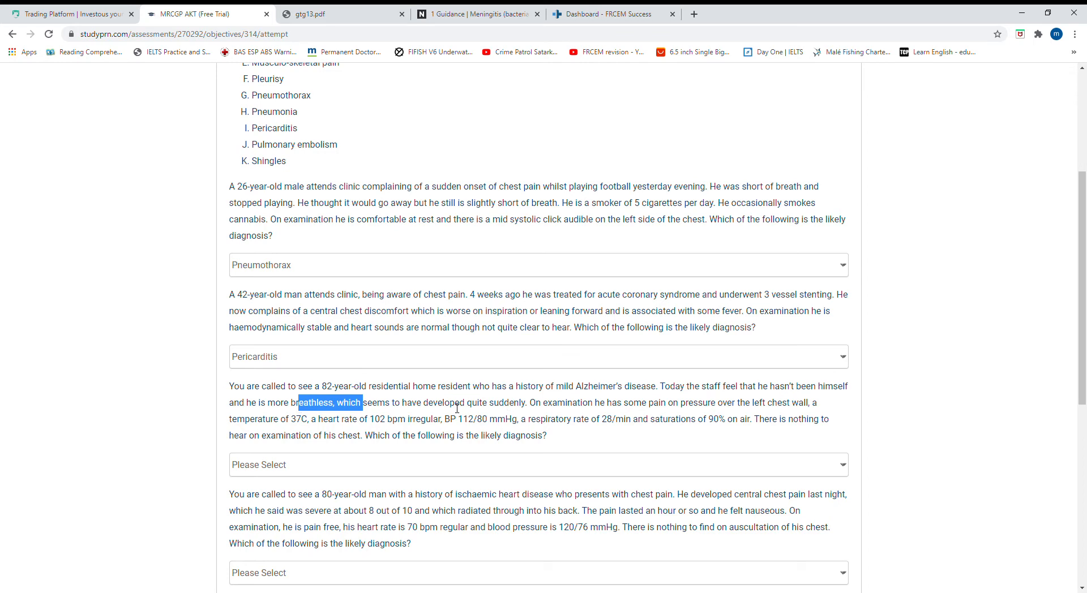
- Select Pulmonary embolism for the third case and Dissection of thoracic aorta for the 80-year-old man
drag(444, 402, 553, 402)
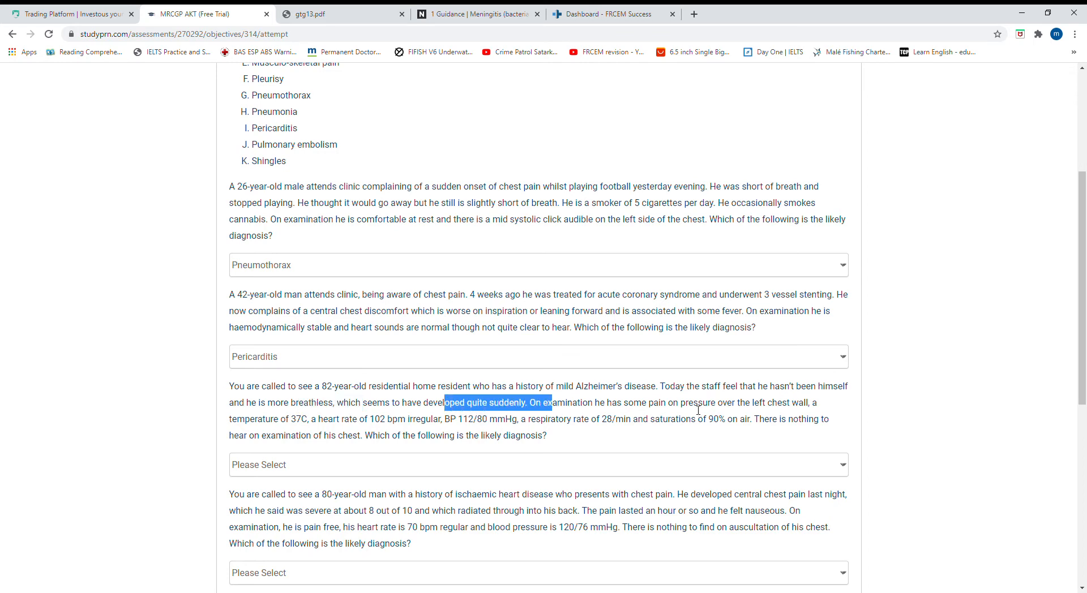
mouse_move(287, 426)
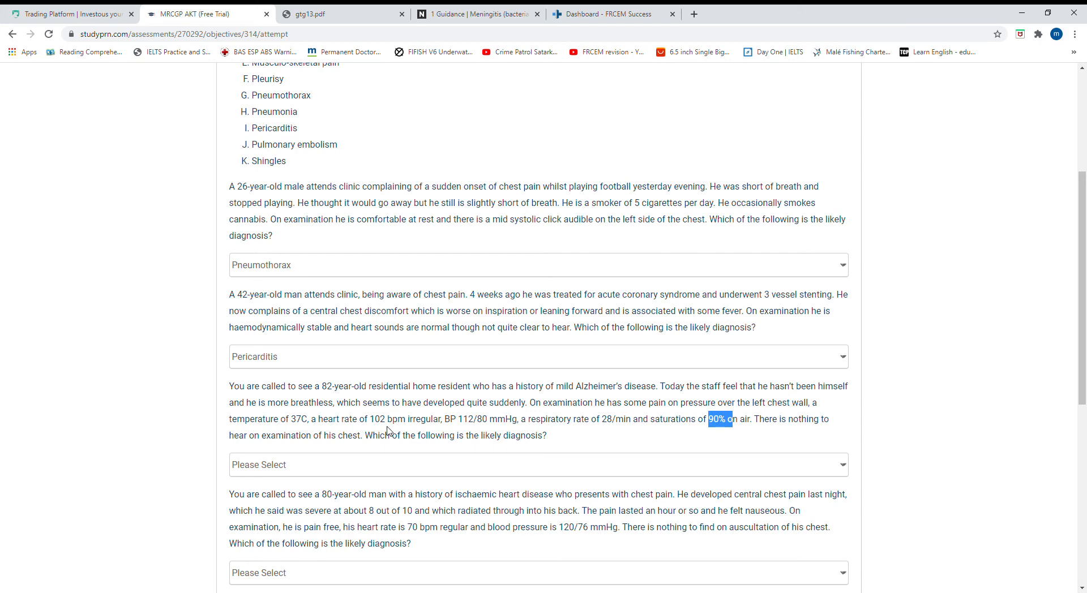
mouse_move(406, 470)
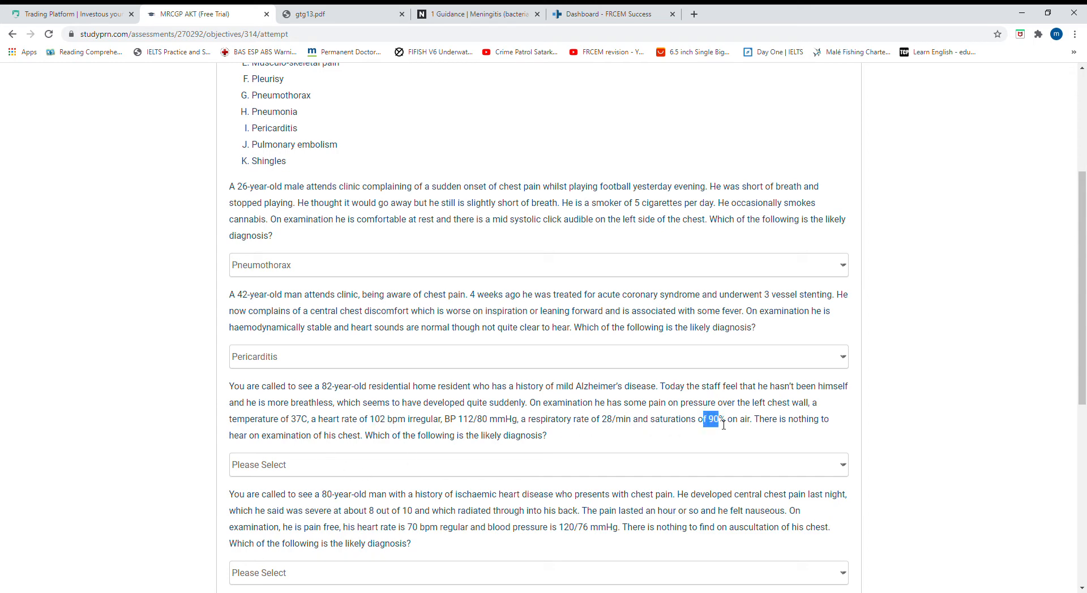
click(539, 464)
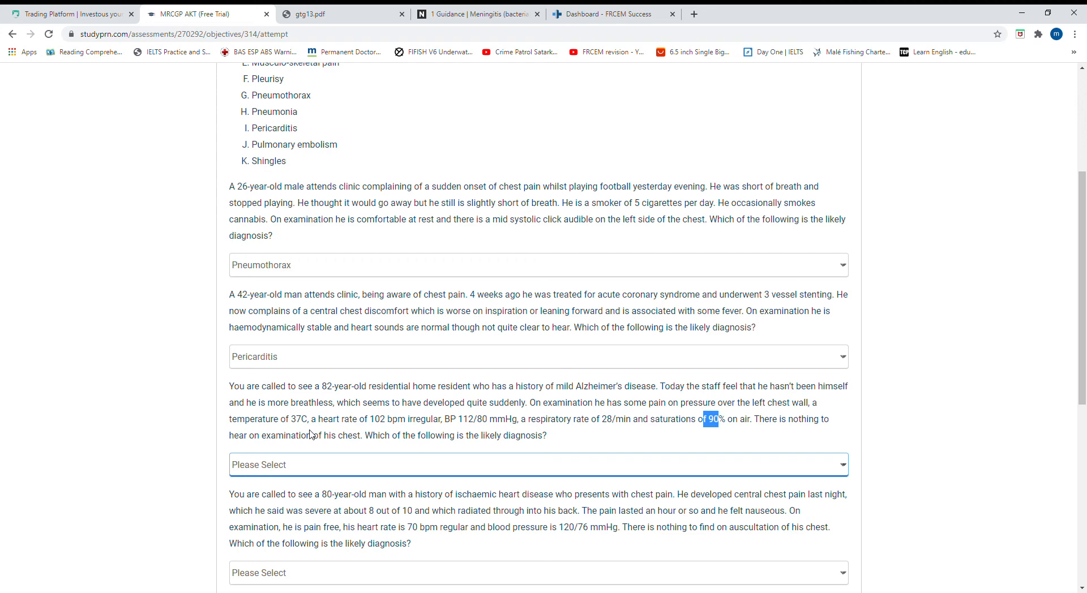
click(539, 464)
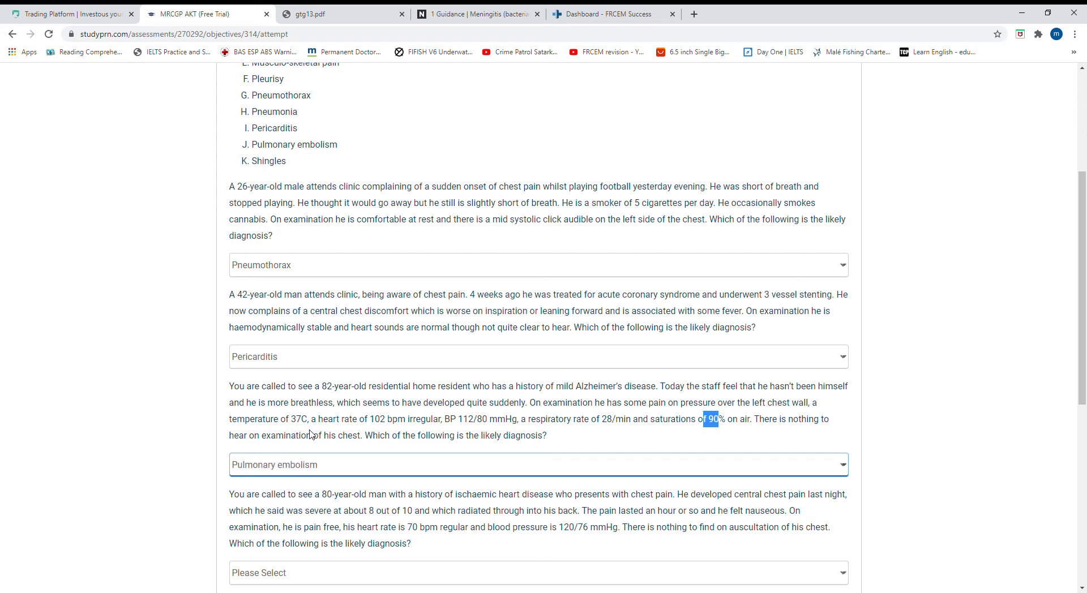
scroll(down, 3)
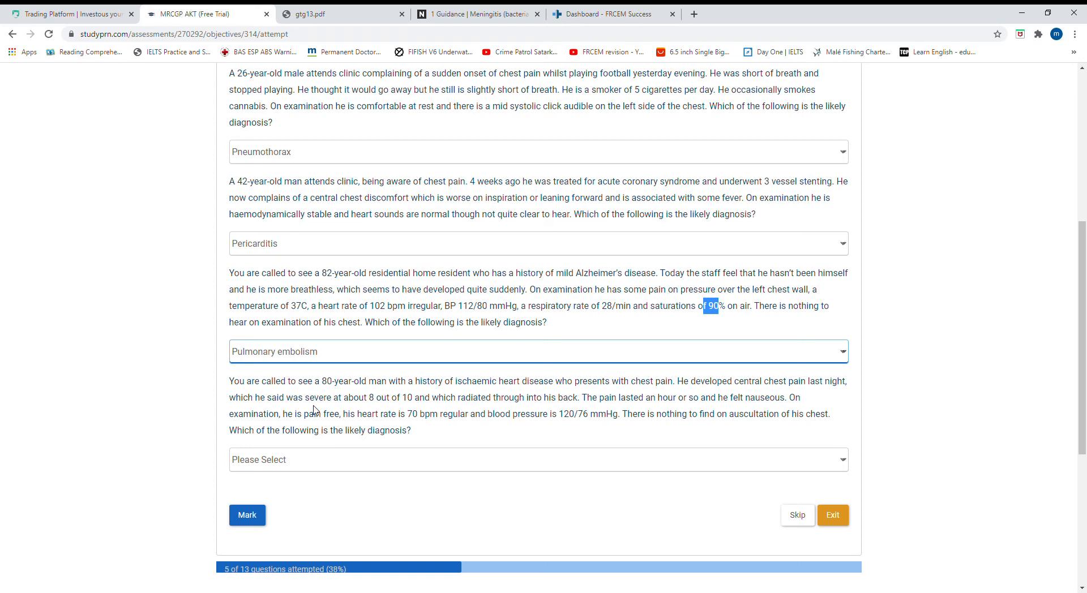
mouse_move(740, 389)
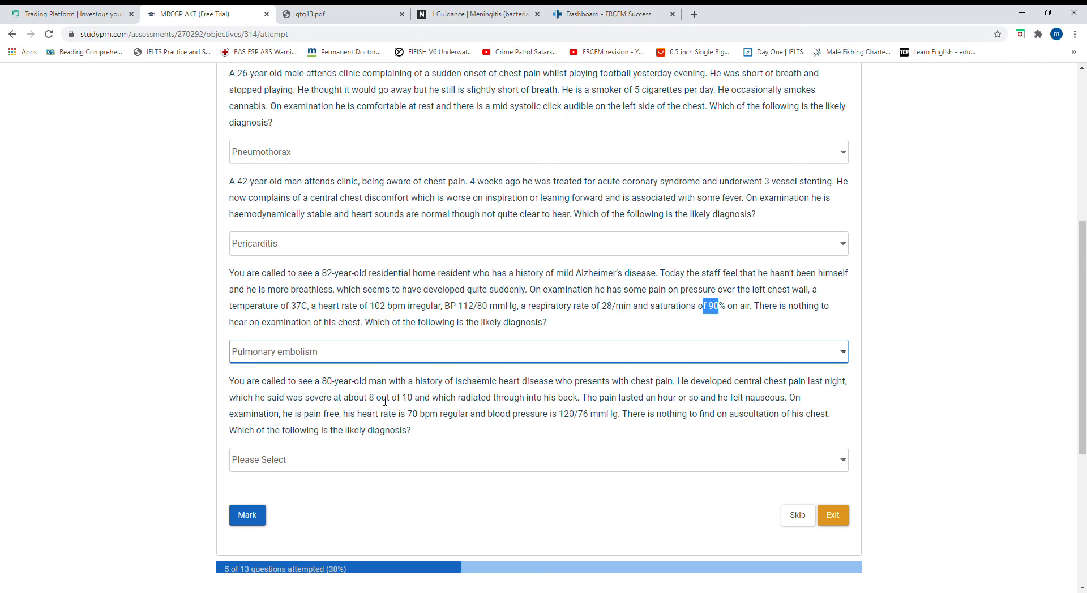
mouse_move(647, 423)
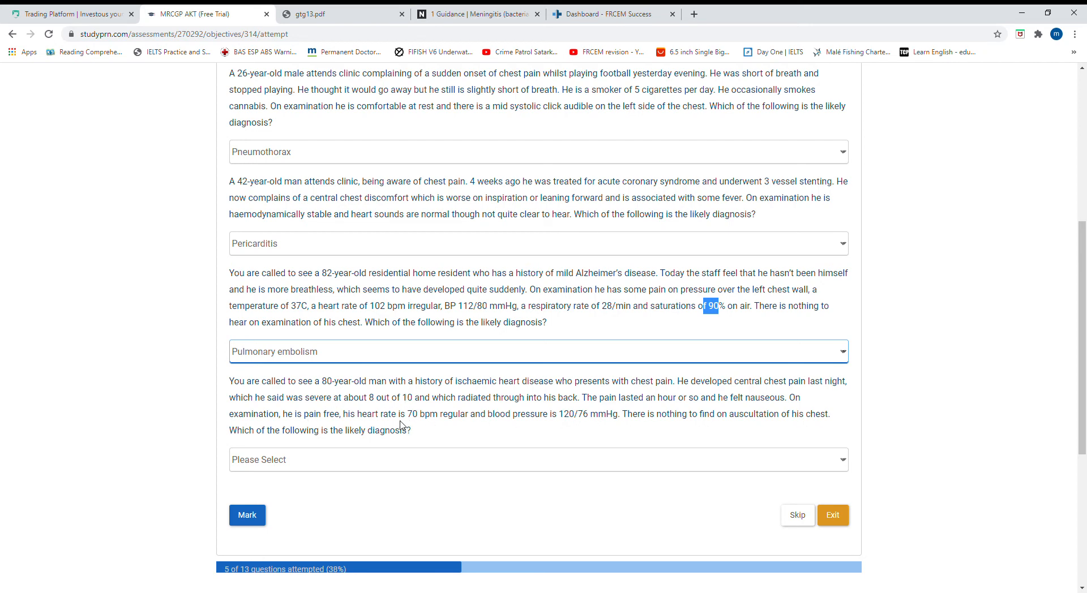
mouse_move(616, 392)
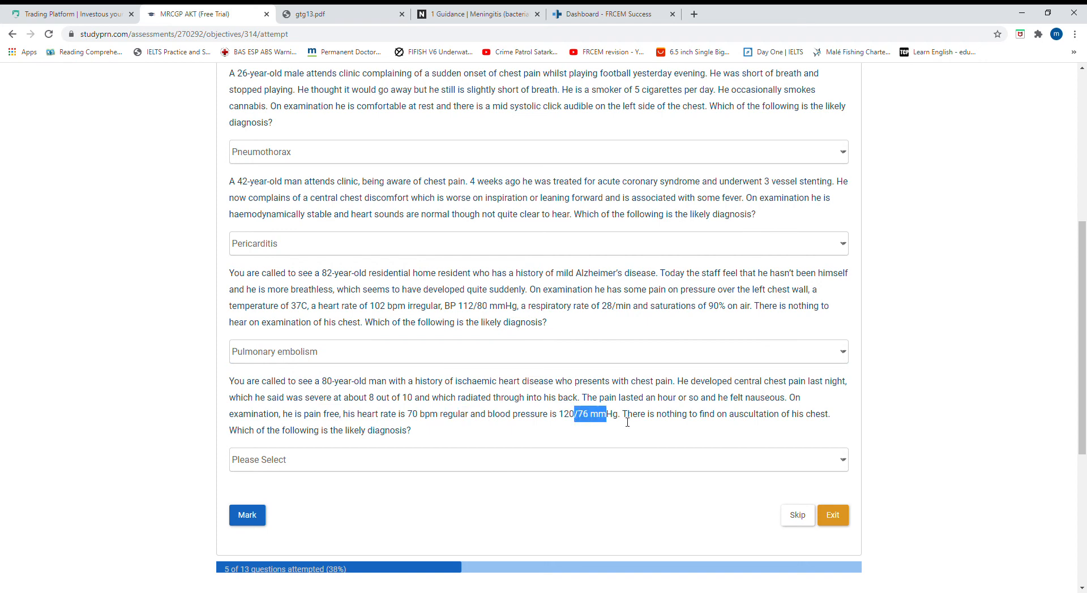
mouse_move(340, 474)
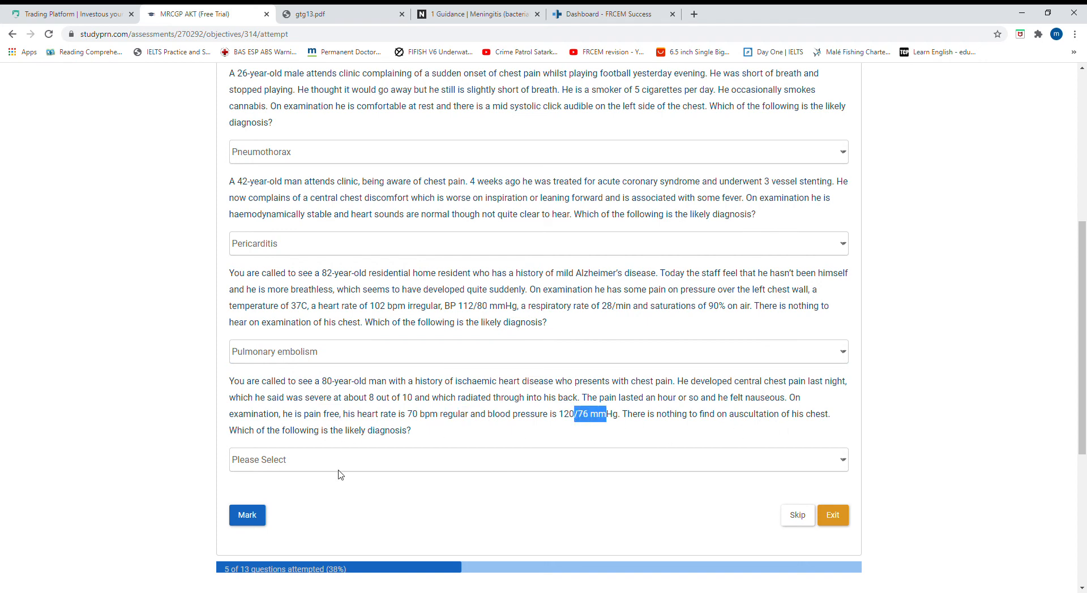
click(538, 460)
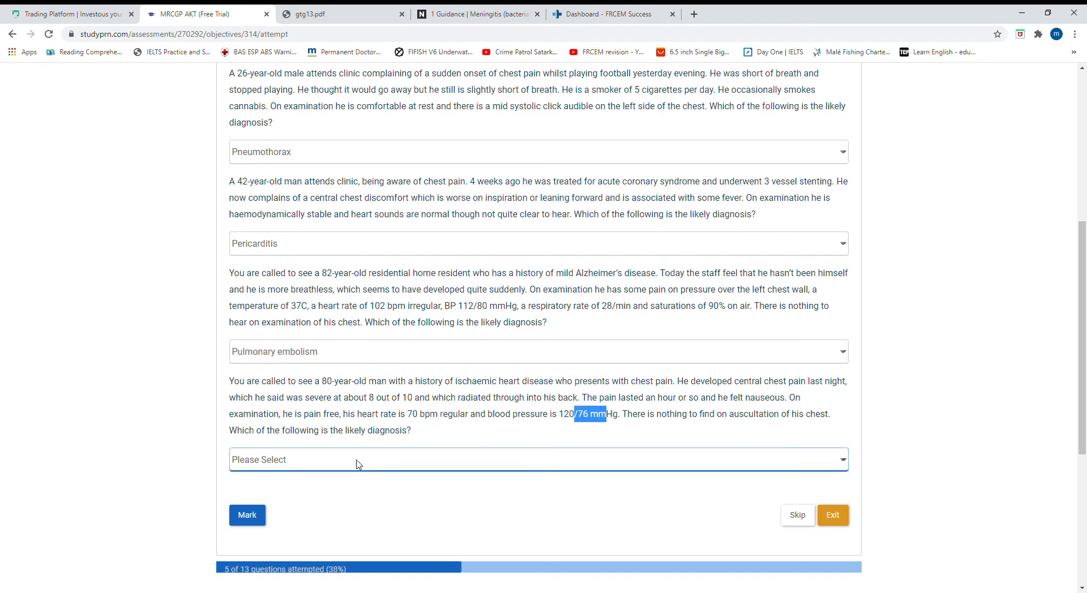
mouse_move(349, 302)
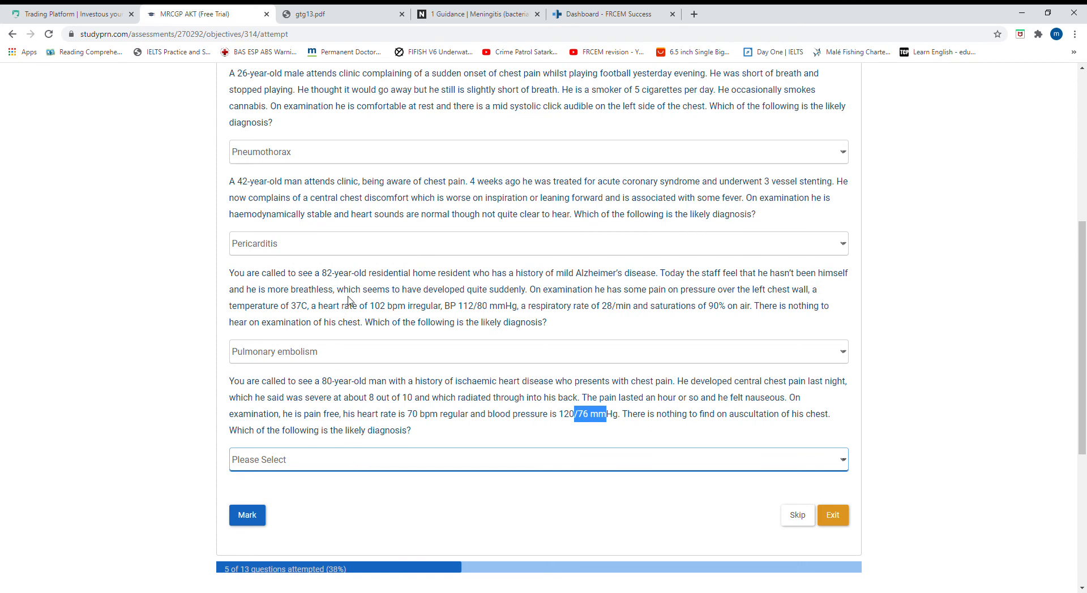
click(538, 460)
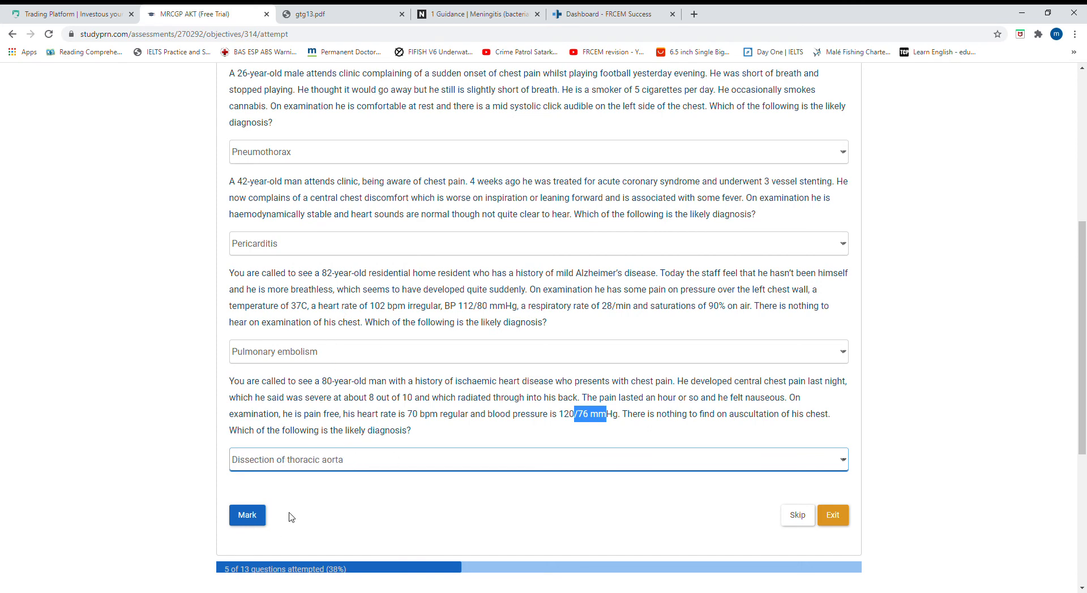
- Mark the four chest pain diagnoses and review the peer responses and aortic dissection explanation
scroll(down, 3)
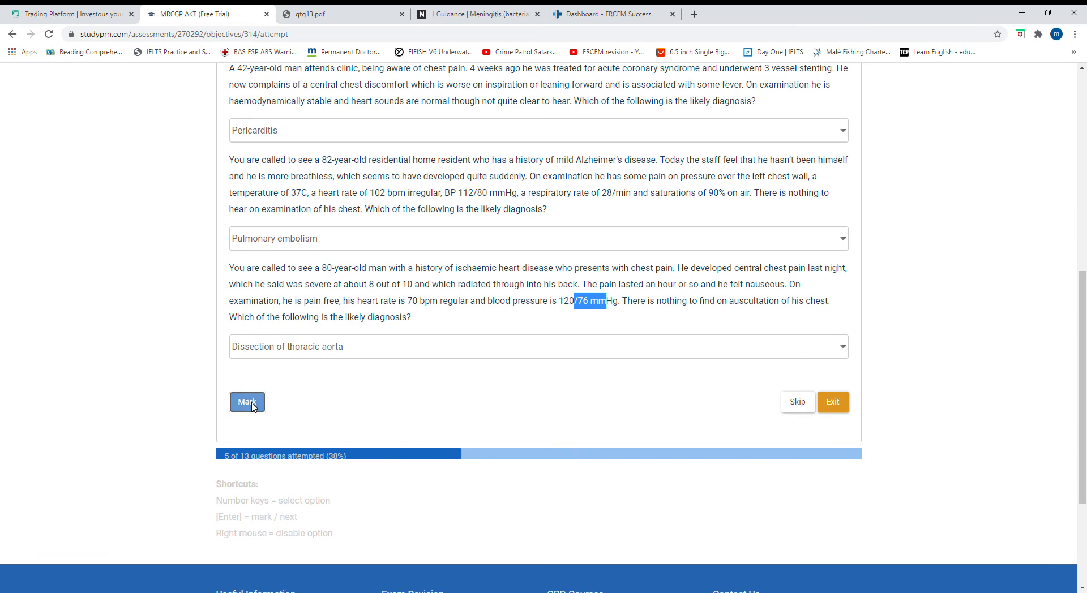
click(247, 402)
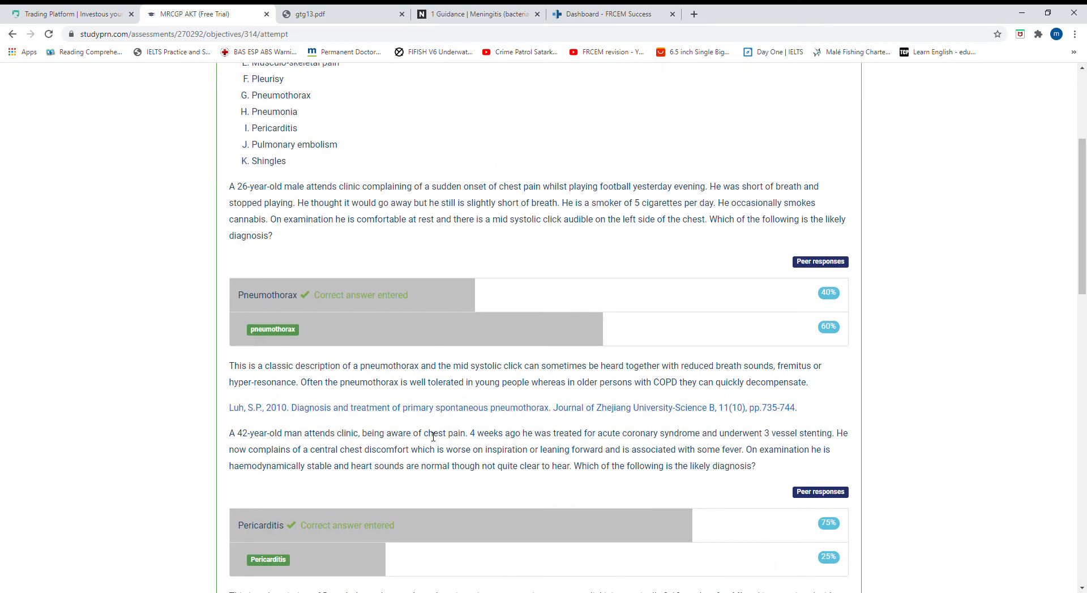
scroll(down, 3)
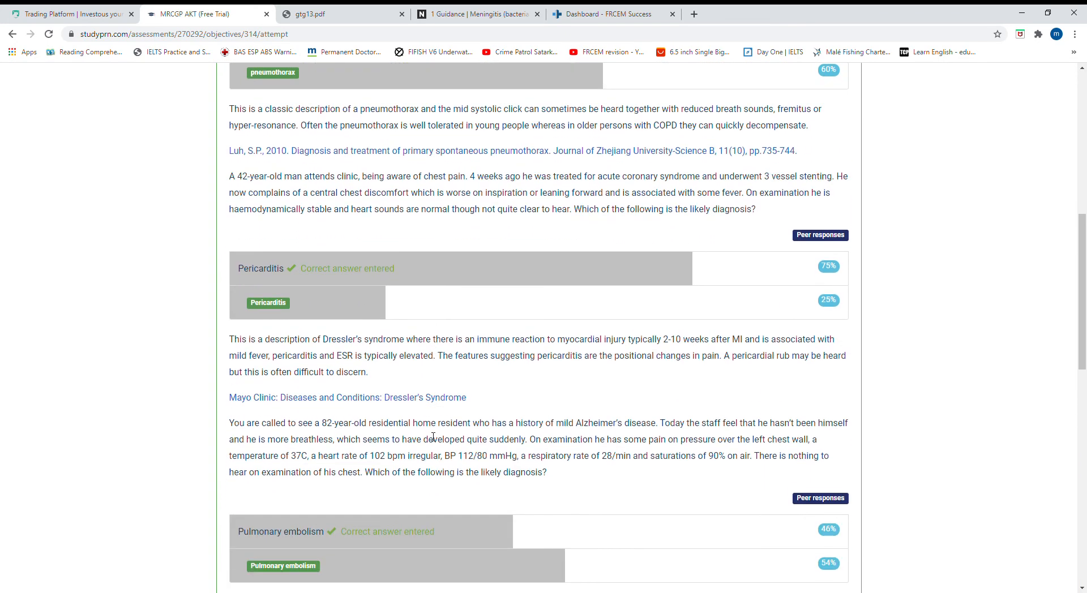
scroll(down, 3)
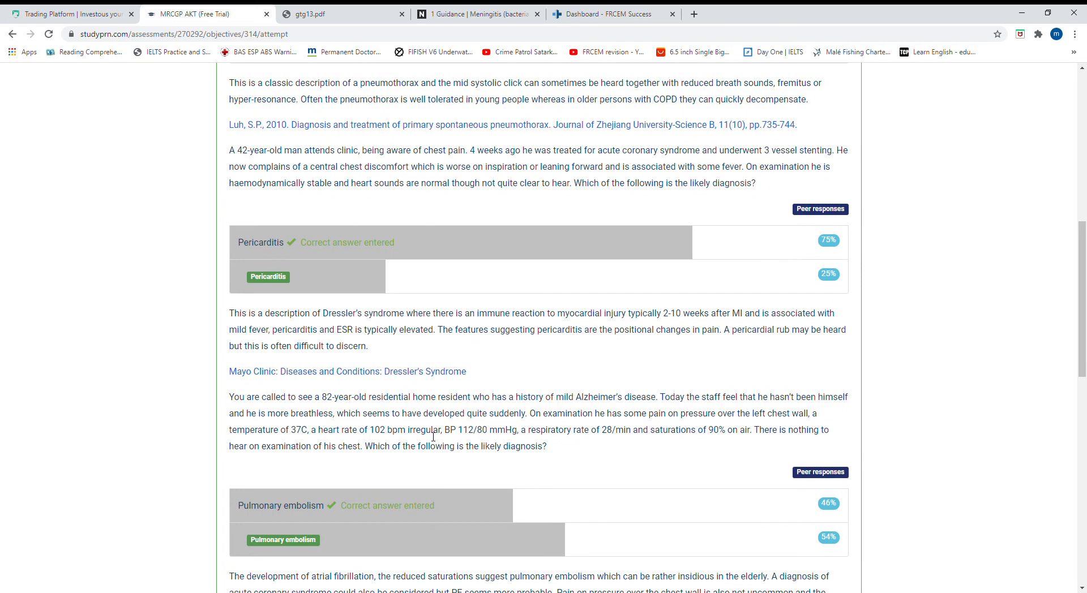
scroll(down, 3)
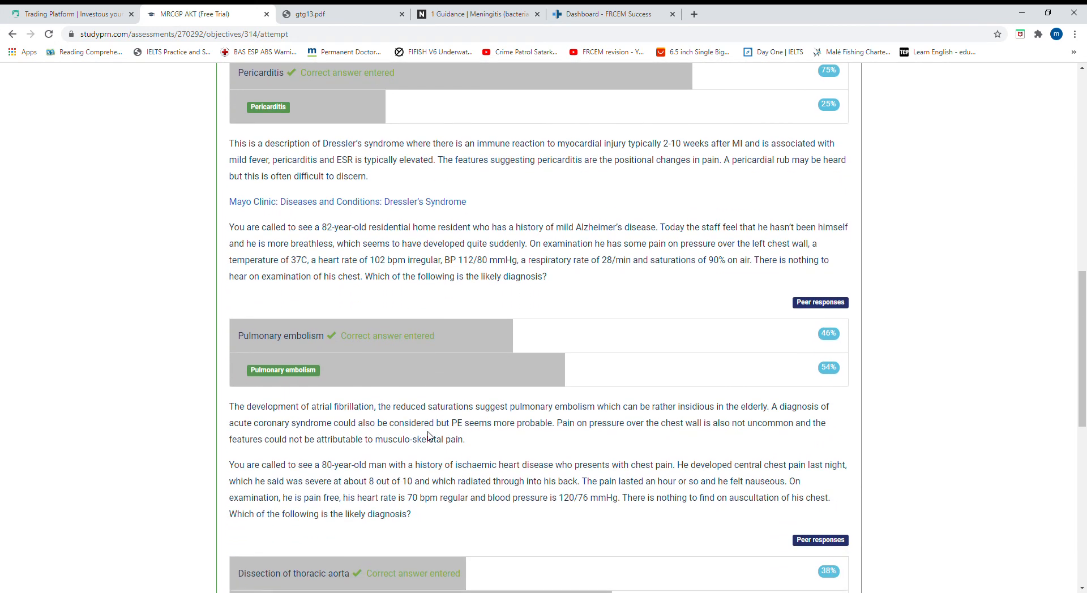
scroll(down, 3)
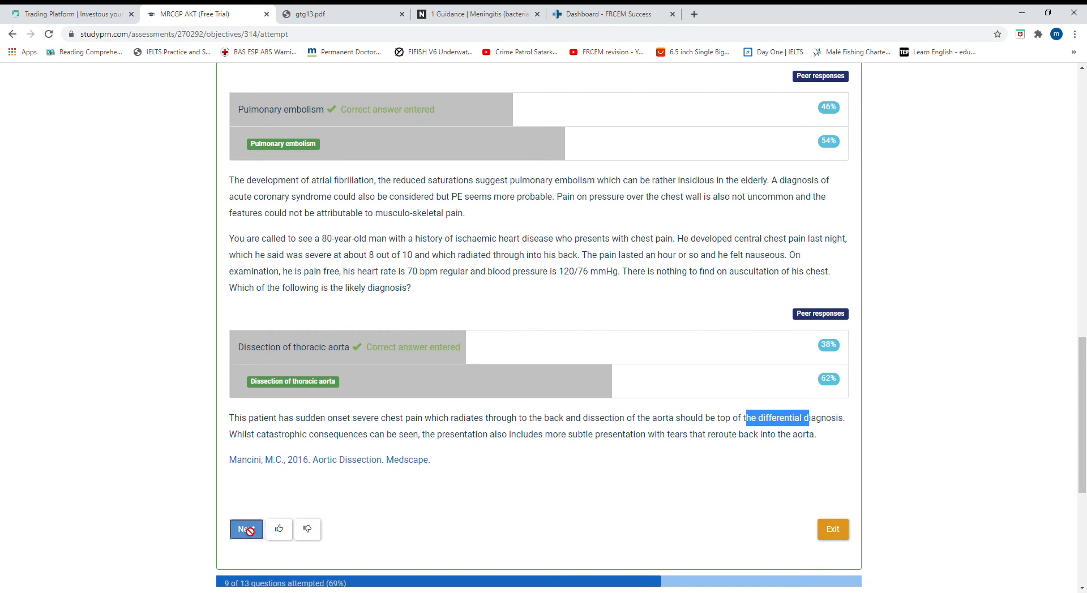
- Advance to the pregnant chickenpox contact question and select Check maternal blood for varicella antibodies
click(246, 529)
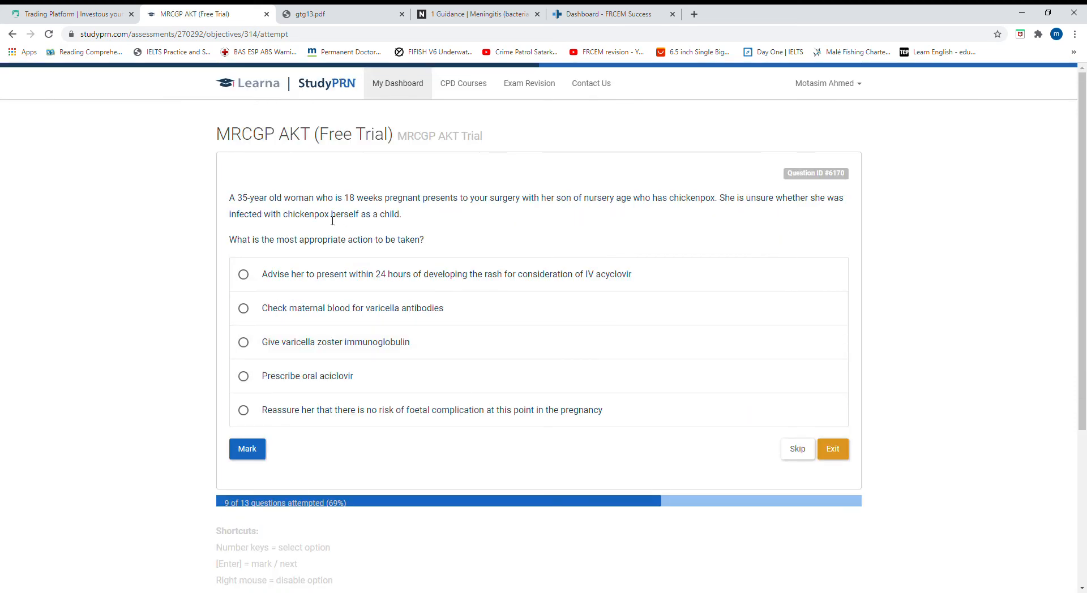
mouse_move(370, 209)
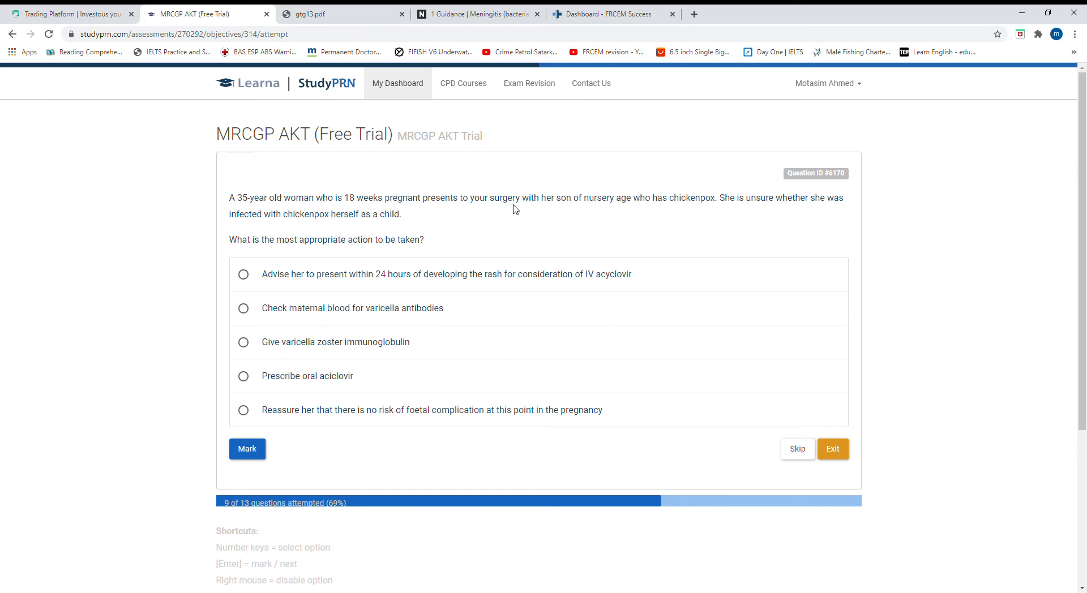
mouse_move(533, 209)
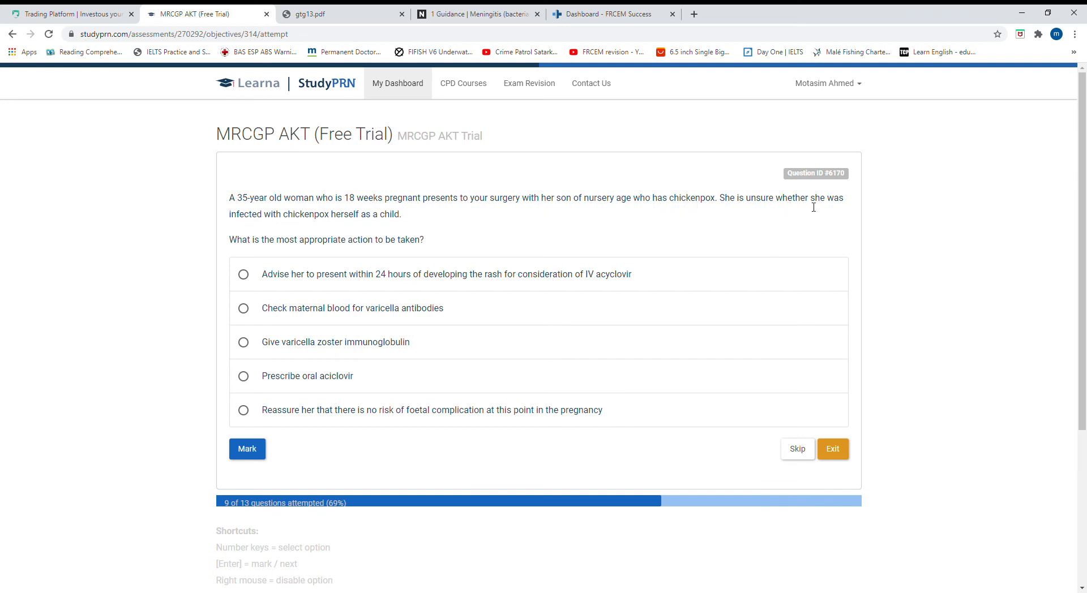
mouse_move(266, 228)
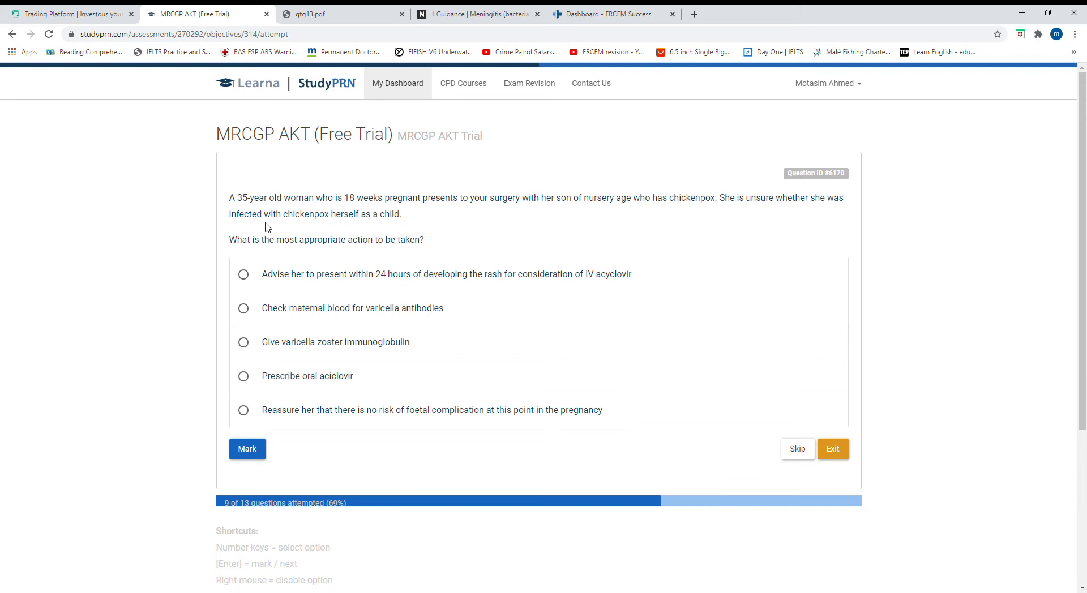
mouse_move(423, 238)
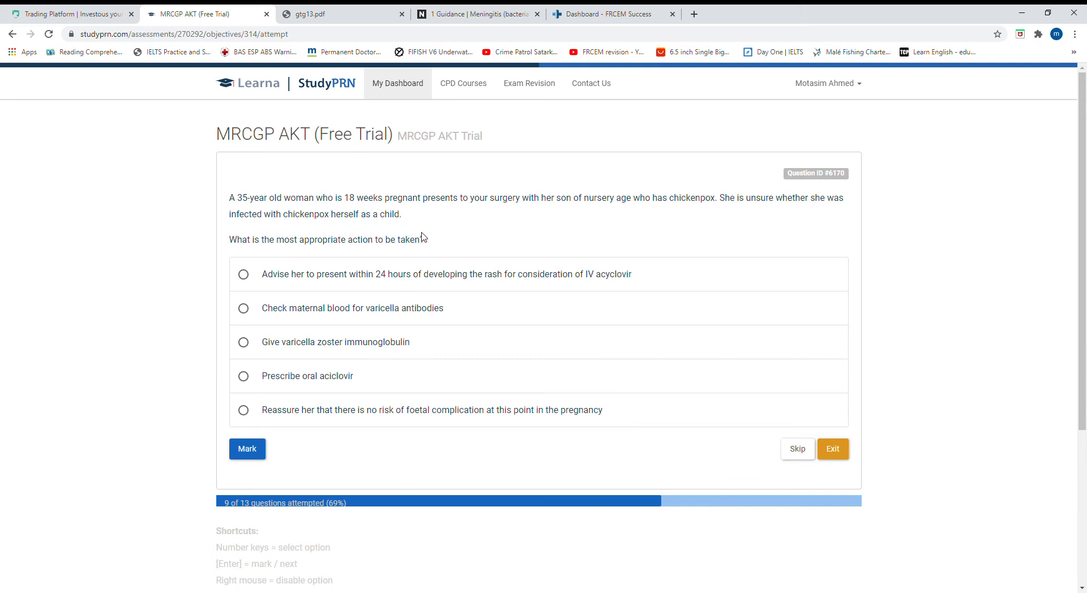
mouse_move(444, 262)
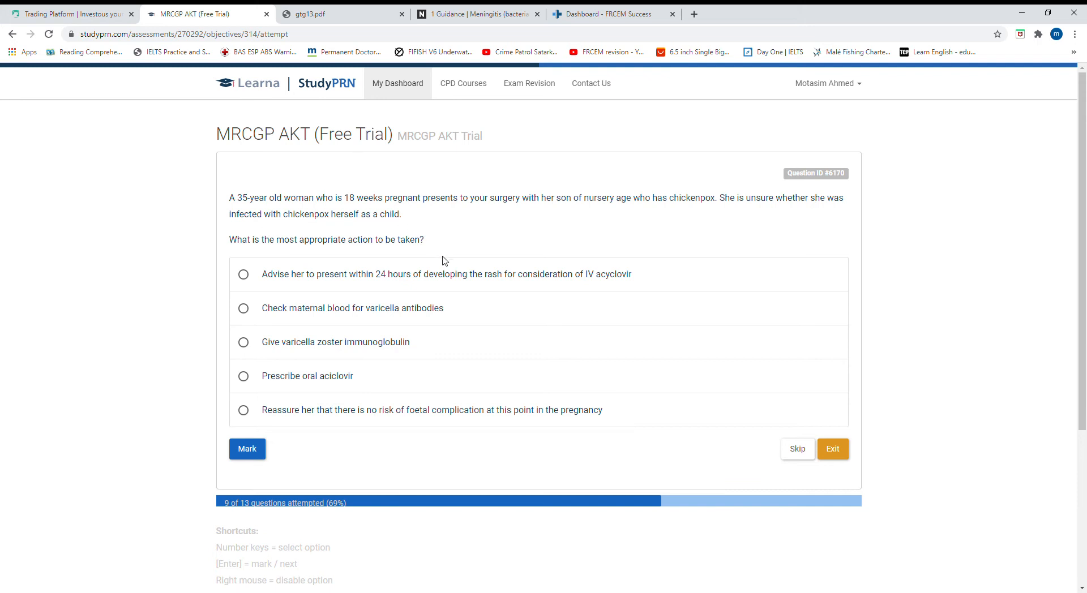
mouse_move(481, 299)
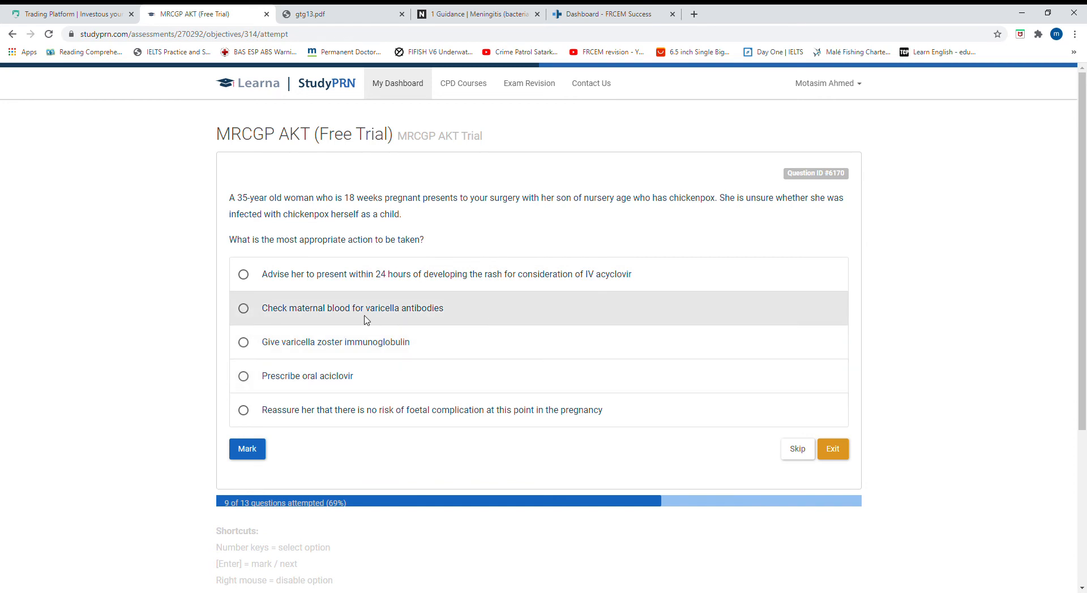
click(244, 308)
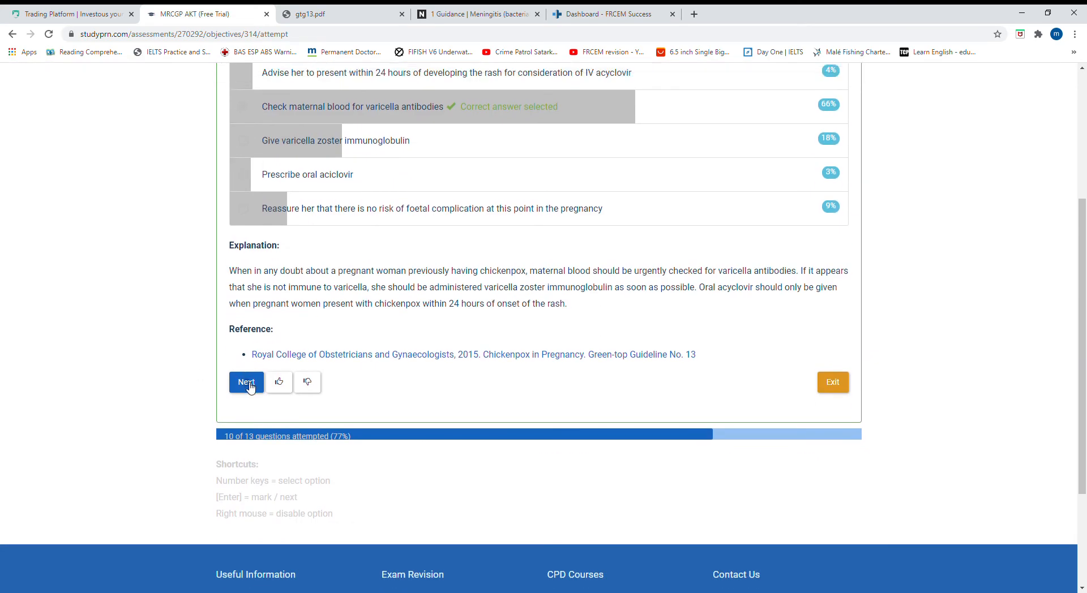
- Advance to the vitamin D deficiency question and choose 'Tenderness over the sternum'
click(246, 382)
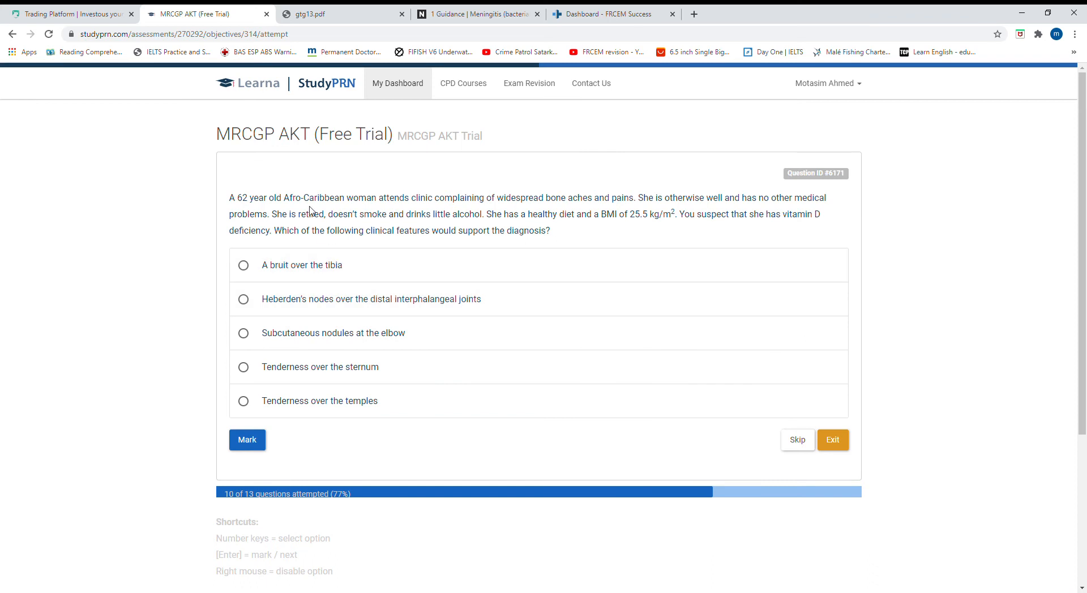
mouse_move(328, 208)
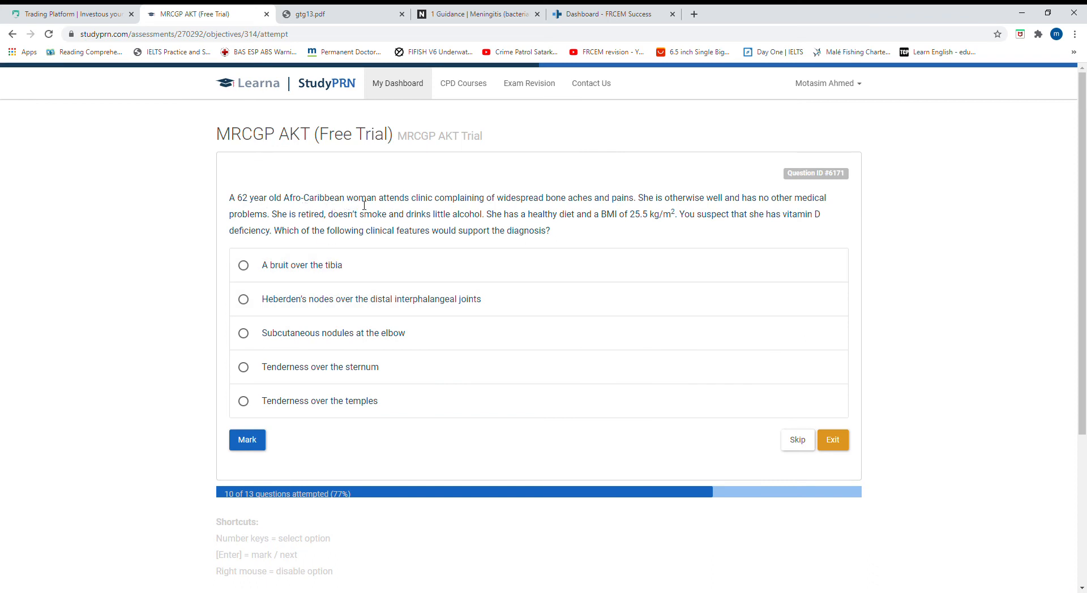
mouse_move(428, 210)
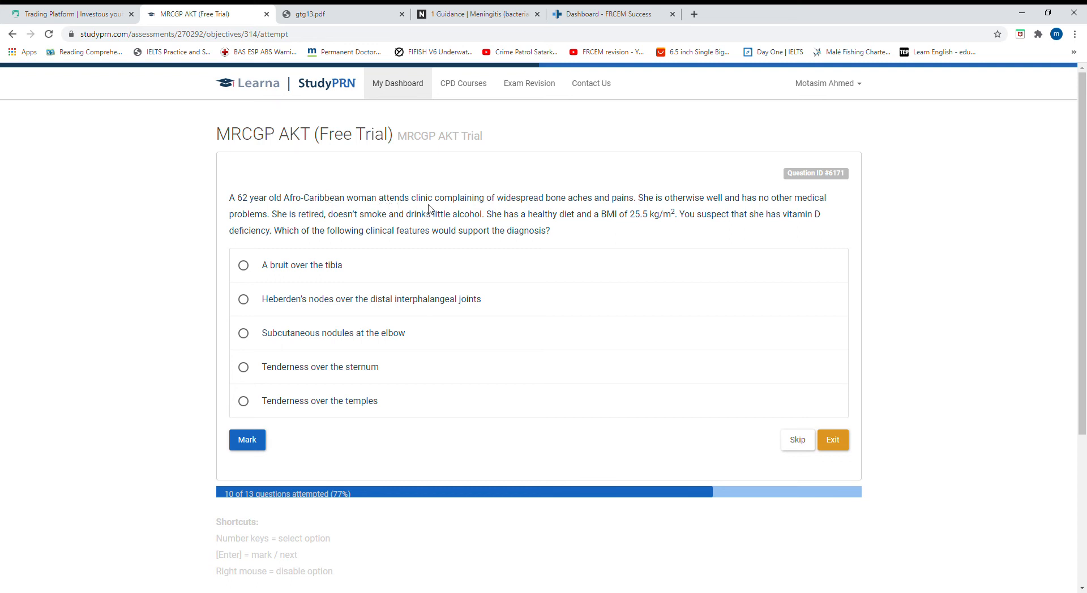
mouse_move(566, 208)
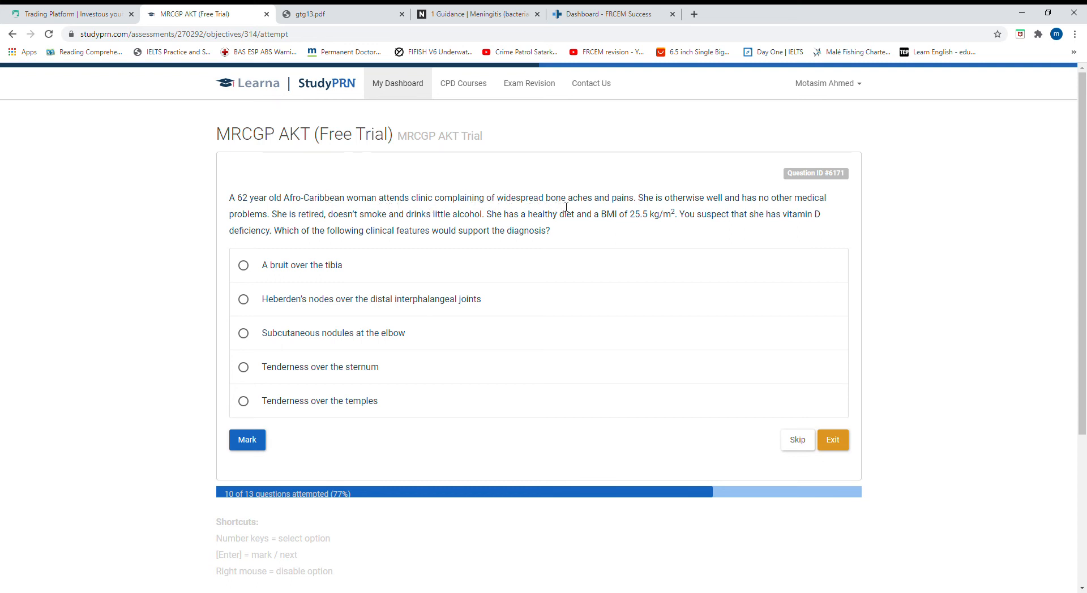
mouse_move(634, 209)
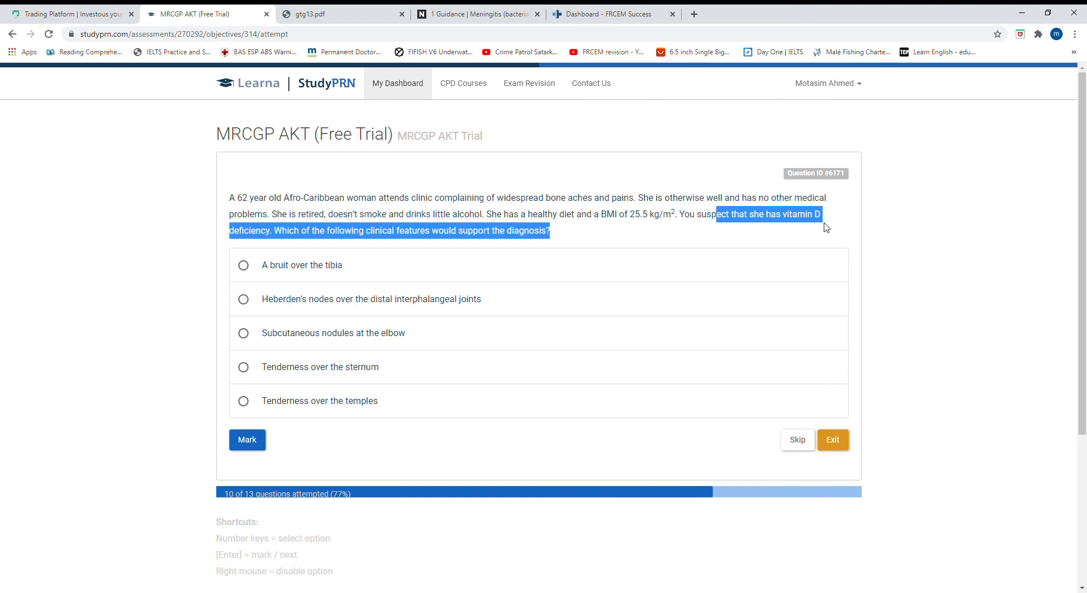
mouse_move(393, 239)
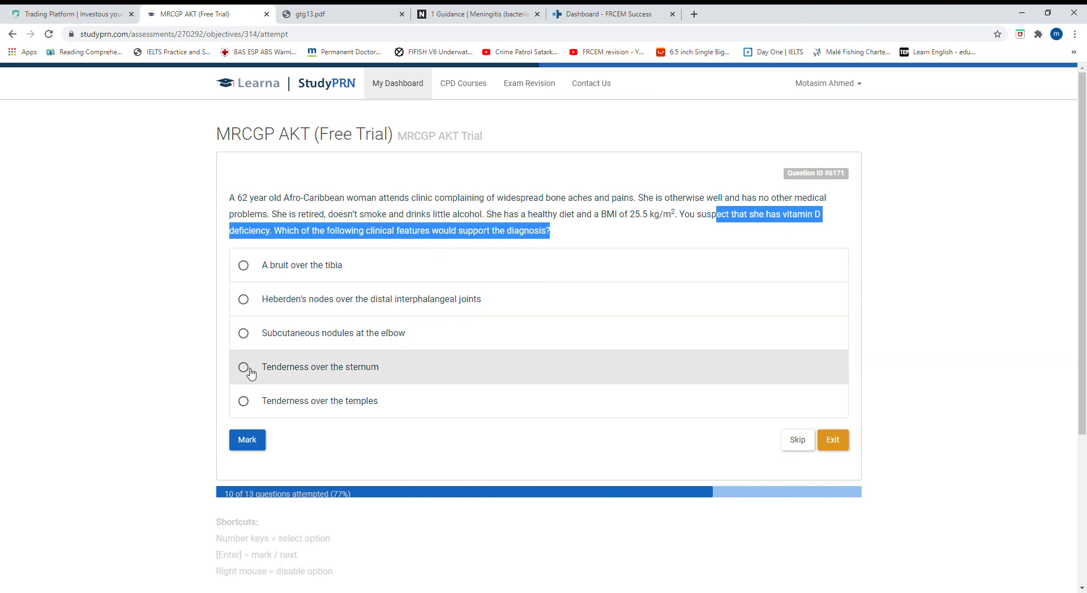
click(243, 367)
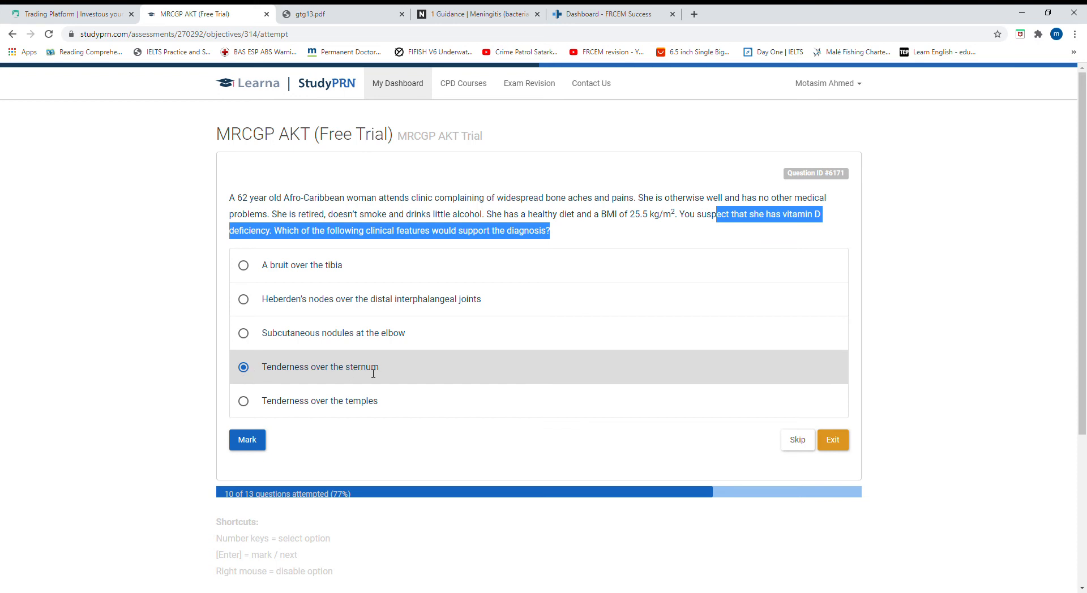
mouse_move(301, 448)
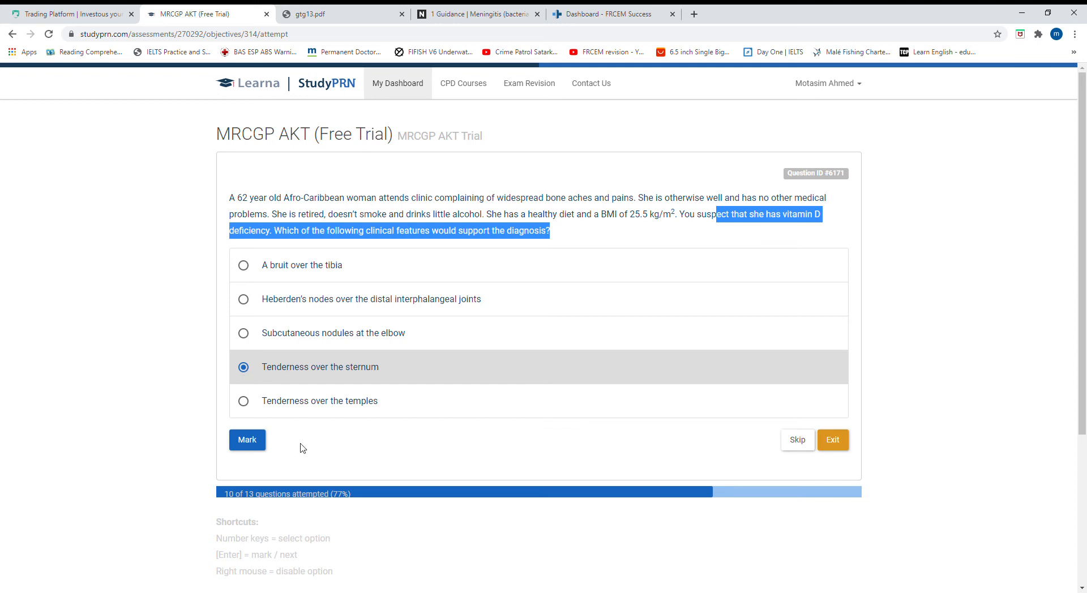
mouse_move(313, 375)
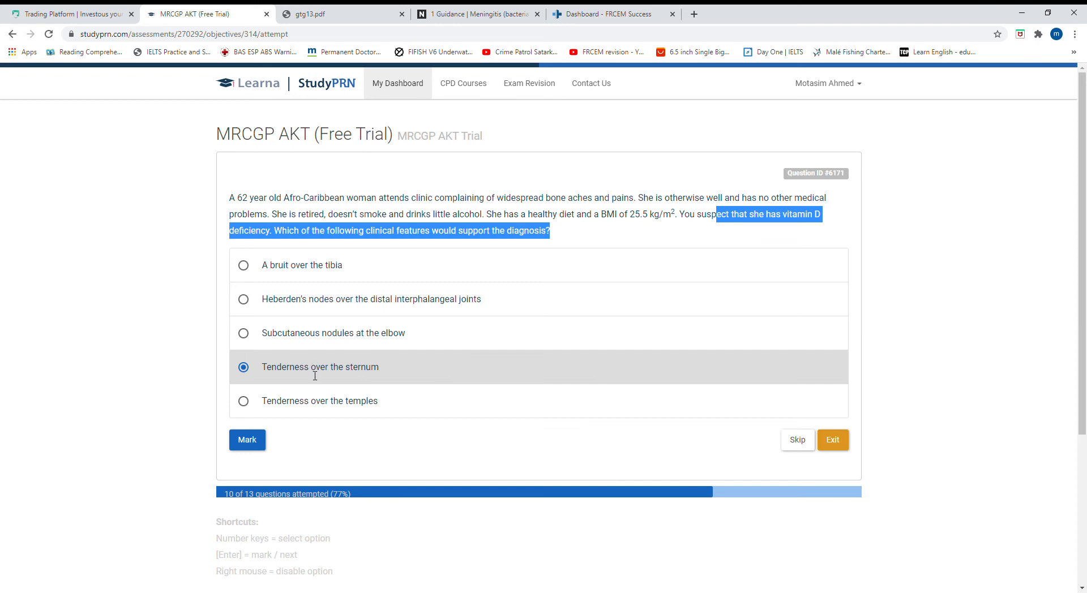
mouse_move(317, 364)
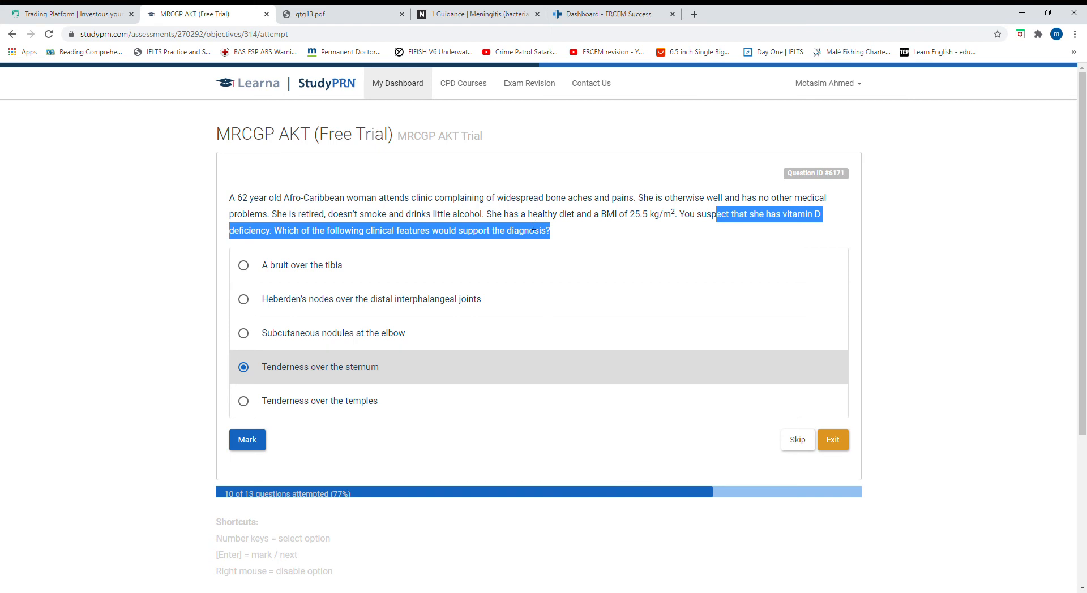
mouse_move(529, 227)
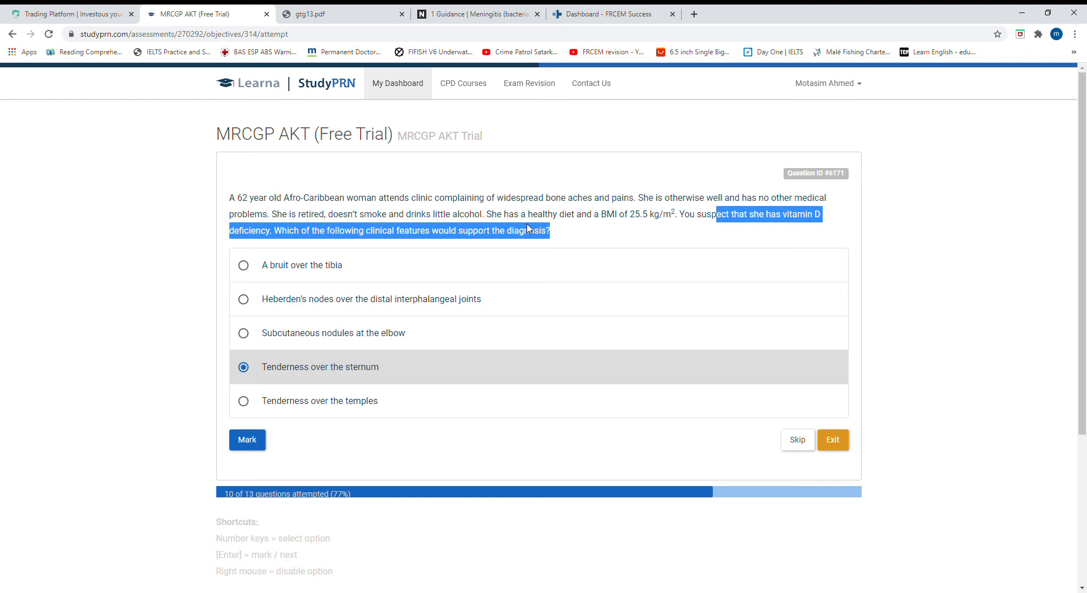
scroll(down, 3)
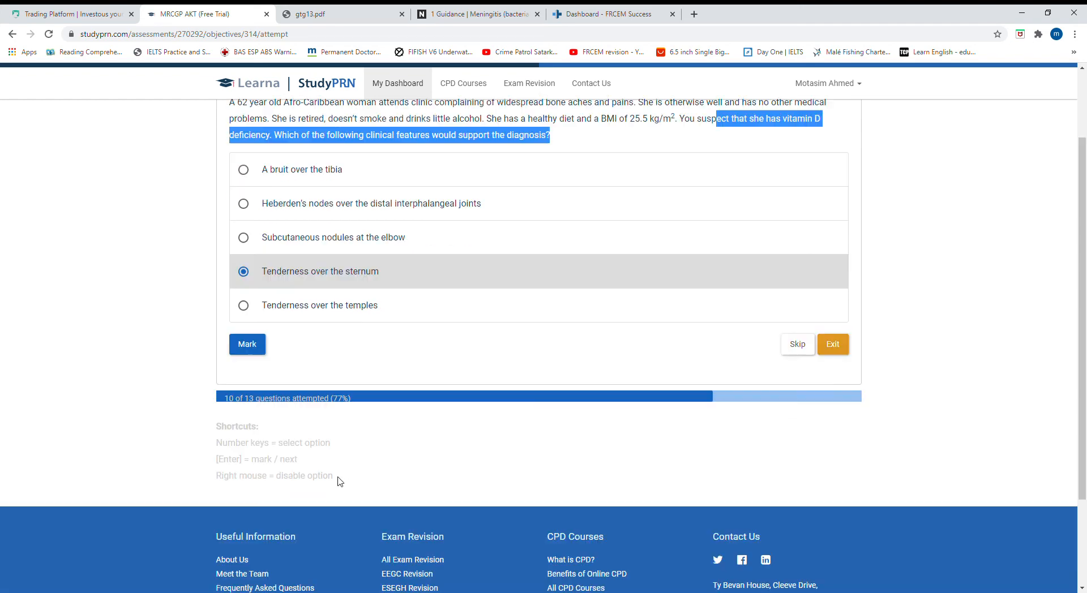
- Mark the vitamin D answer correct and highlight the tibia-shaft and RhA PIP-joint phrases in the explanation
click(247, 345)
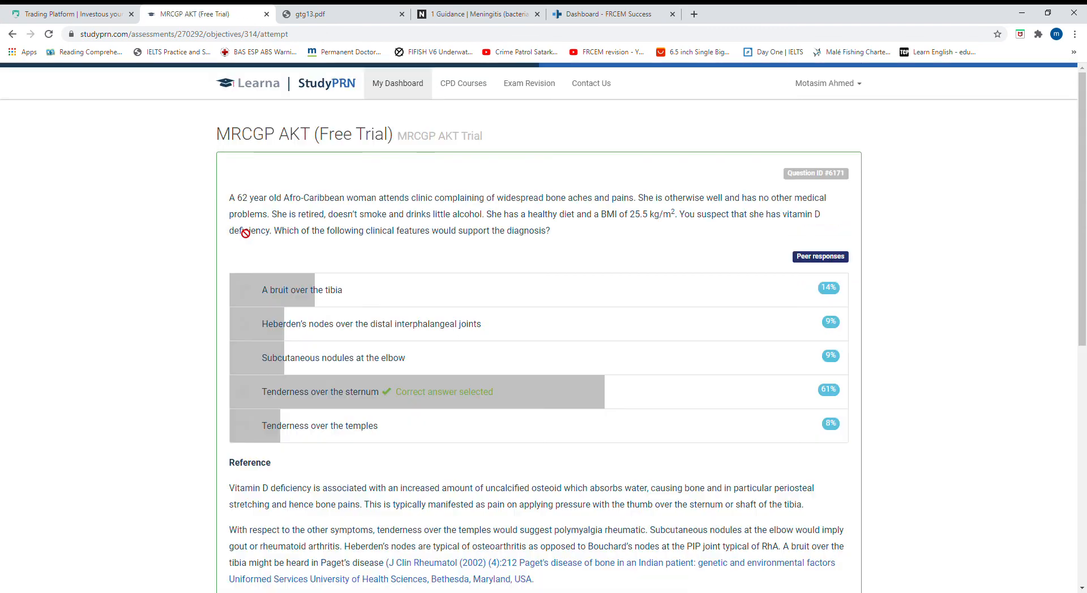
scroll(down, 3)
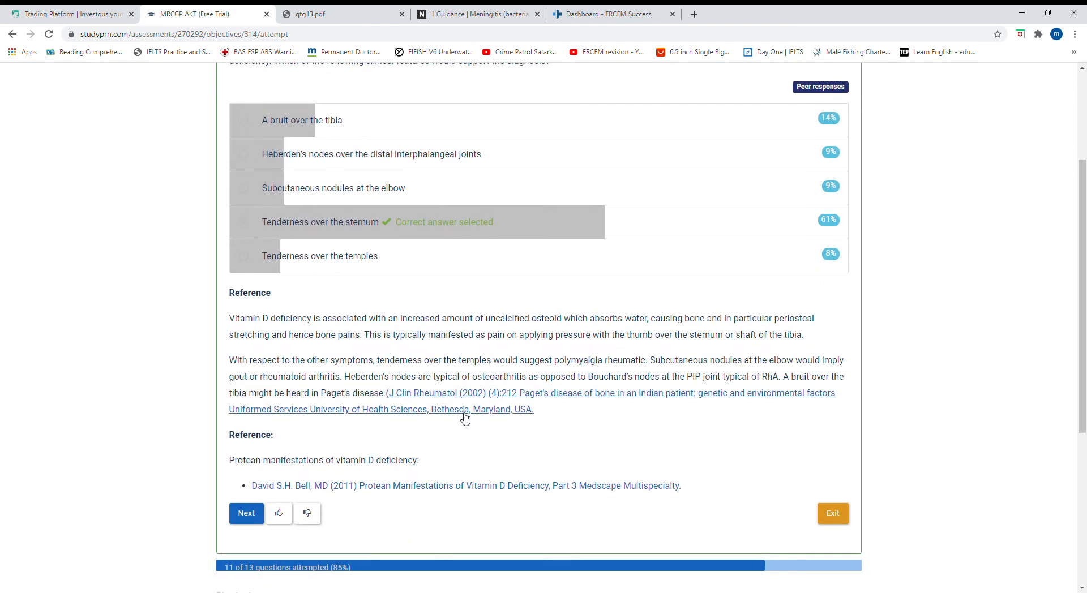
drag(234, 318, 323, 319)
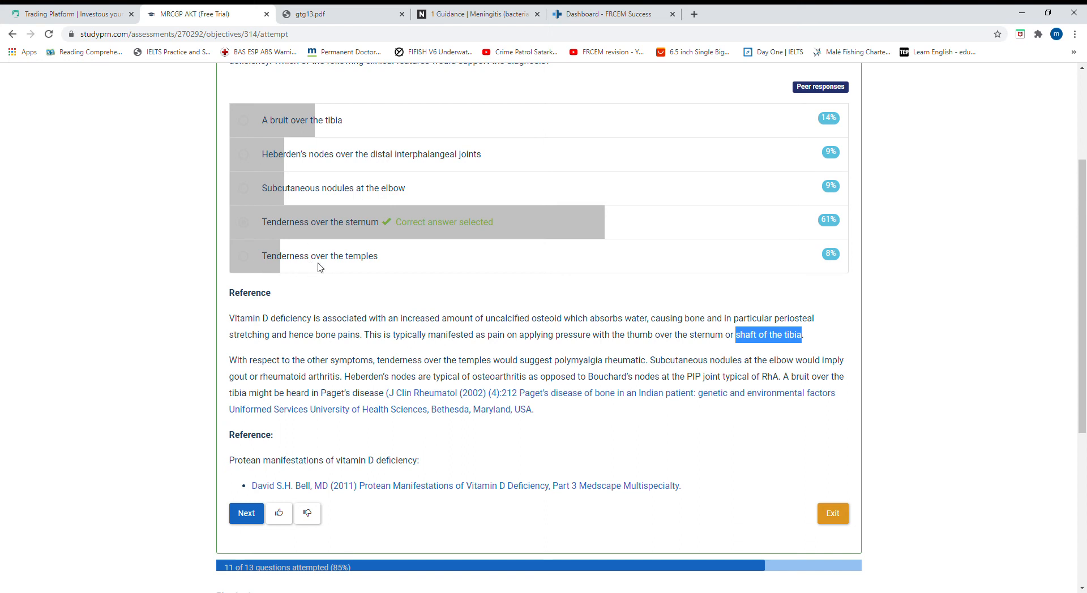
mouse_move(423, 367)
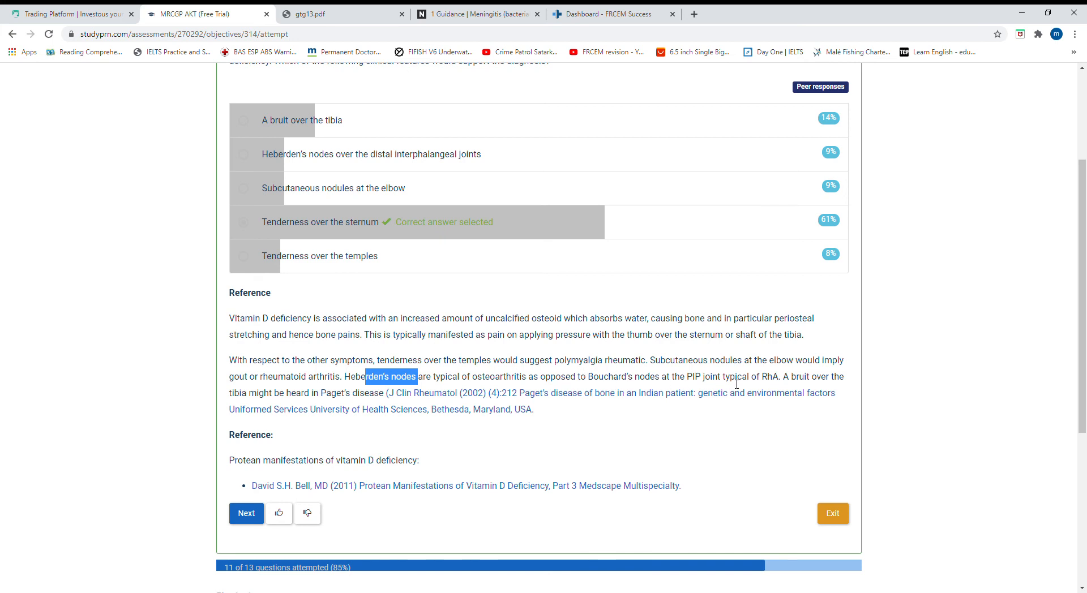
drag(680, 376, 779, 376)
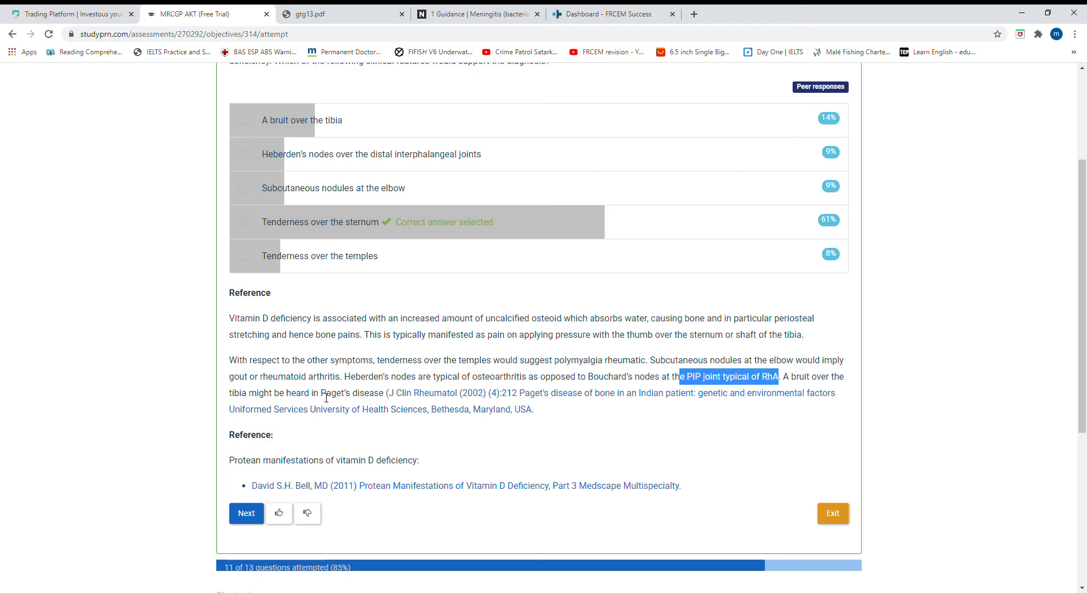
scroll(down, 3)
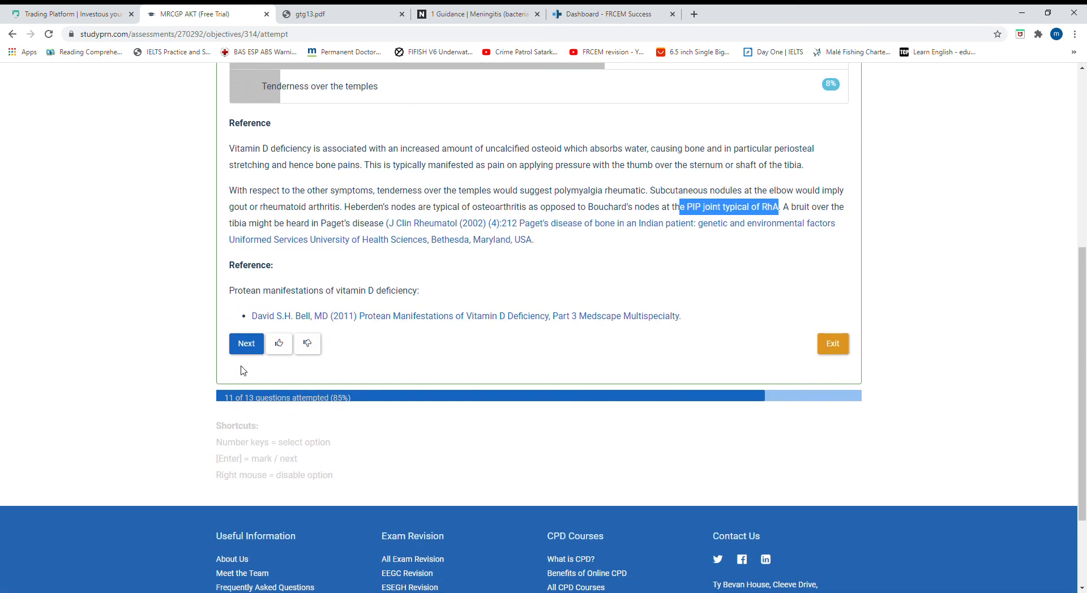
- Advance to the 77-year-old woman's Parkinson's question and choose 'Worsening history of falls'
click(246, 343)
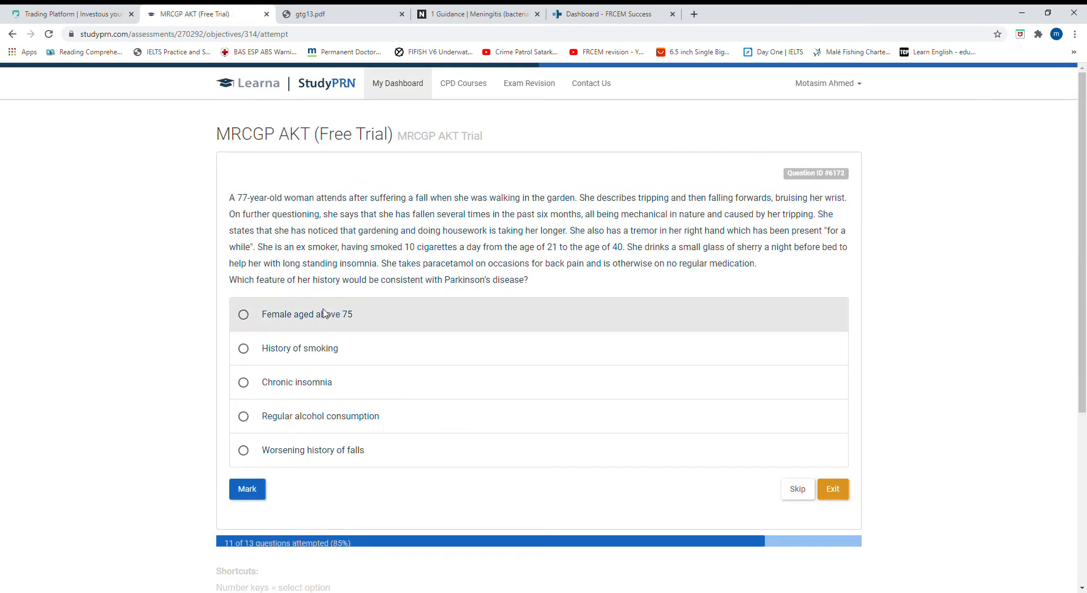
mouse_move(322, 212)
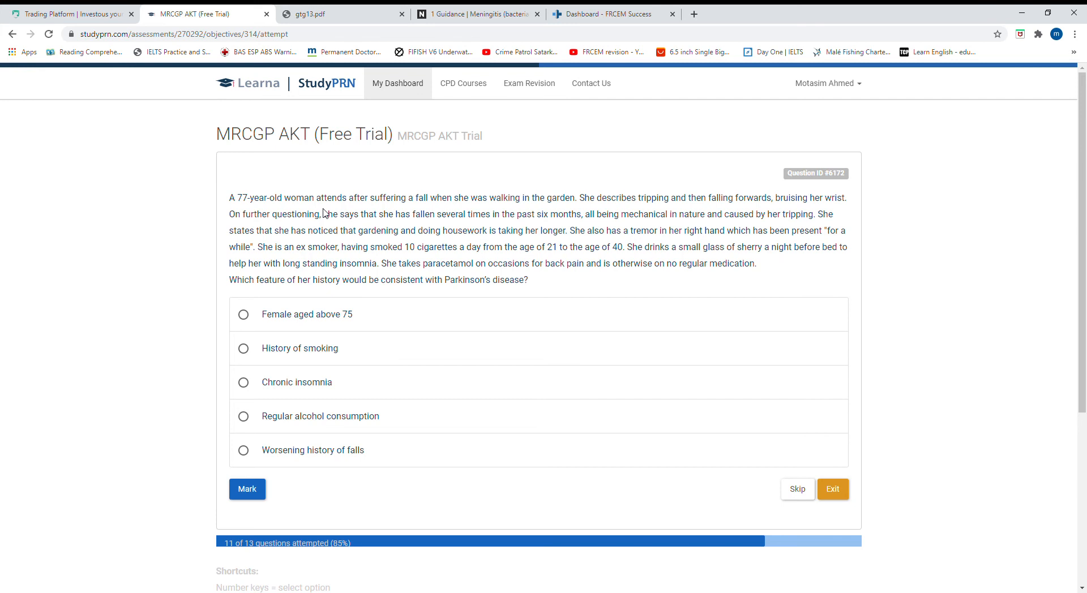
mouse_move(403, 212)
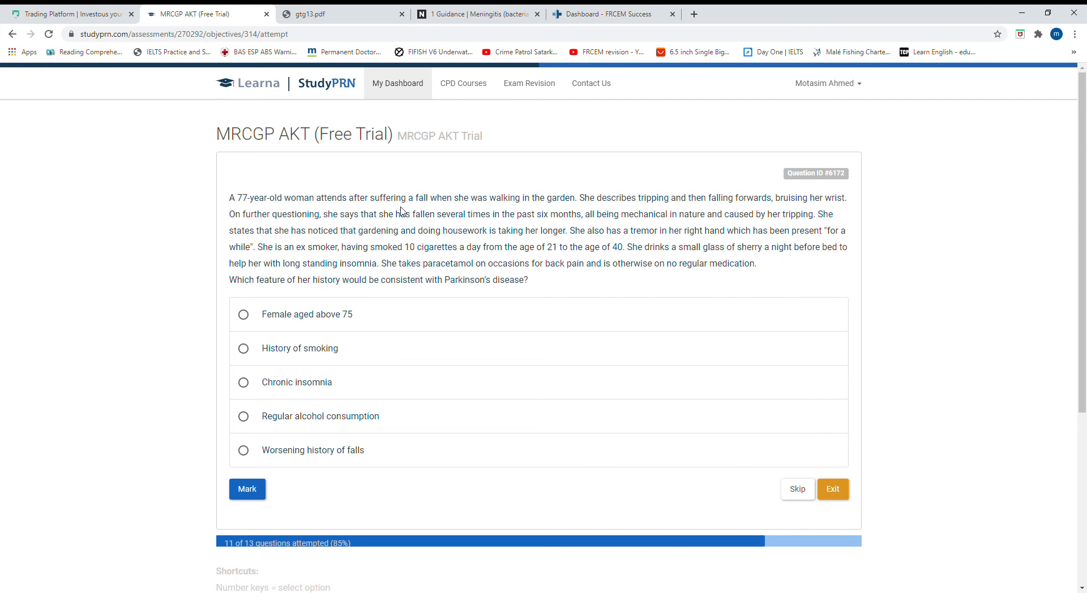
mouse_move(482, 211)
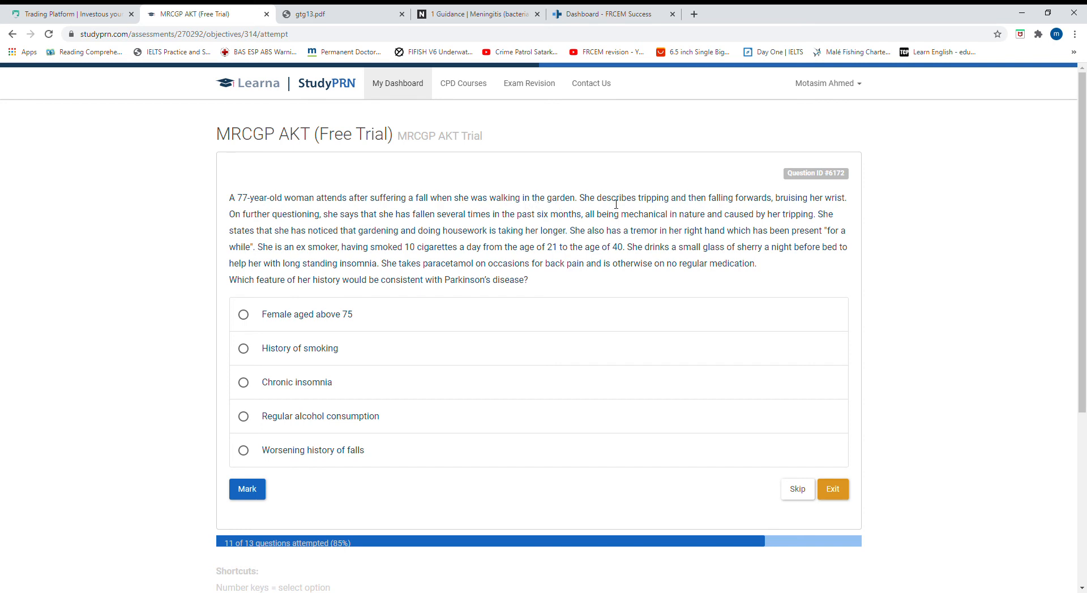
mouse_move(829, 206)
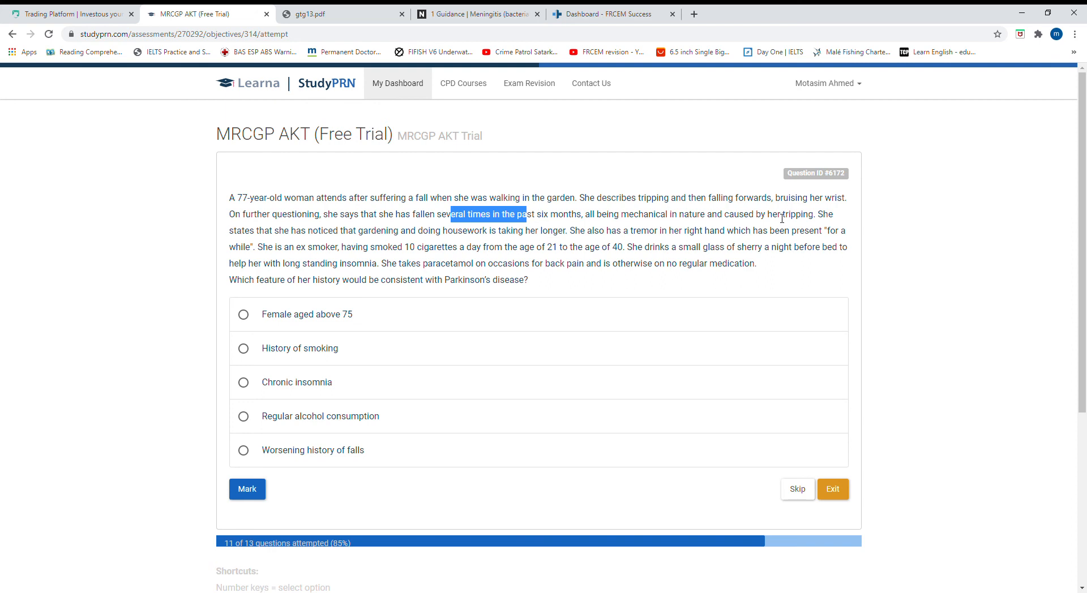
mouse_move(830, 227)
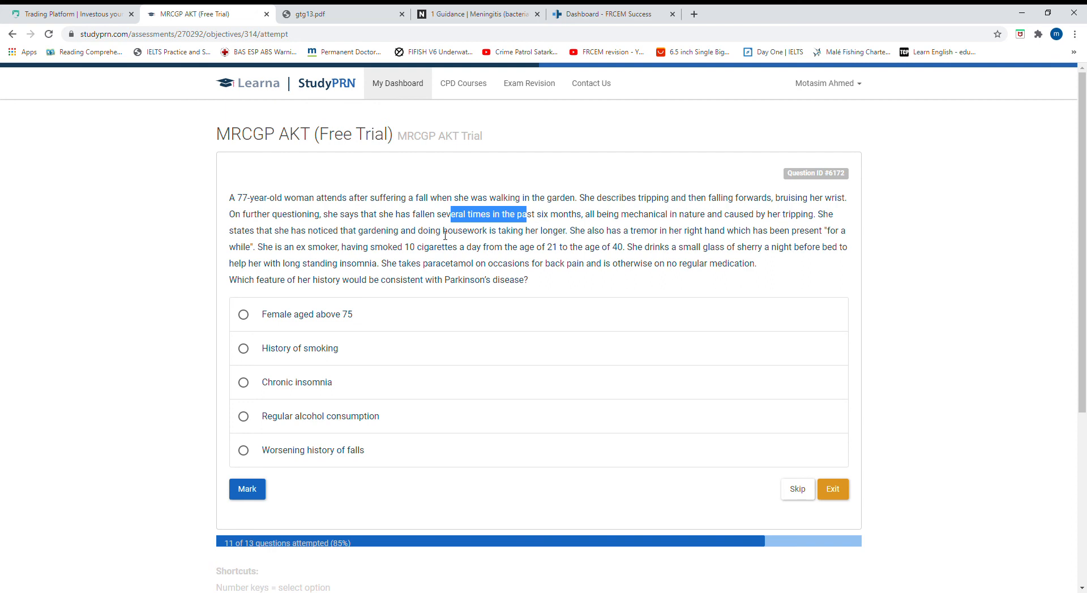
mouse_move(569, 240)
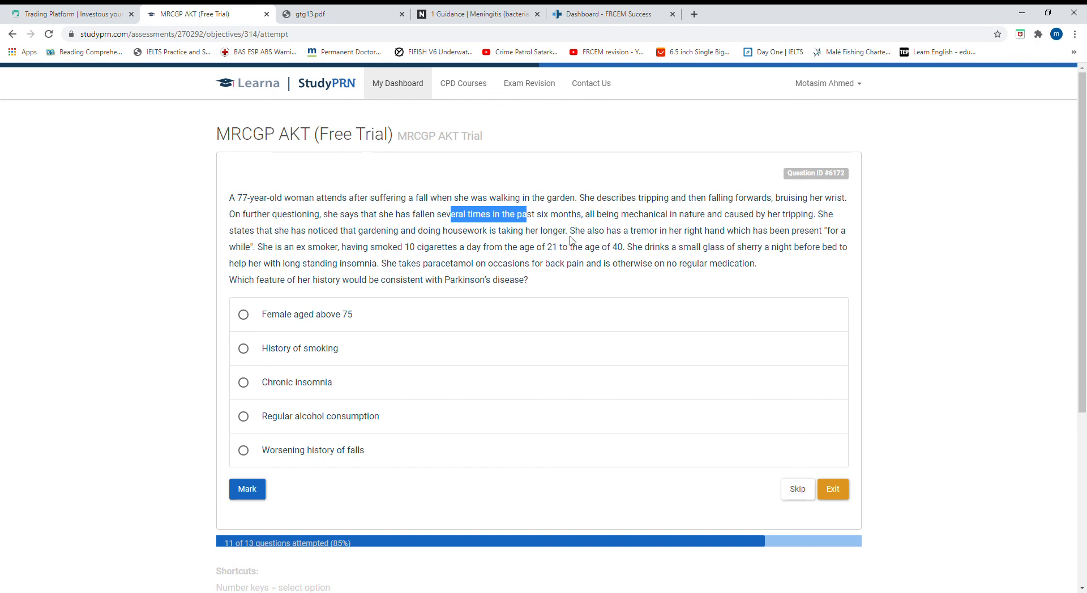
mouse_move(644, 231)
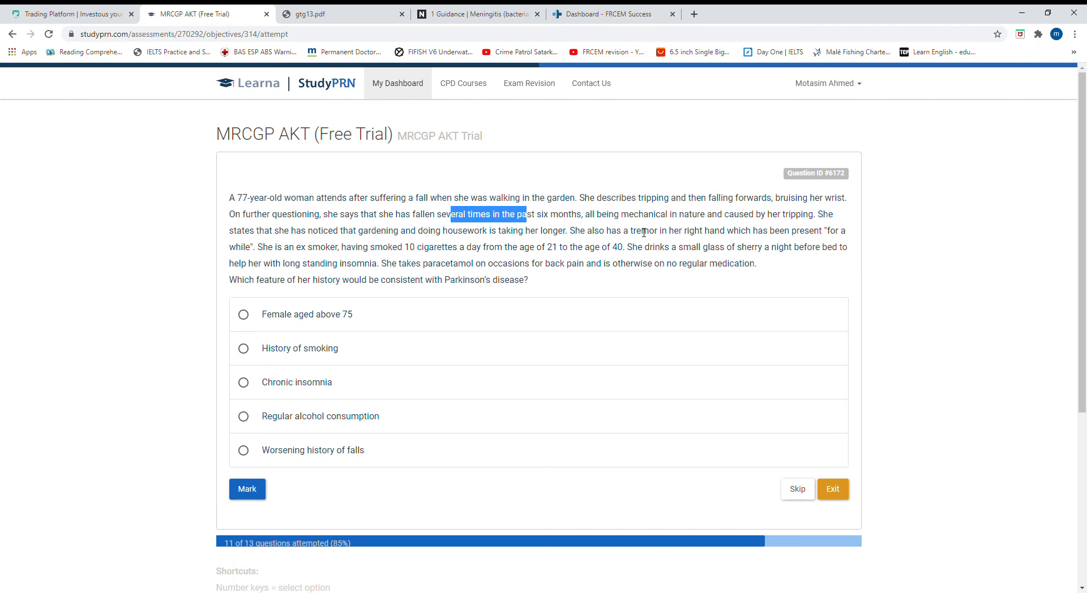
mouse_move(394, 258)
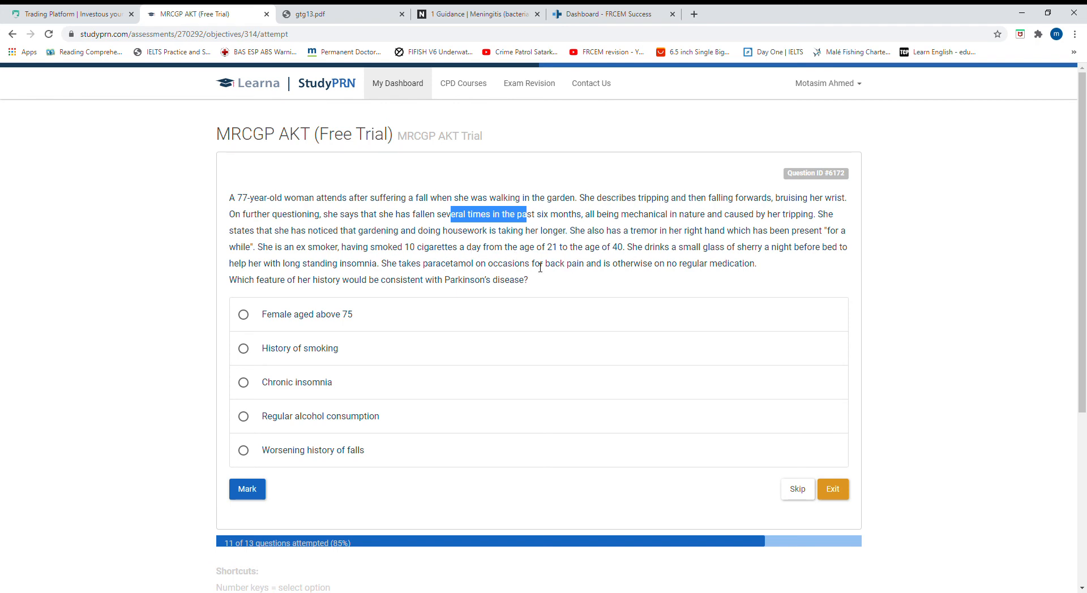
mouse_move(815, 257)
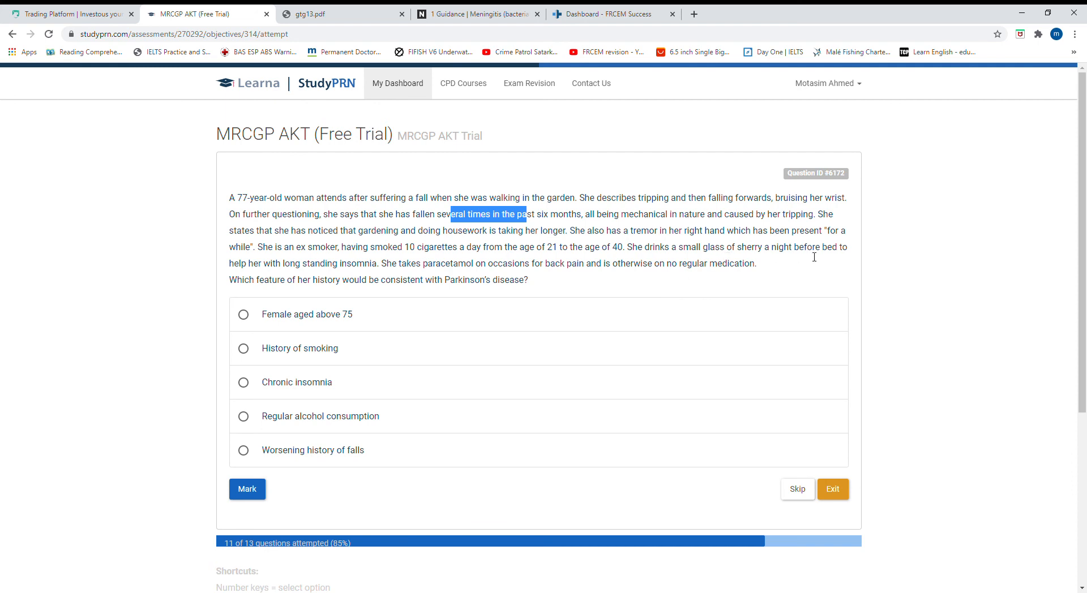
mouse_move(484, 256)
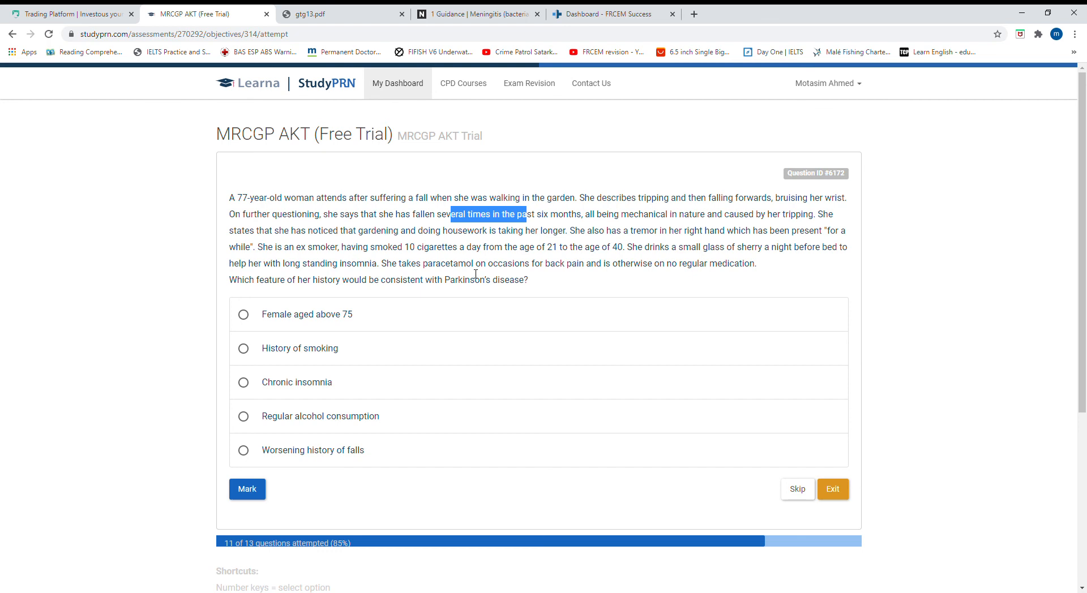
mouse_move(627, 269)
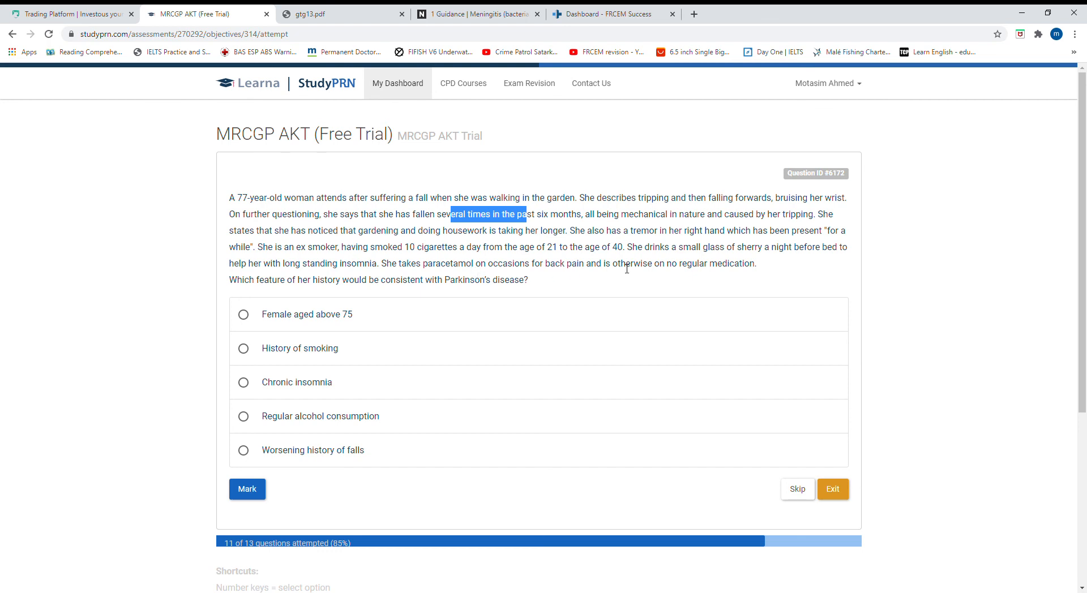
mouse_move(276, 287)
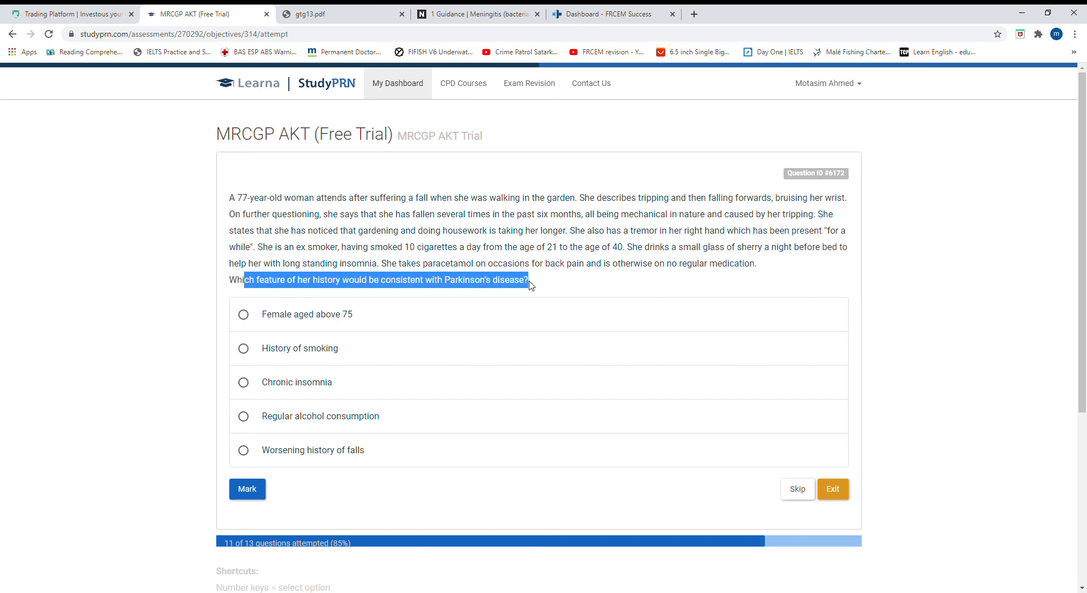
mouse_move(402, 302)
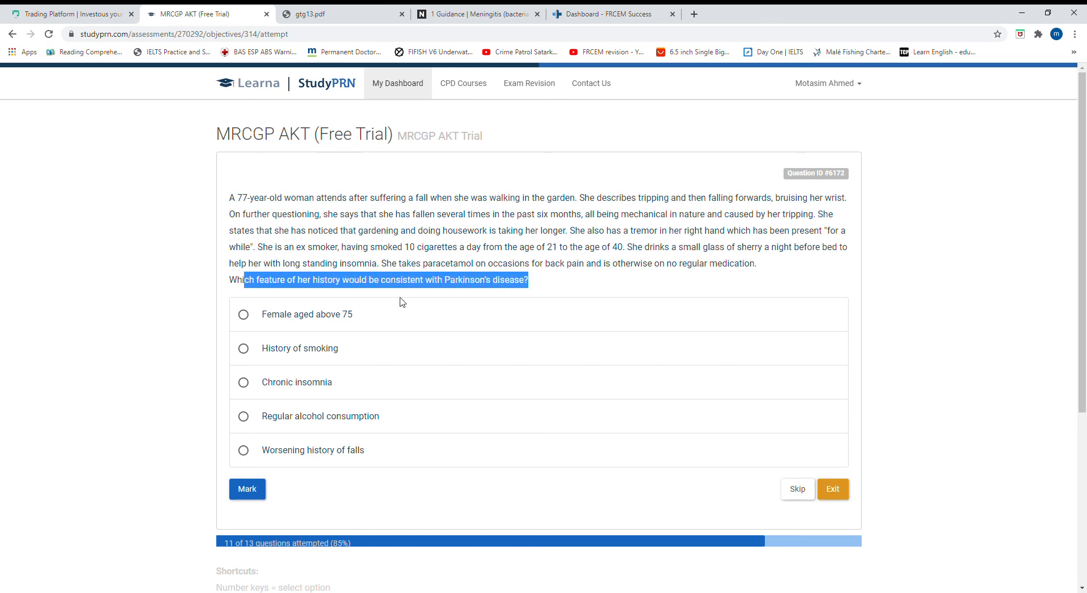
mouse_move(354, 327)
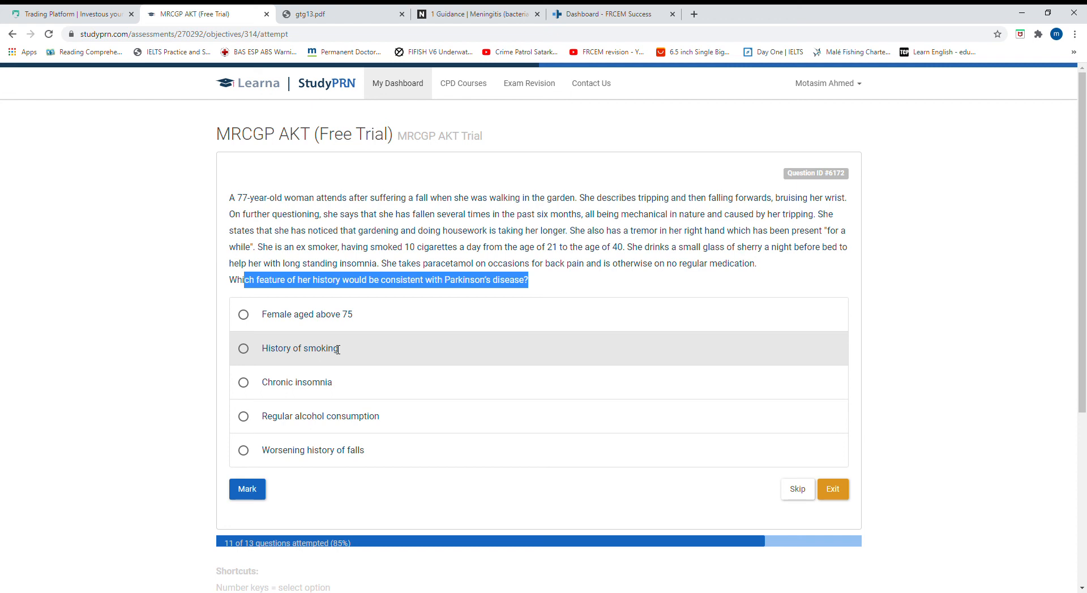
mouse_move(295, 381)
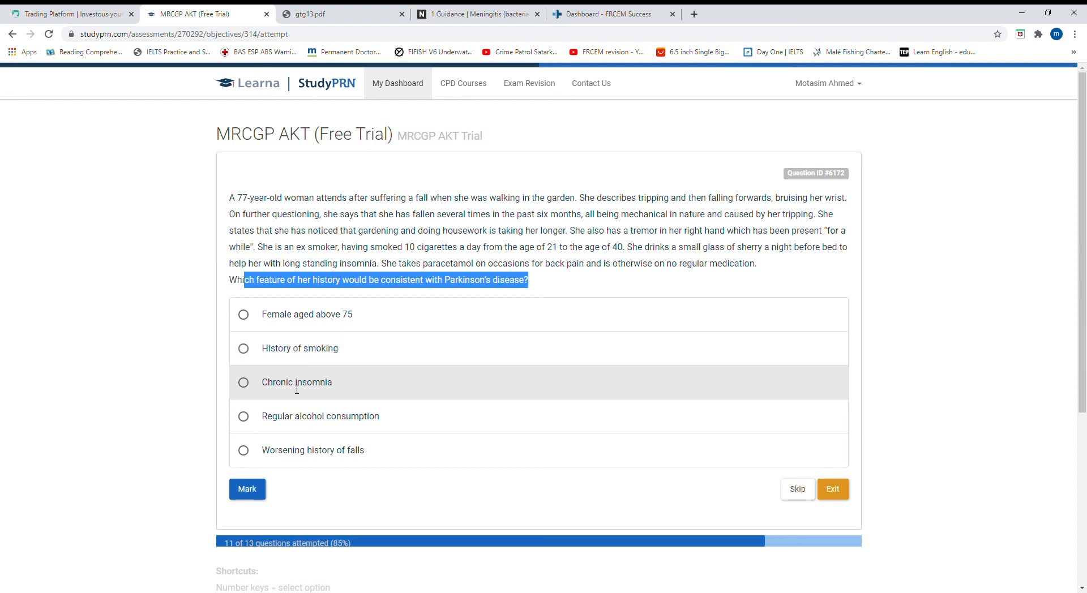
mouse_move(307, 353)
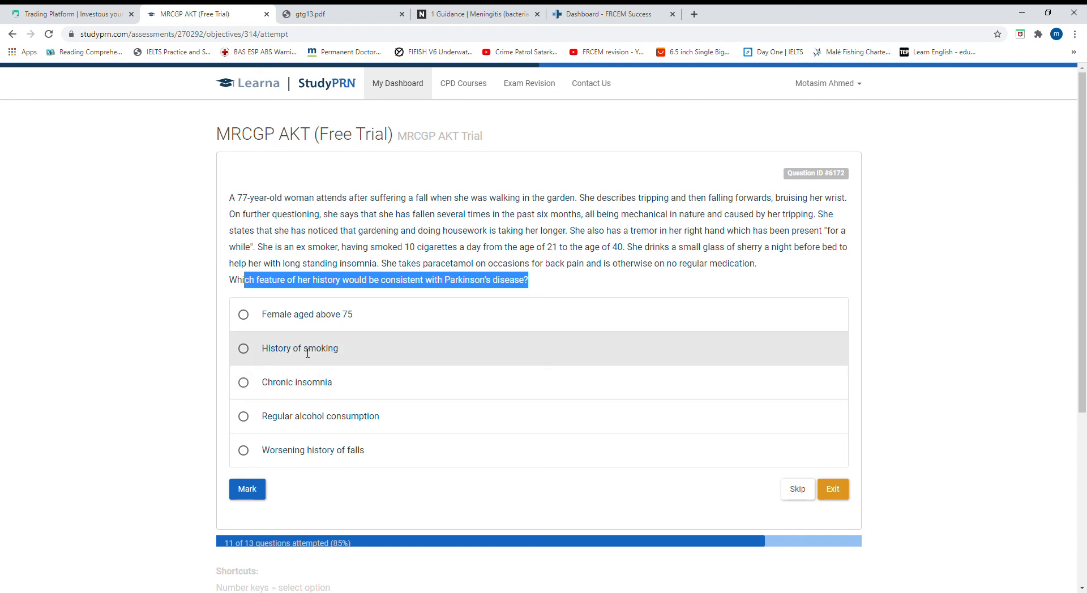
mouse_move(267, 396)
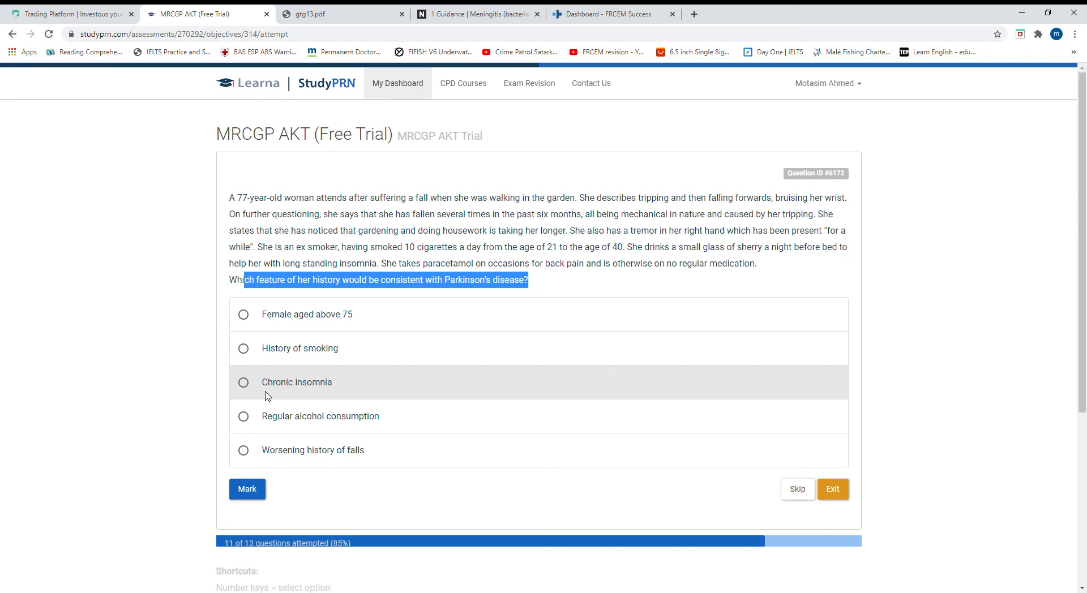
mouse_move(313, 458)
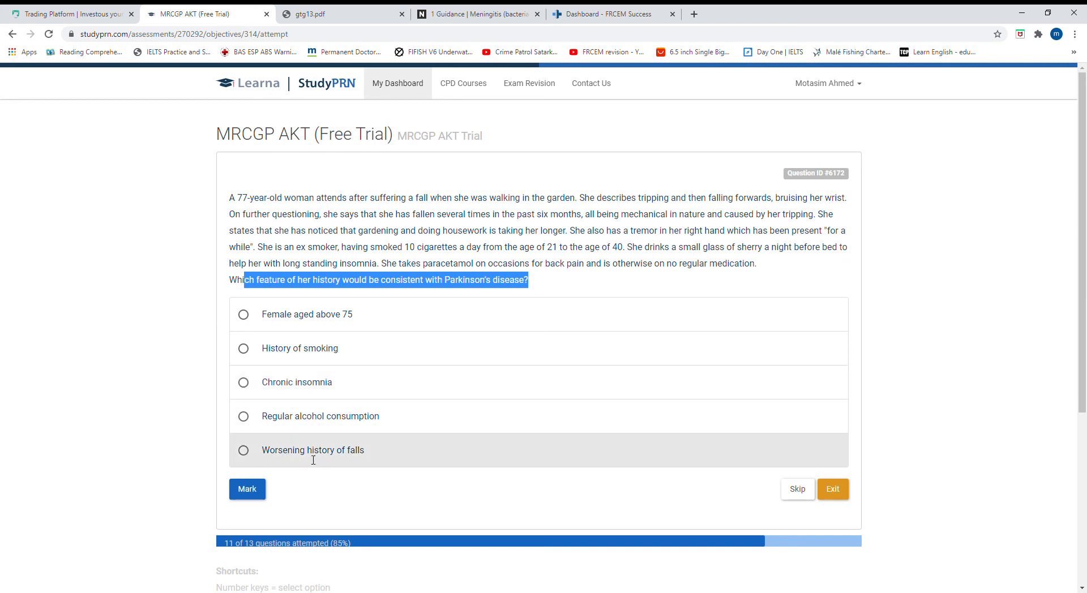
mouse_move(290, 457)
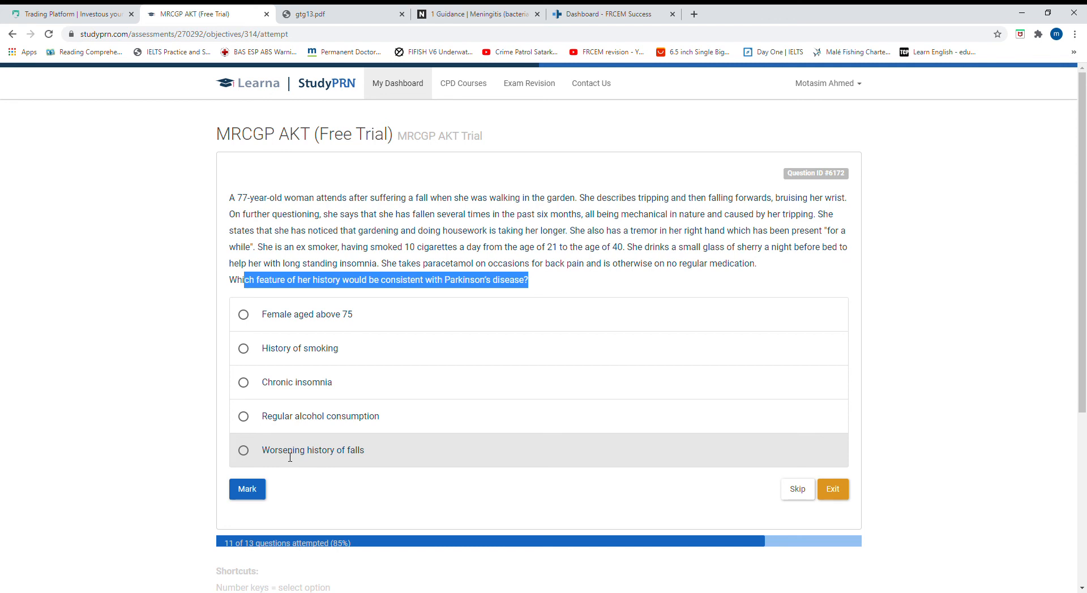
click(243, 449)
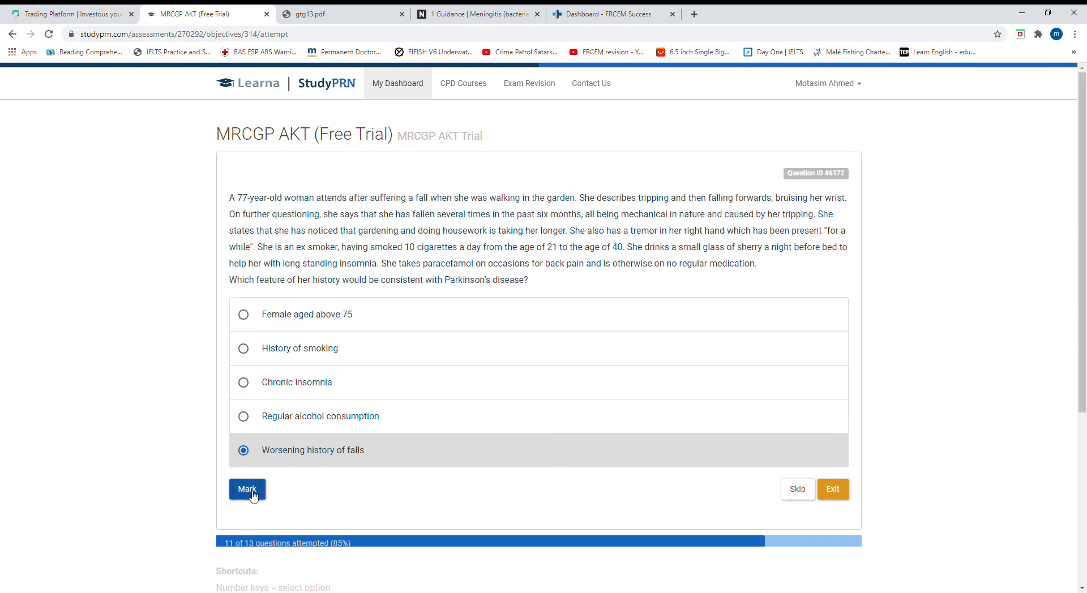
- Mark 'Worsening history of falls' correct, review the explanation, and advance to the hypertension question
click(247, 489)
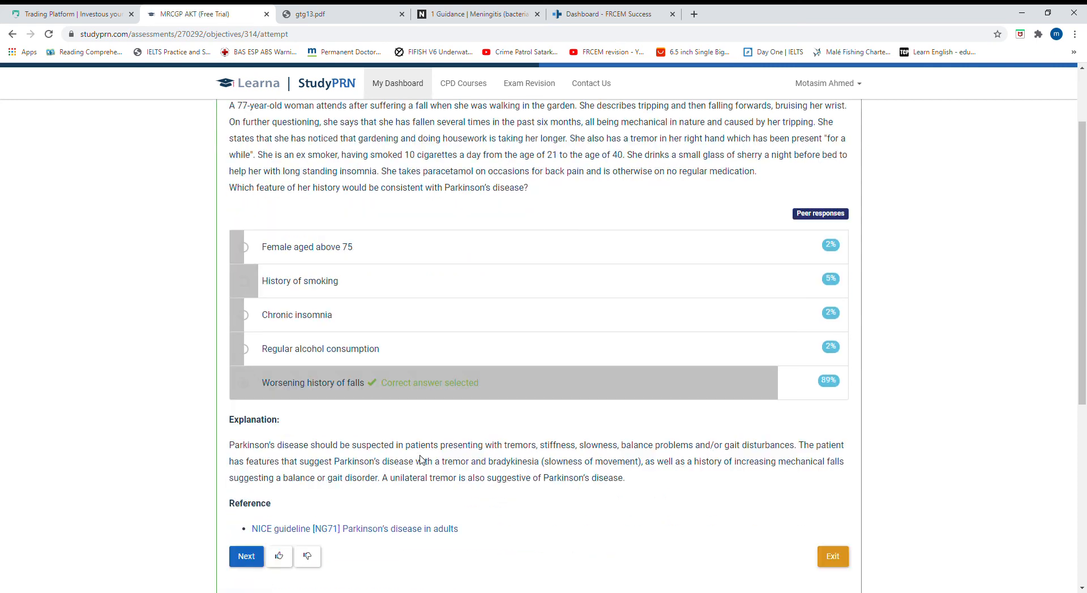
scroll(down, 3)
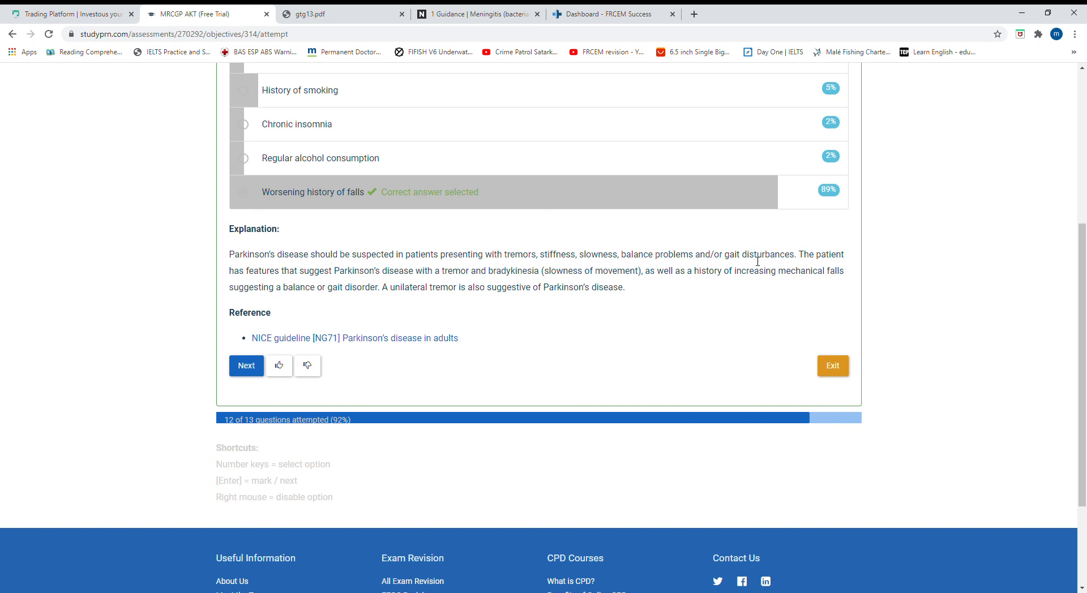
mouse_move(443, 289)
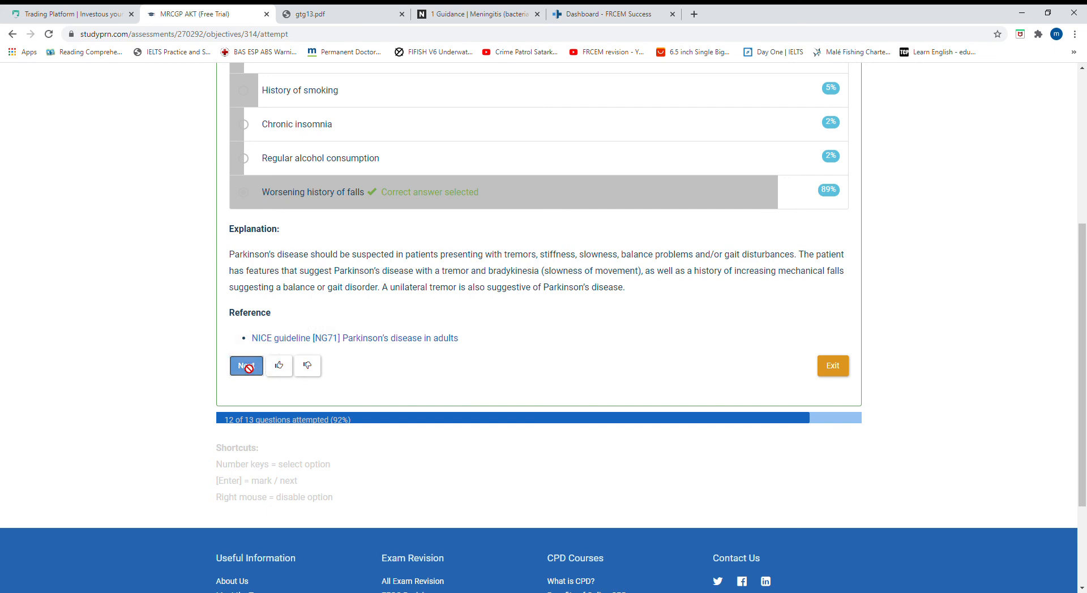
click(246, 366)
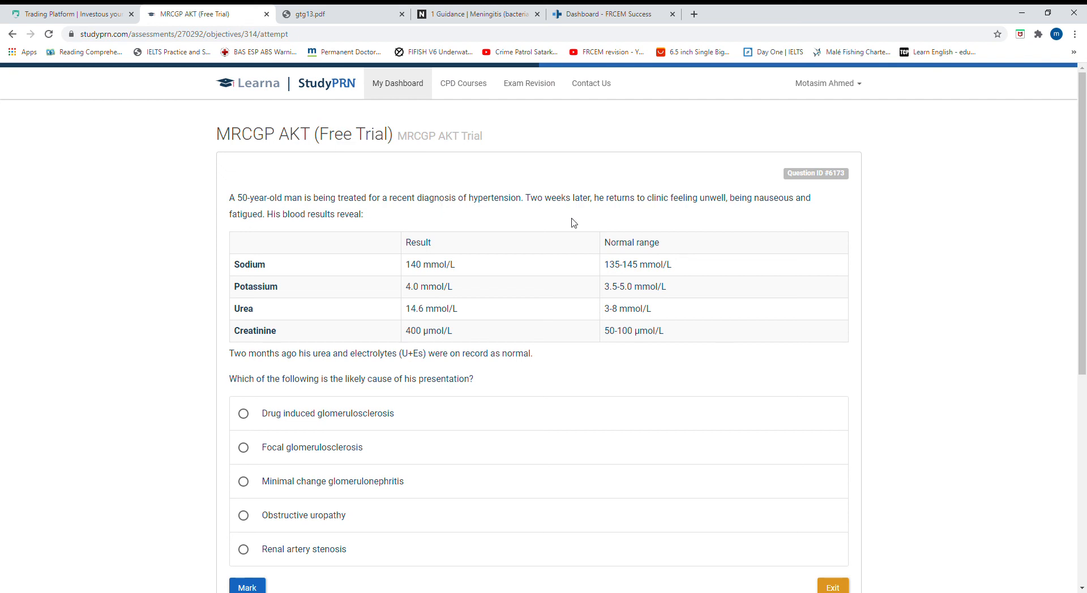
mouse_move(641, 203)
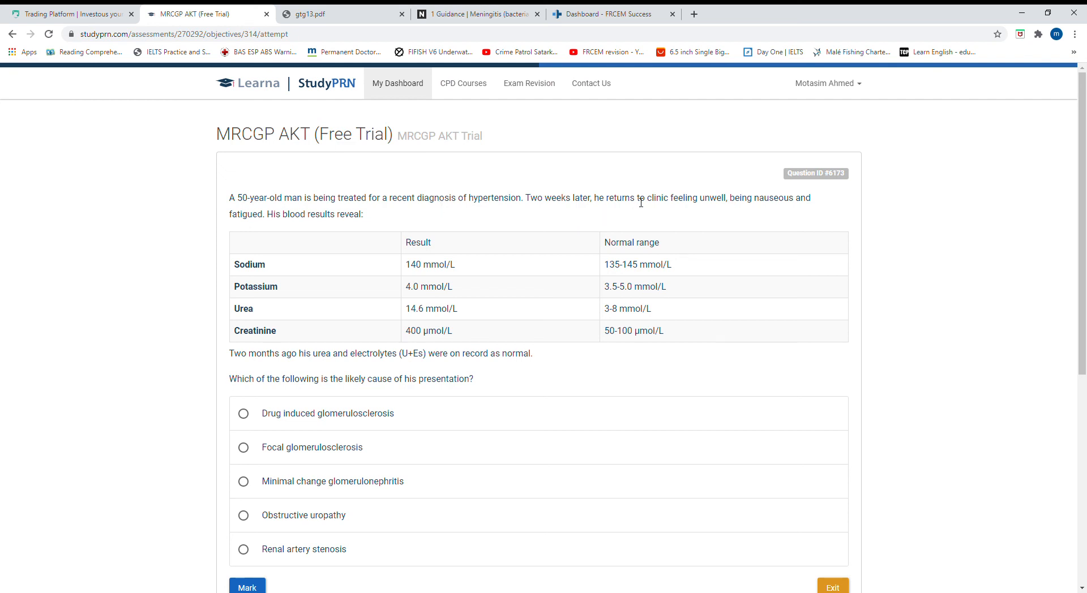
mouse_move(739, 206)
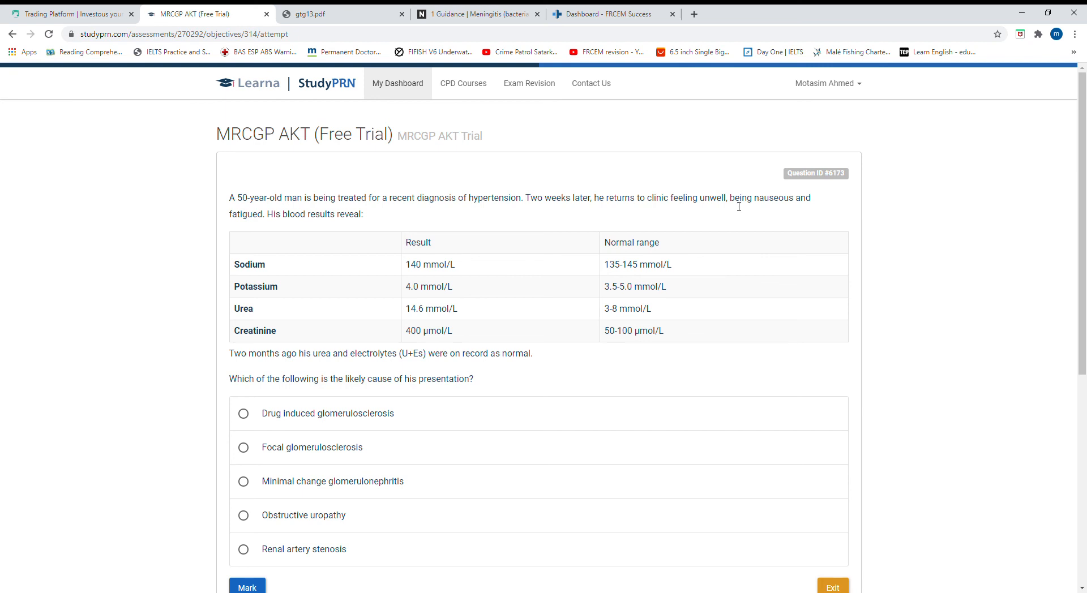
mouse_move(313, 221)
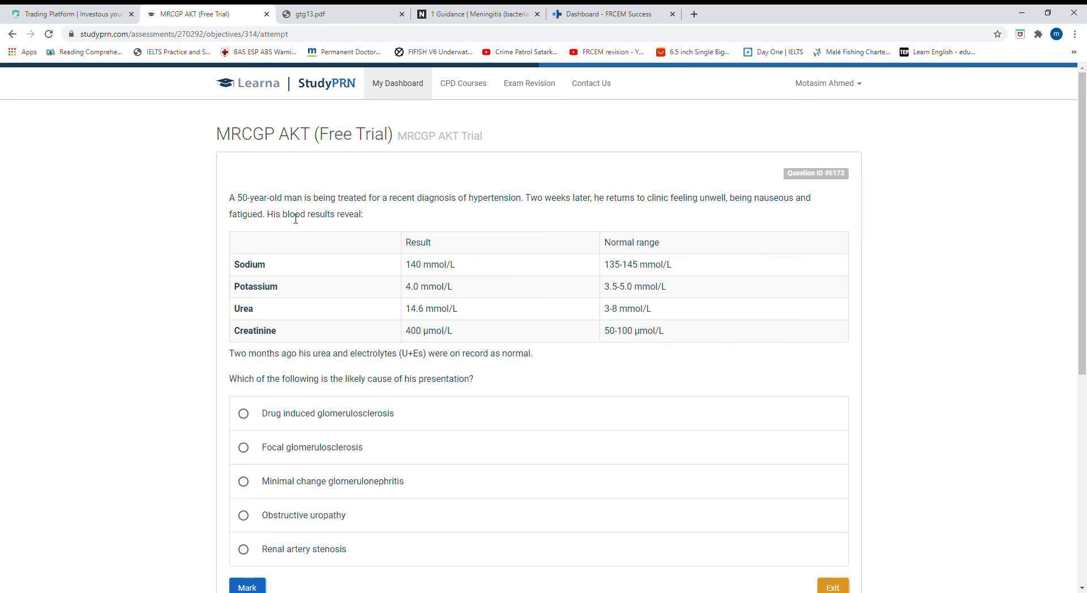
mouse_move(315, 222)
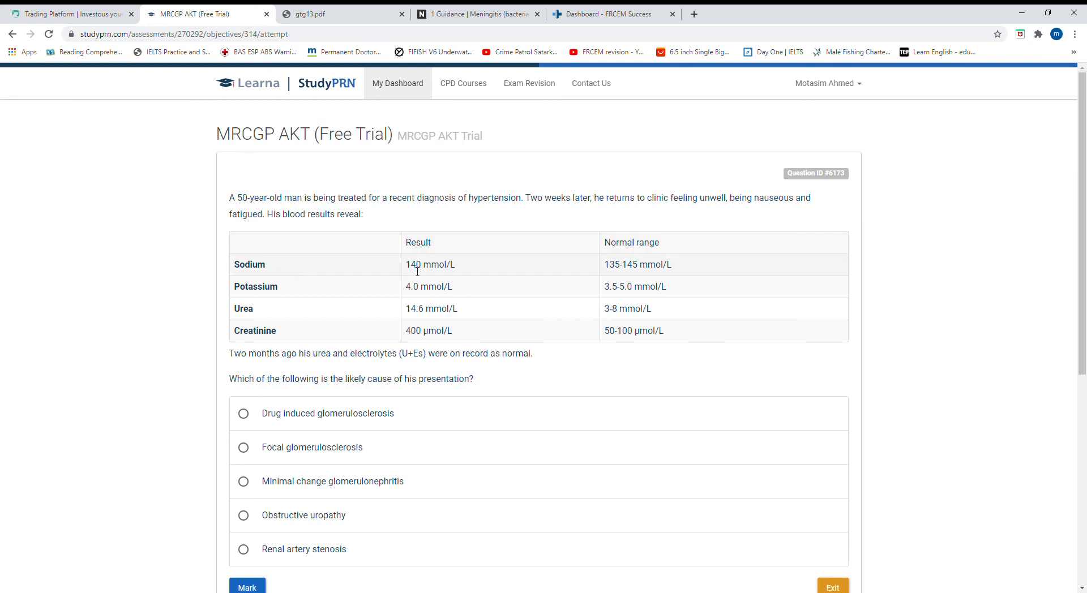
- Highlight the creatinine result, choose 'Renal artery stenosis' and submit it for marking
drag(609, 263, 651, 264)
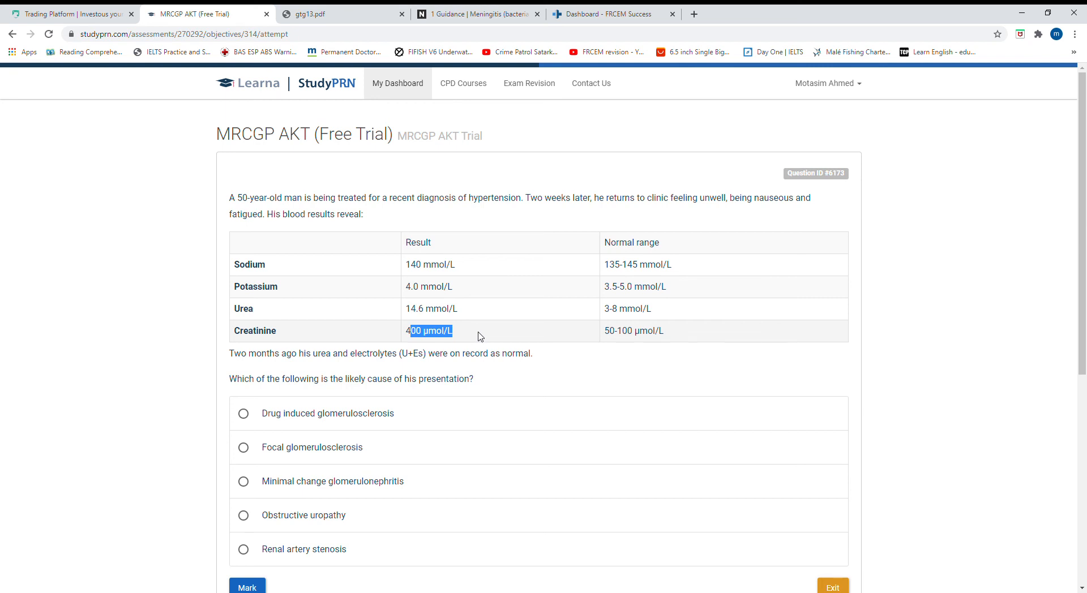
scroll(down, 3)
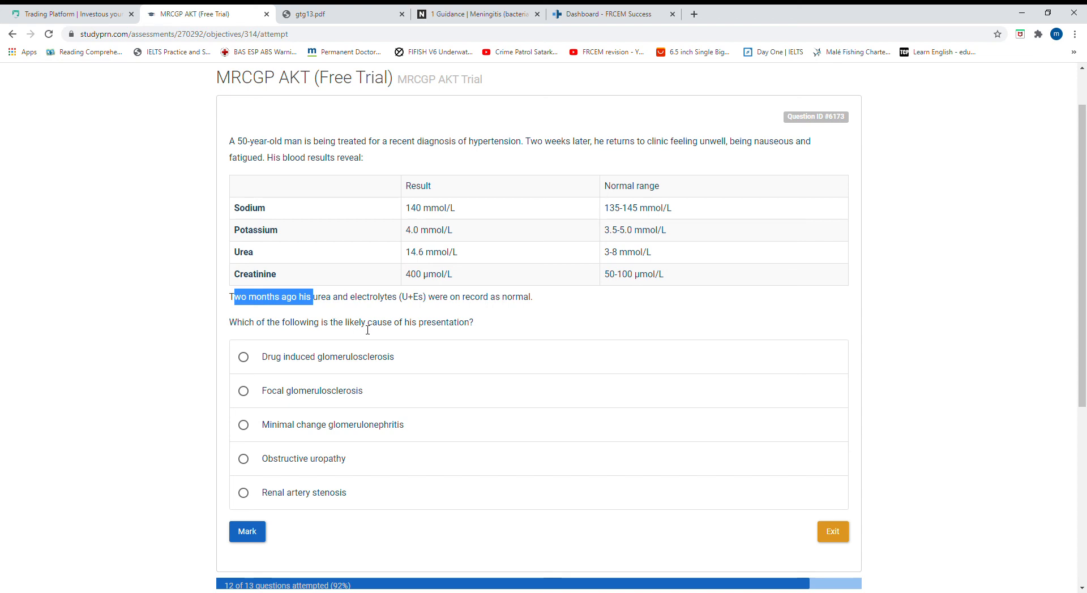
mouse_move(465, 328)
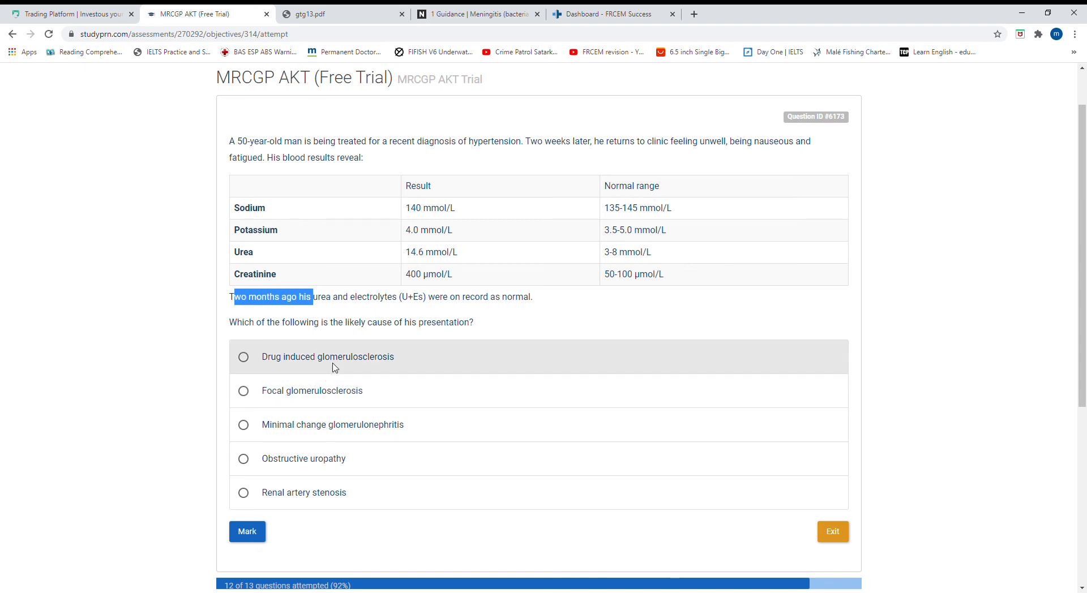
mouse_move(323, 401)
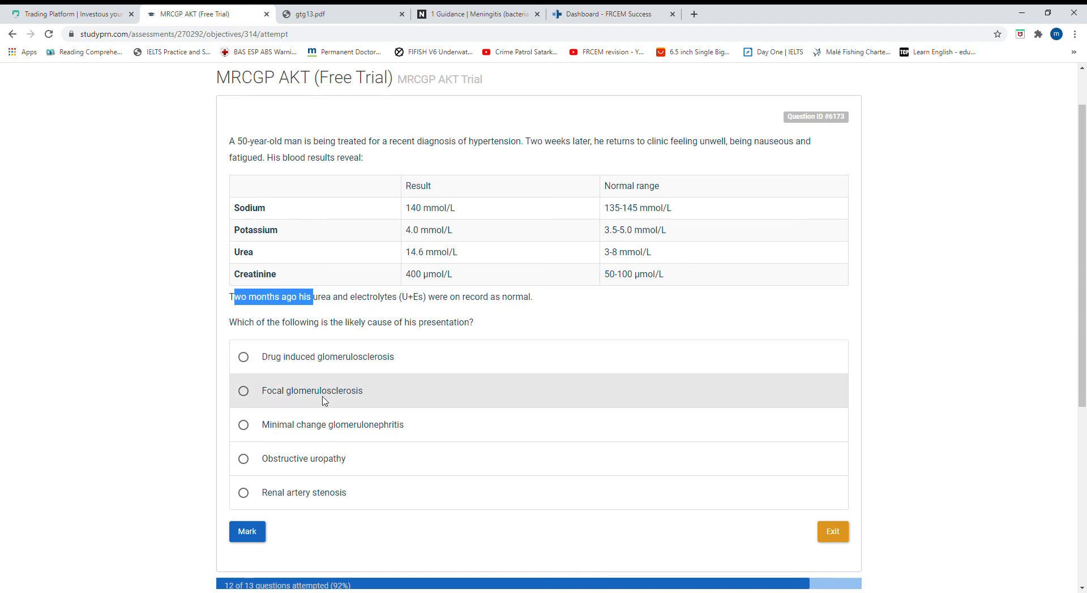
mouse_move(328, 400)
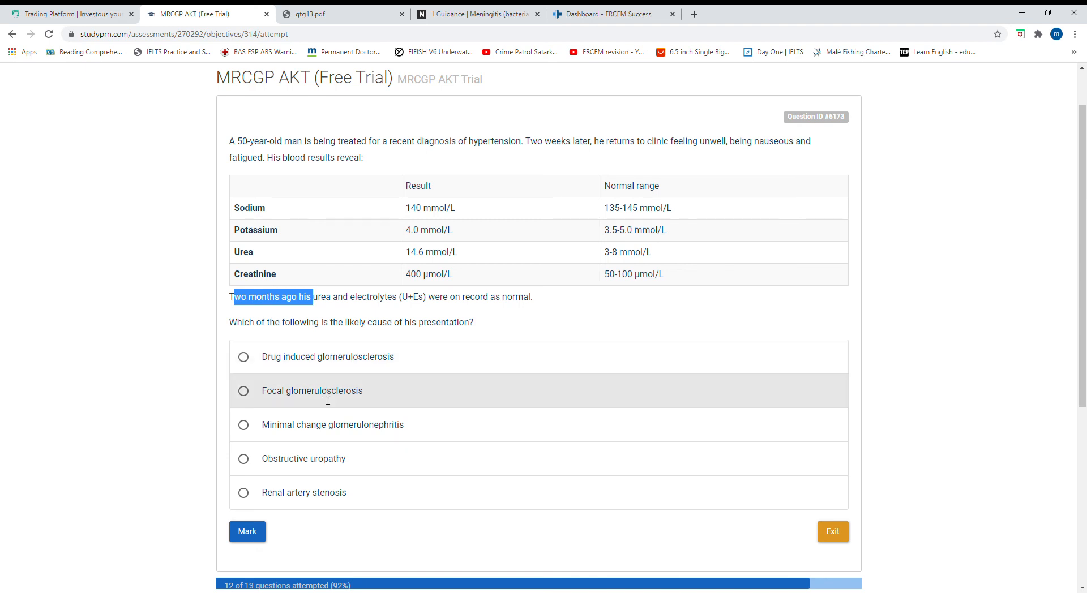
mouse_move(318, 474)
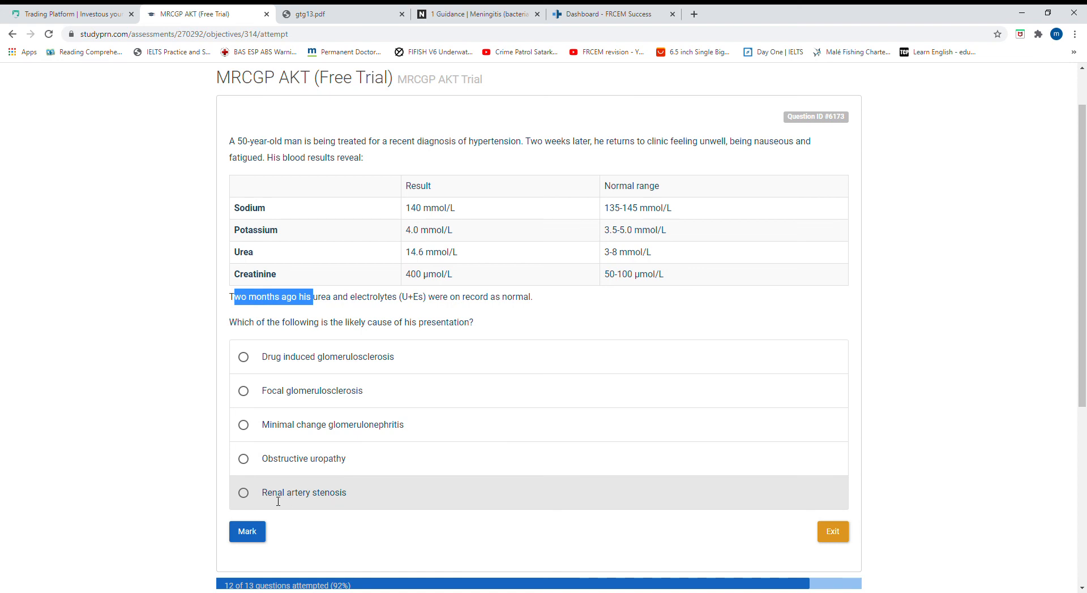
click(244, 492)
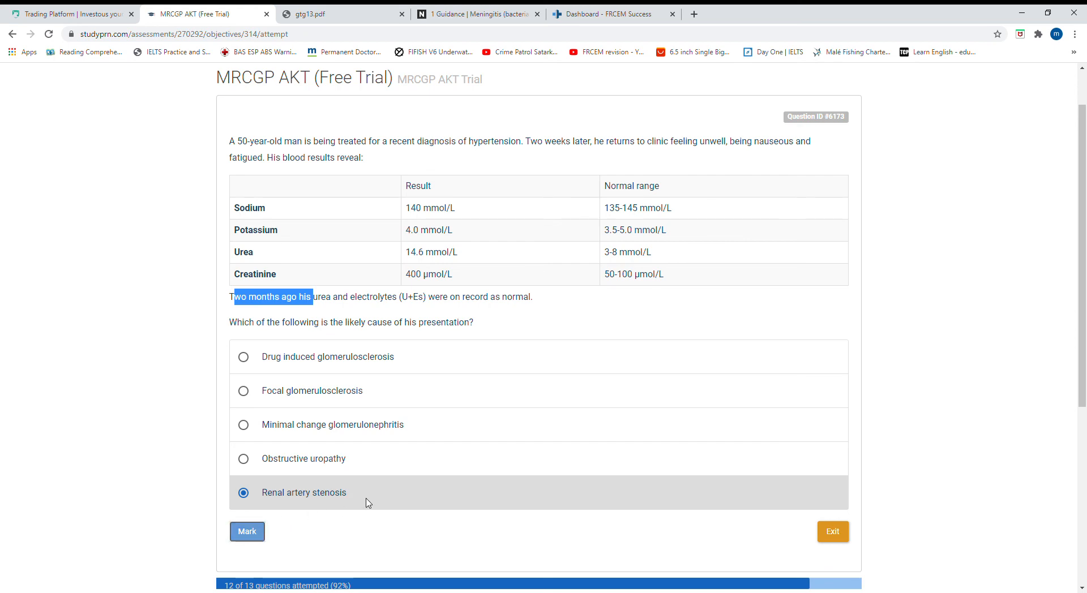
click(247, 533)
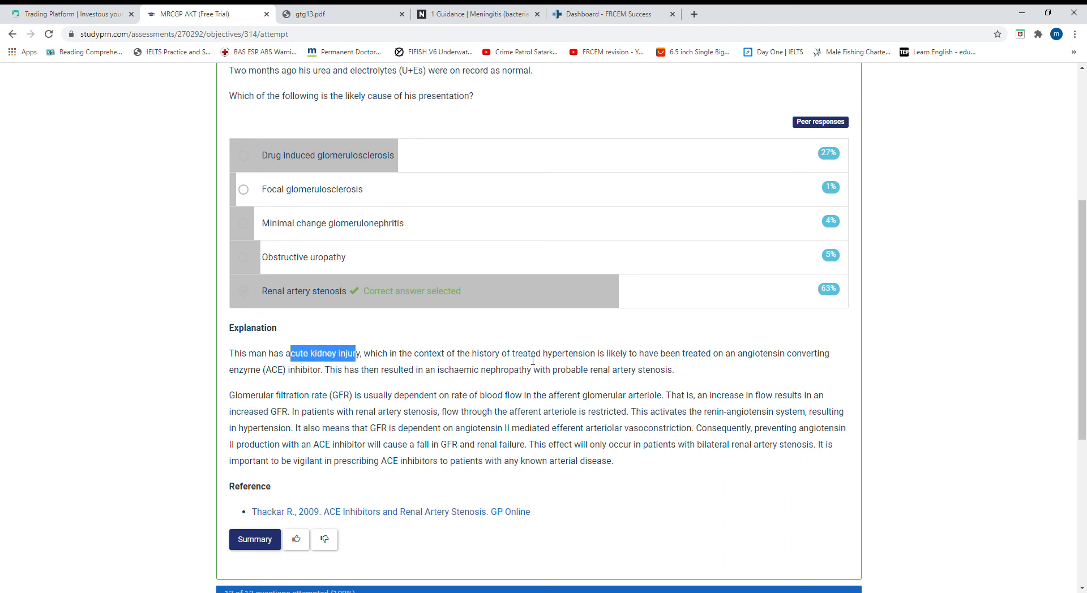
mouse_move(752, 359)
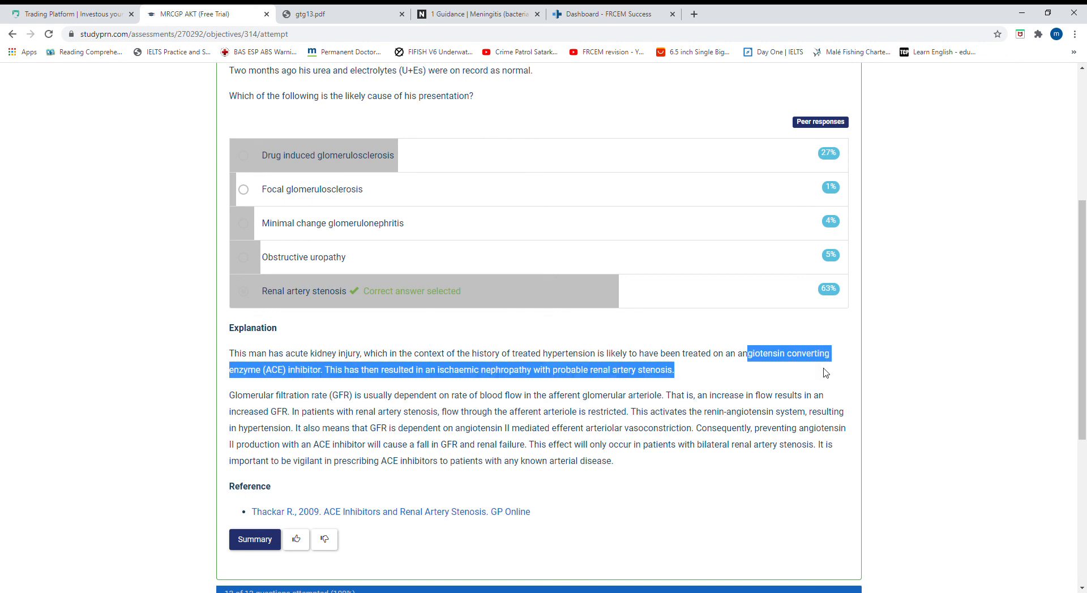
mouse_move(453, 375)
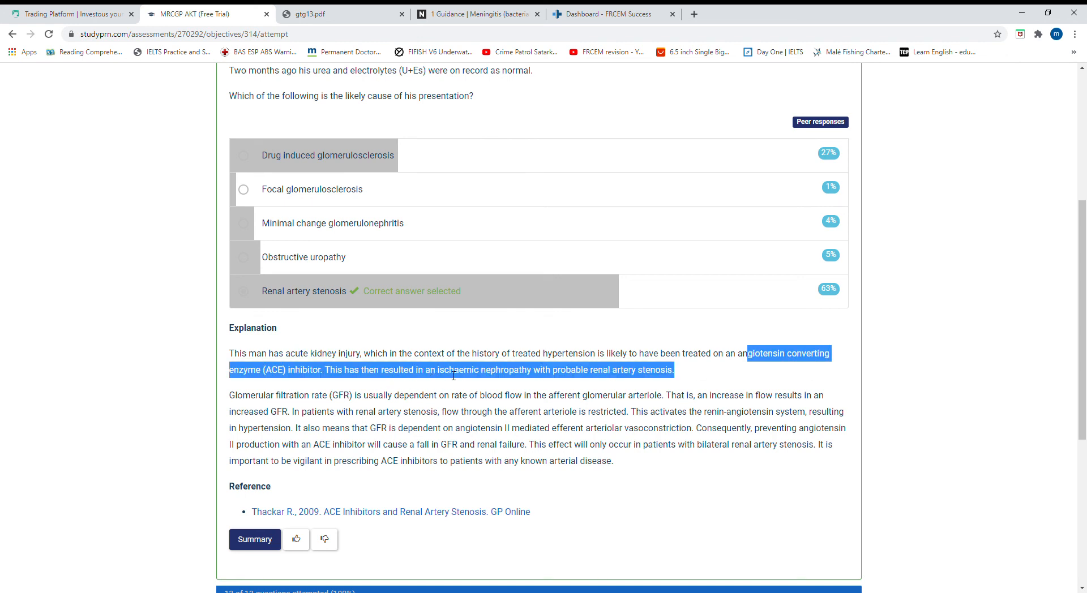
mouse_move(660, 375)
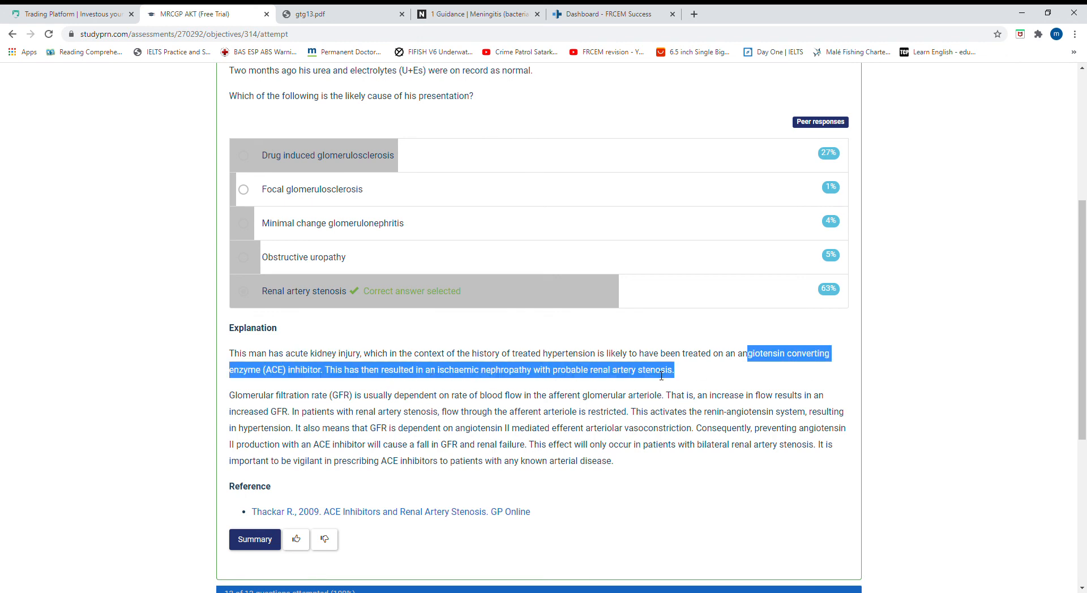
- Scroll through the ACE inhibitor explanation to the 13 of 13 (100%) progress bar
scroll(down, 3)
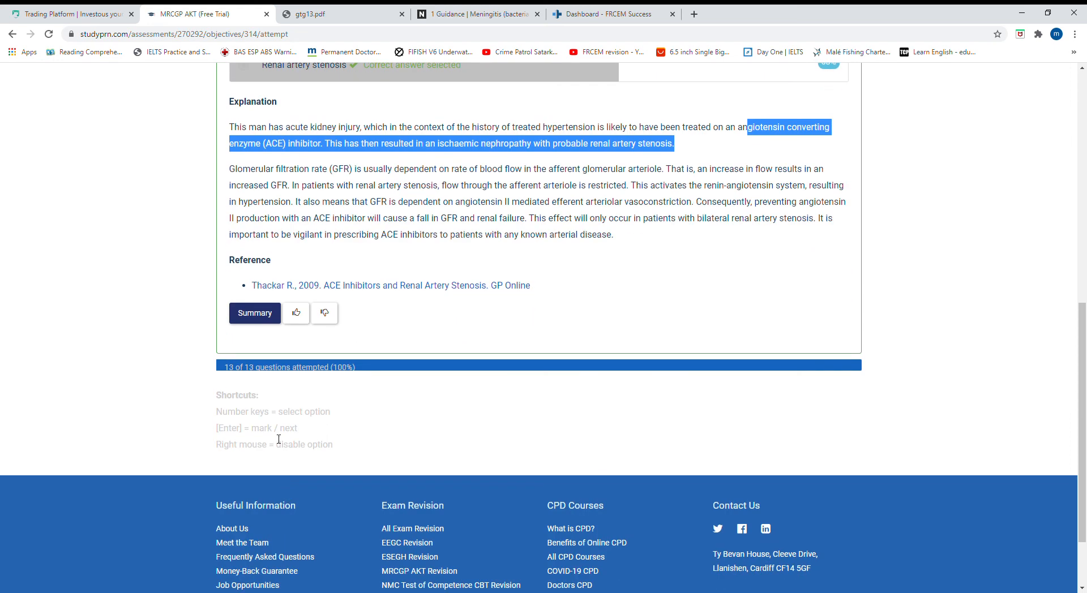